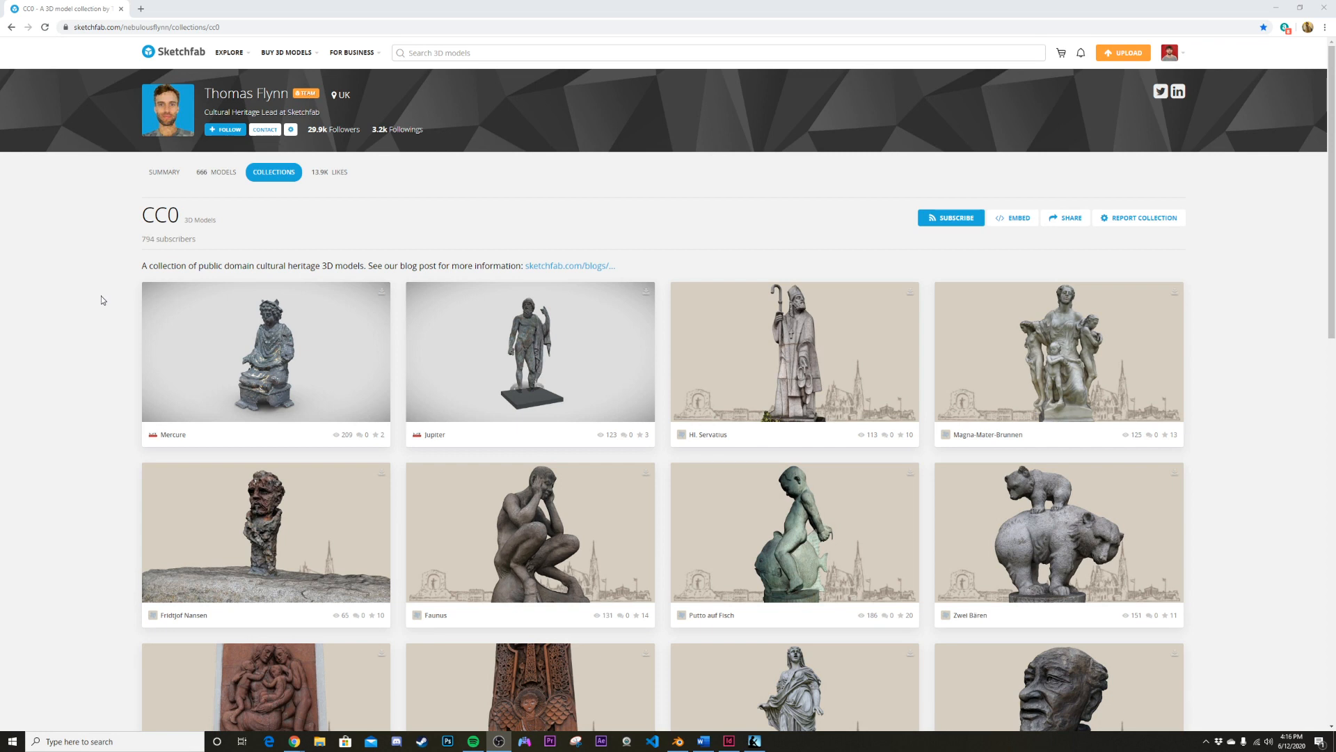
pyautogui.moveTo(123, 295)
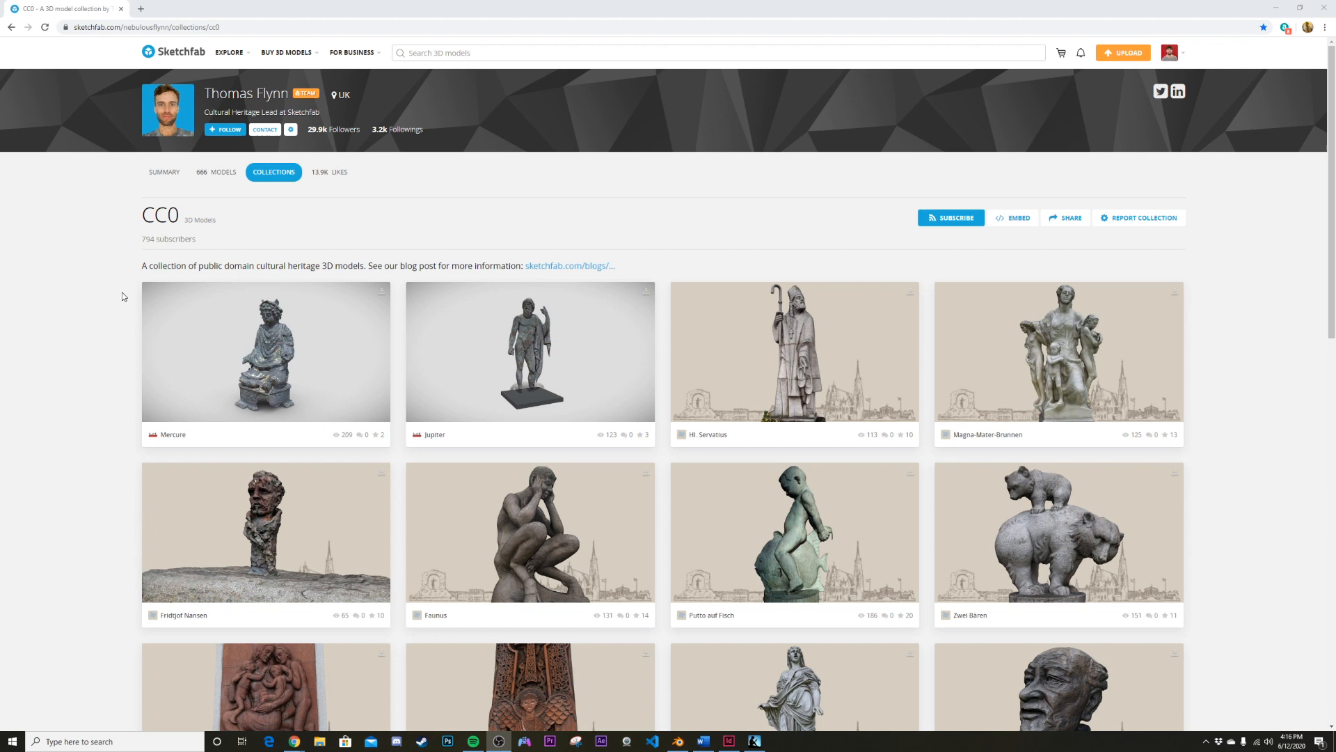
pyautogui.moveTo(215, 171)
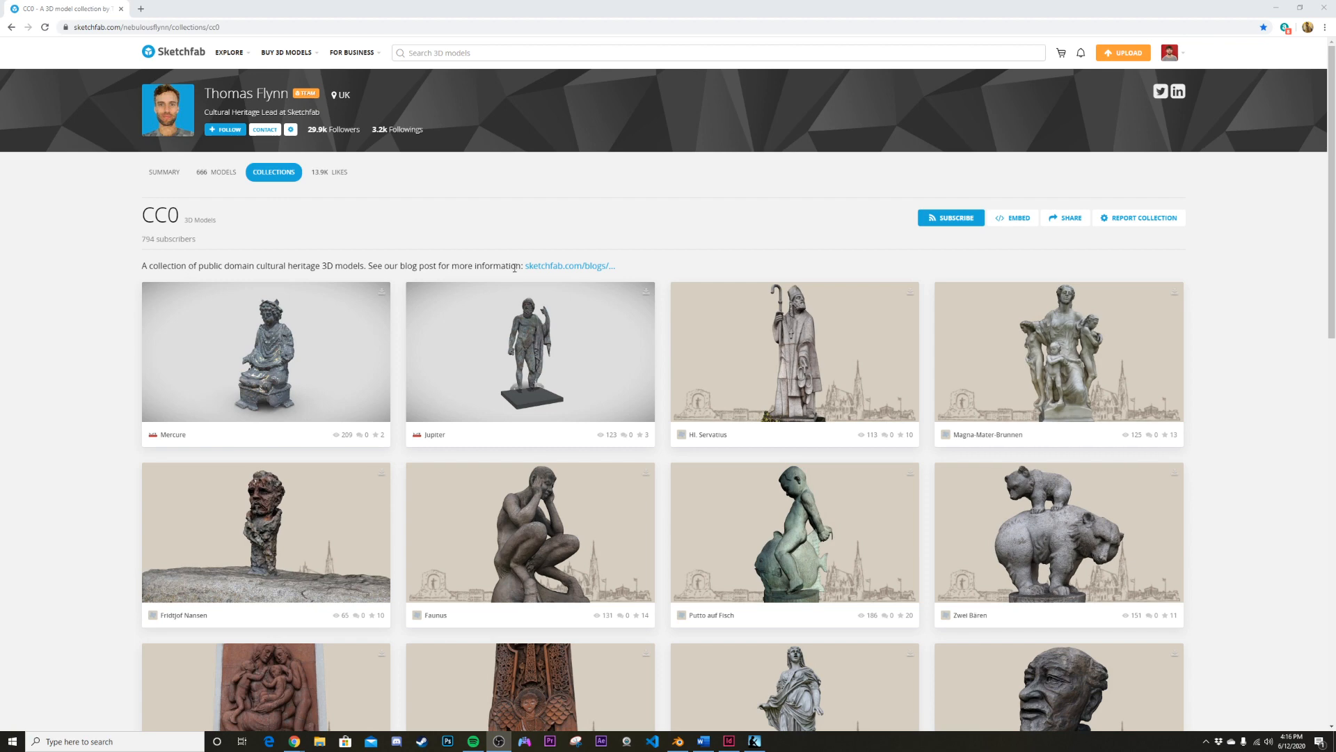
# Scroll further down the Sketchfab CC0 collection after closing the reference render.
pyautogui.scroll(-3)
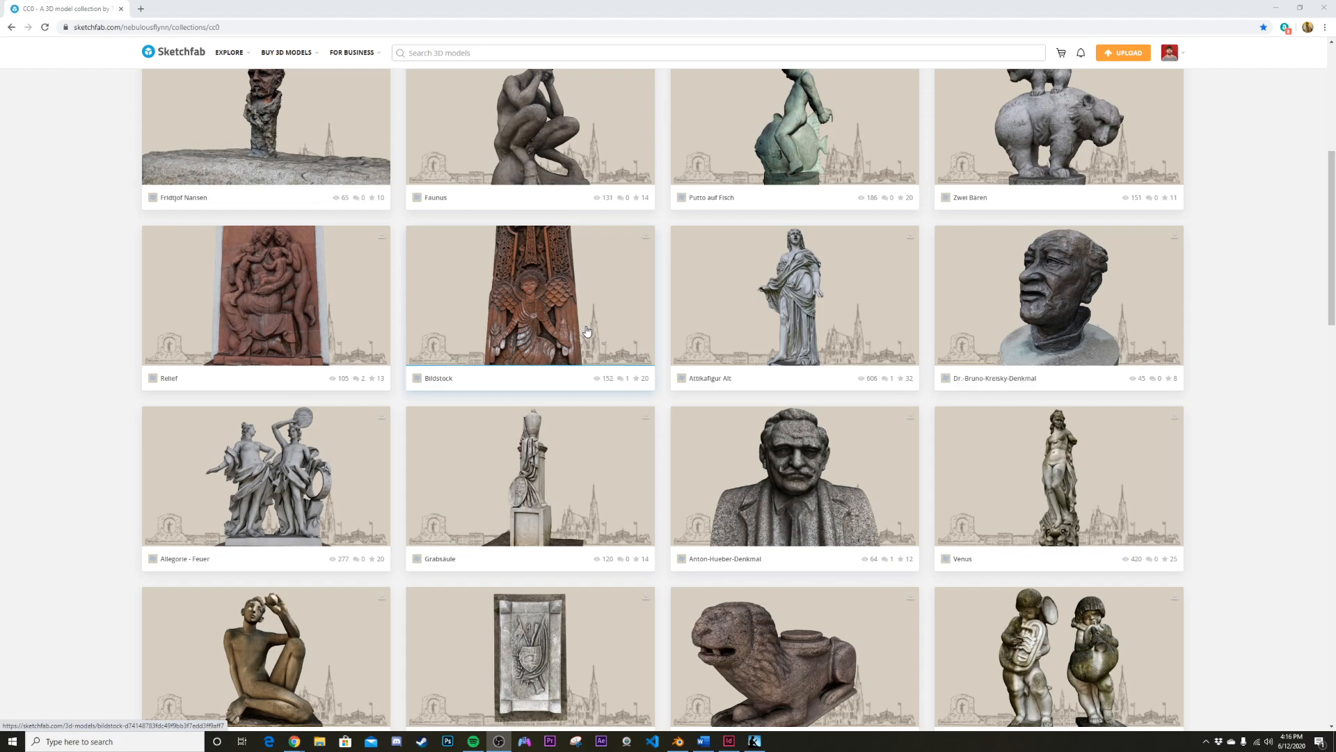
pyautogui.scroll(-3)
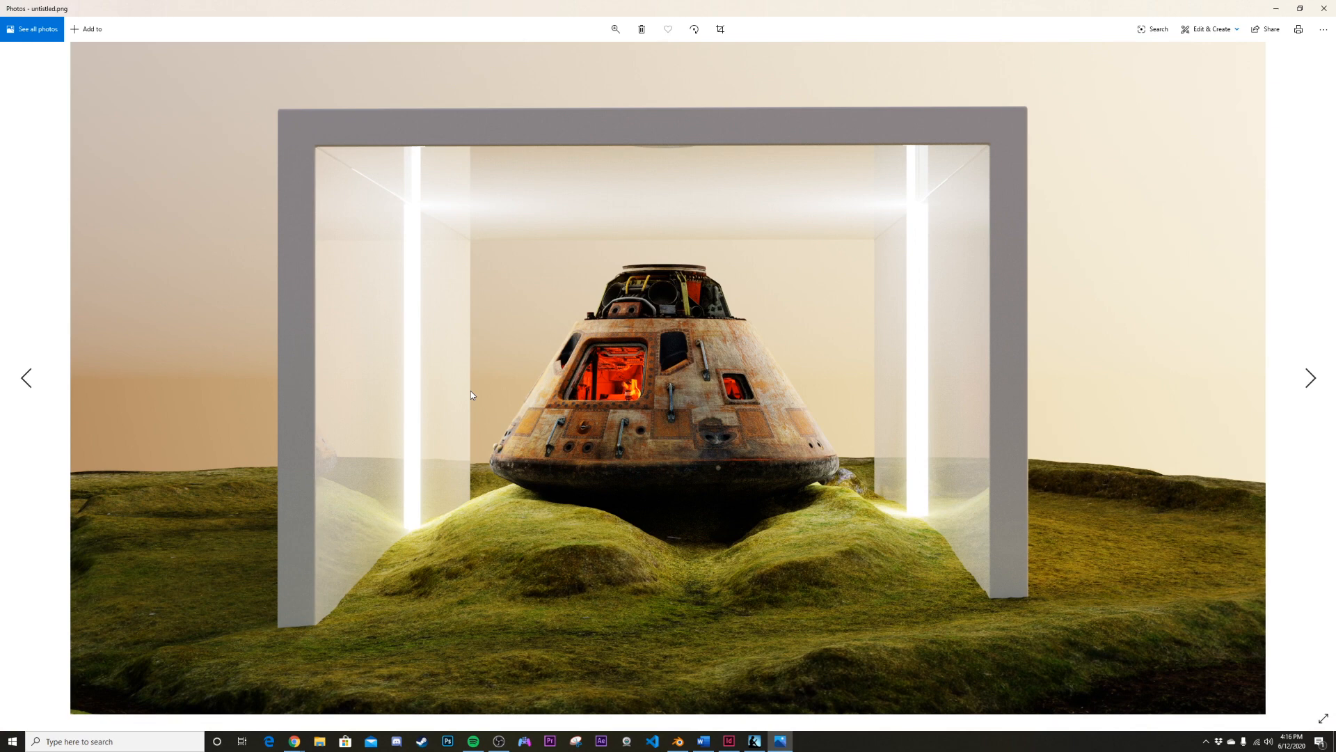
pyautogui.moveTo(762, 608)
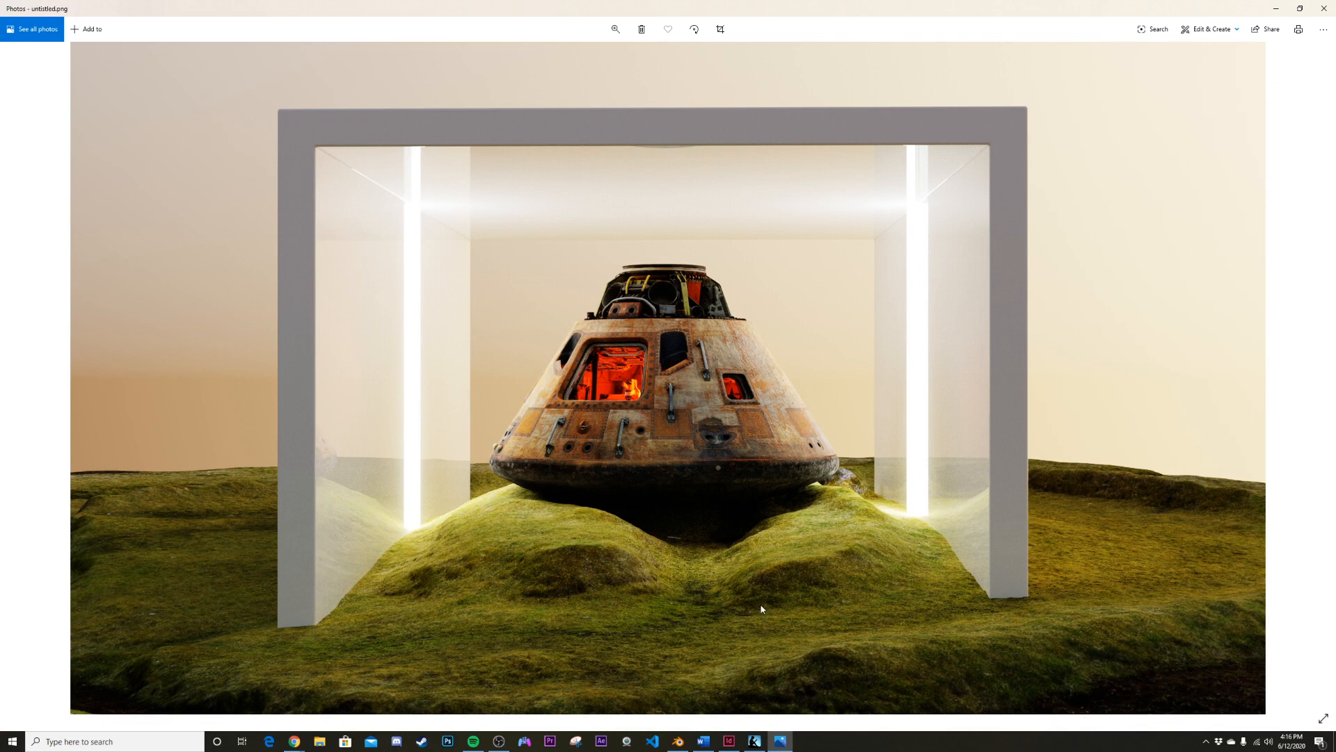
pyautogui.moveTo(294, 697)
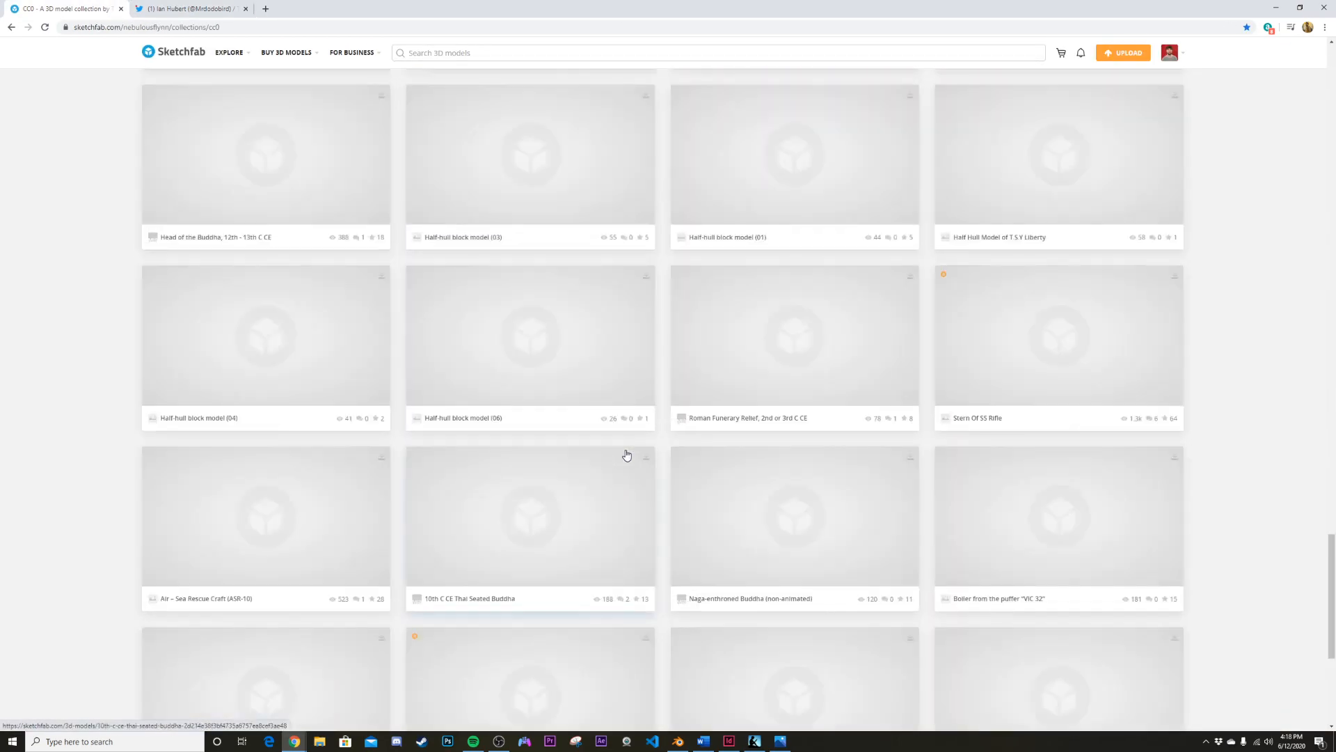
# Reach the end of the collection, load more models and keep browsing down the list.
pyautogui.scroll(-3)
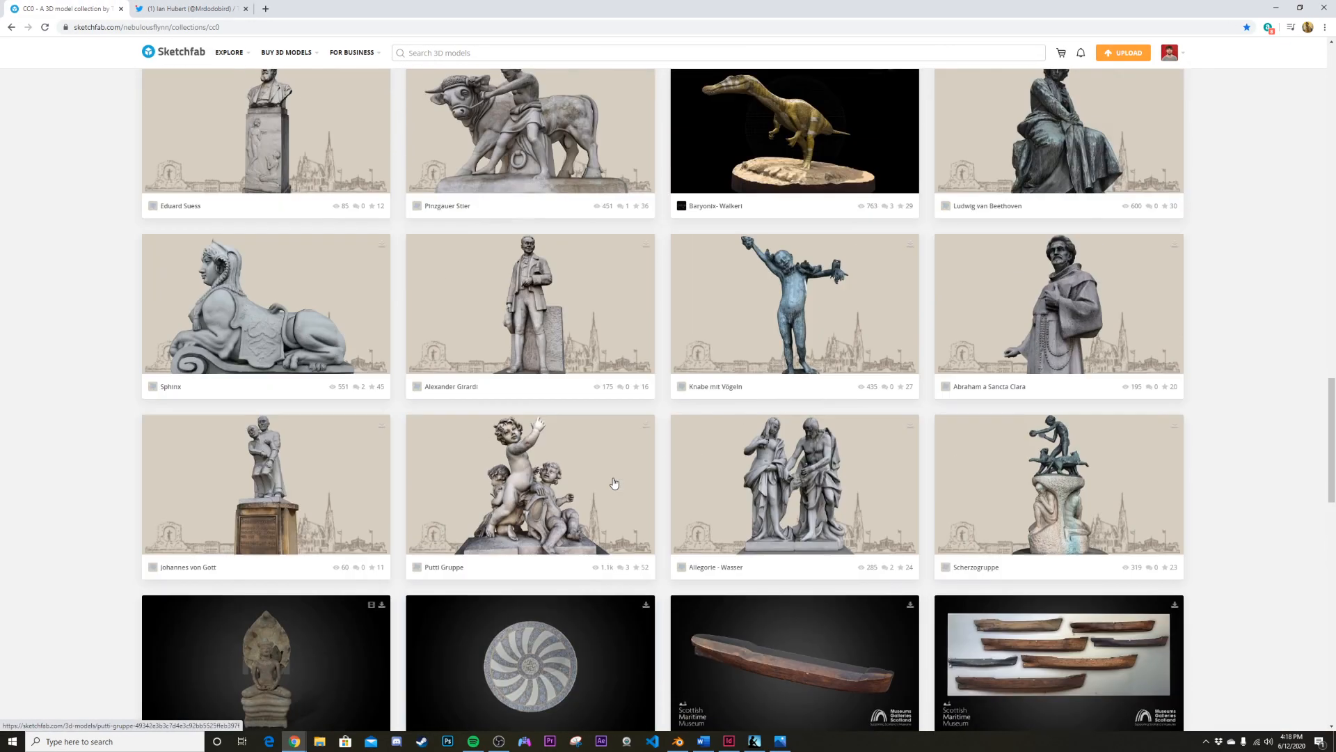
pyautogui.scroll(-3)
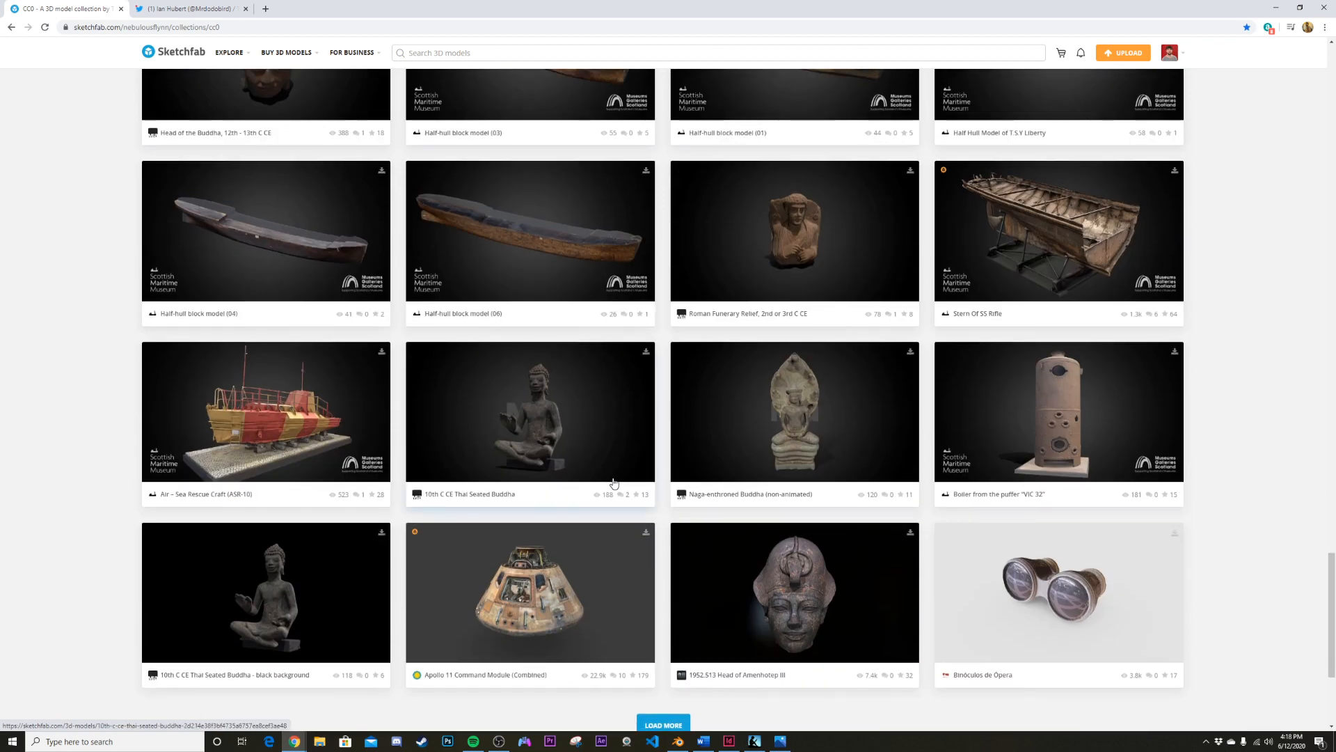
pyautogui.scroll(-3)
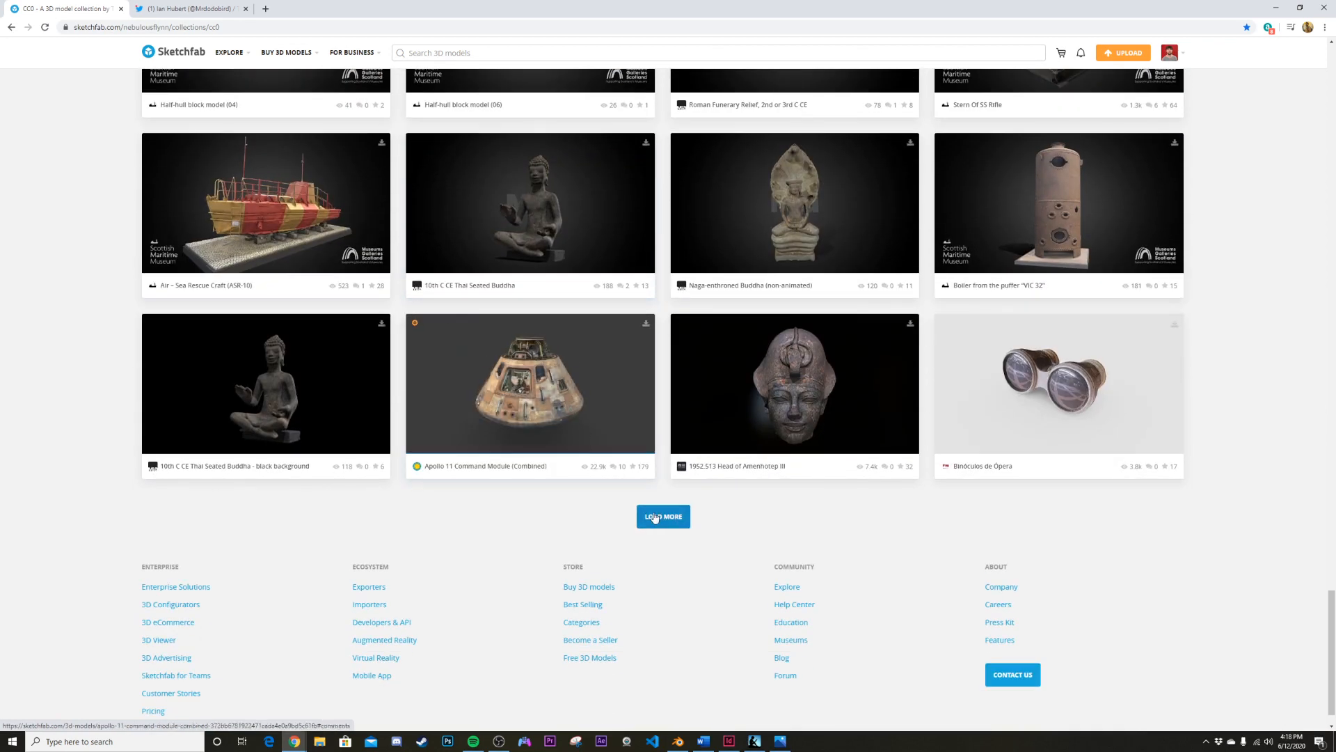
pyautogui.click(662, 517)
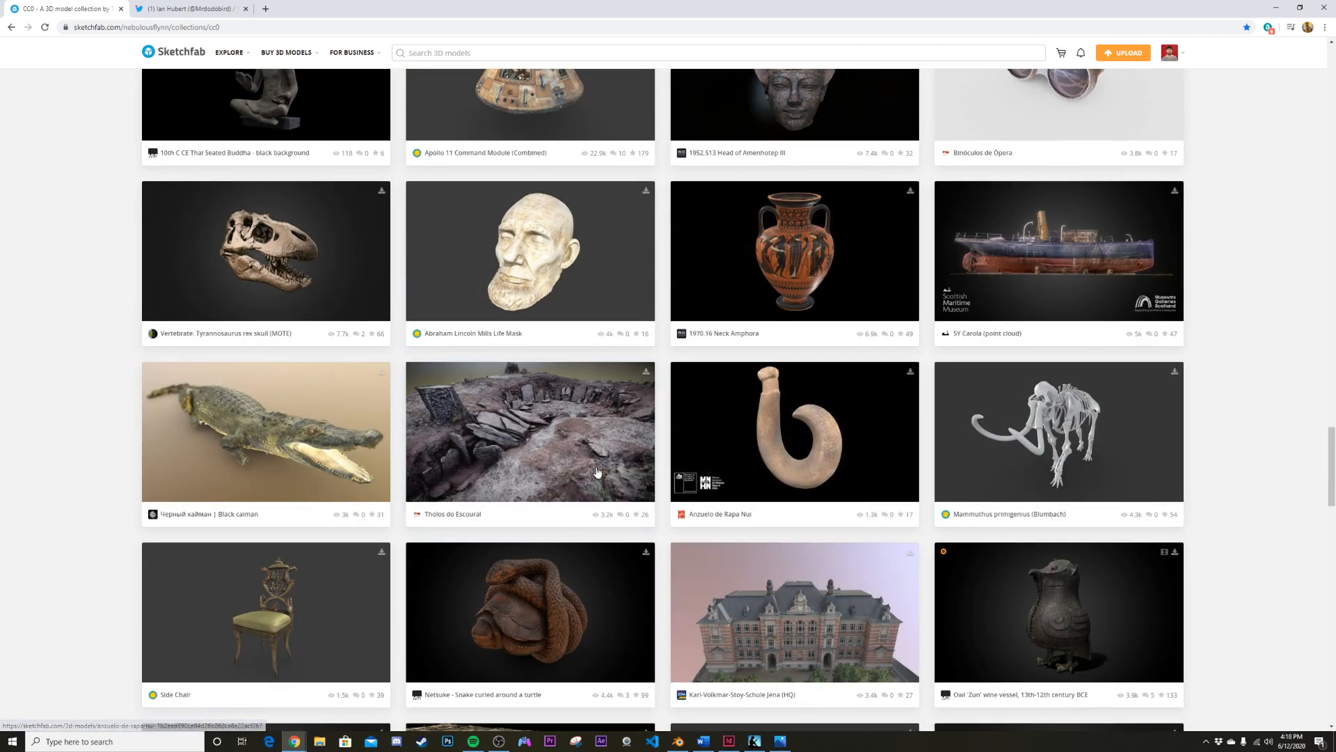
pyautogui.scroll(-3)
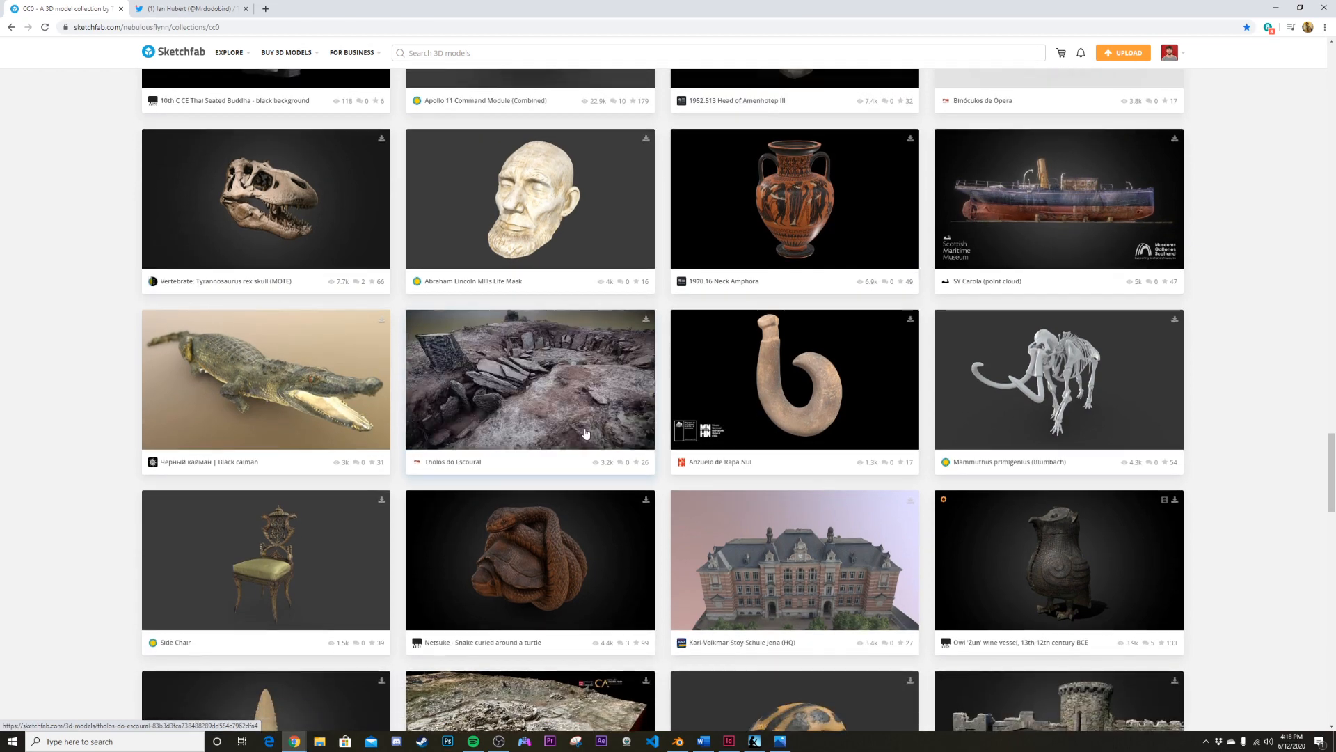
pyautogui.scroll(-3)
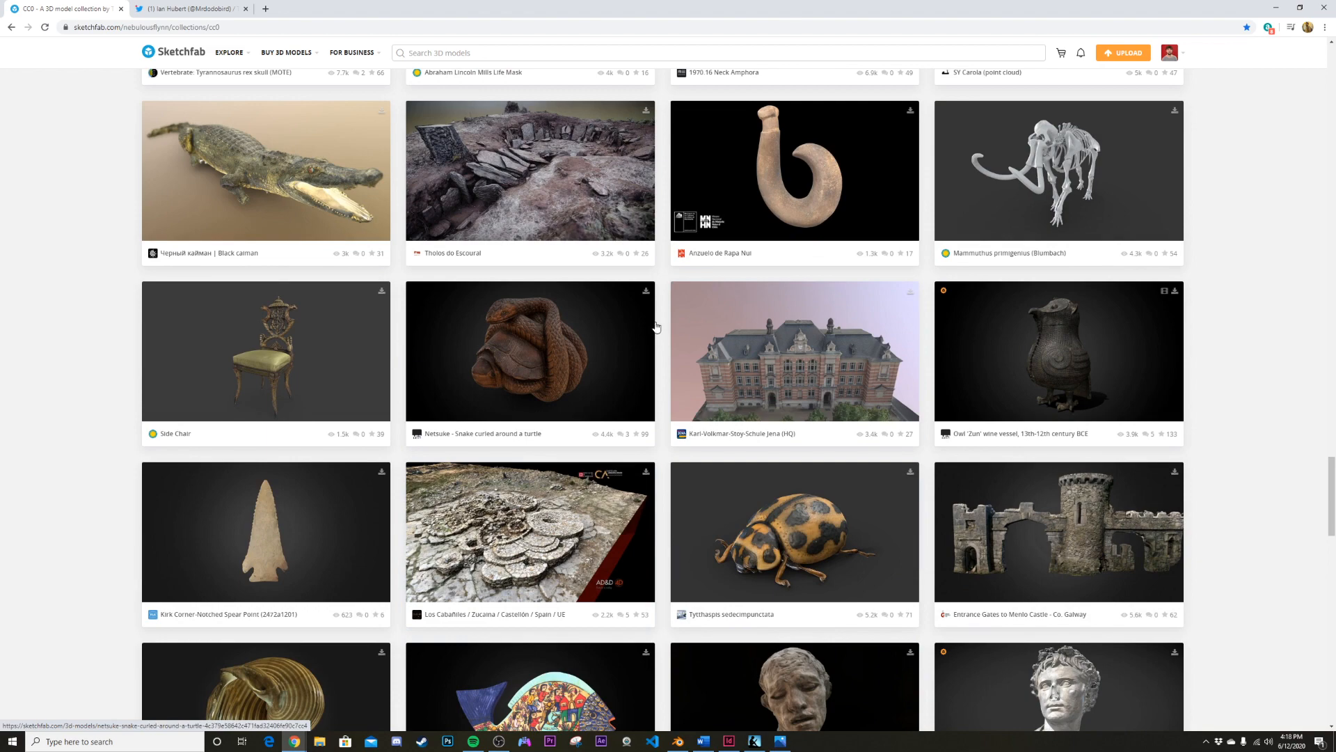
pyautogui.scroll(-3)
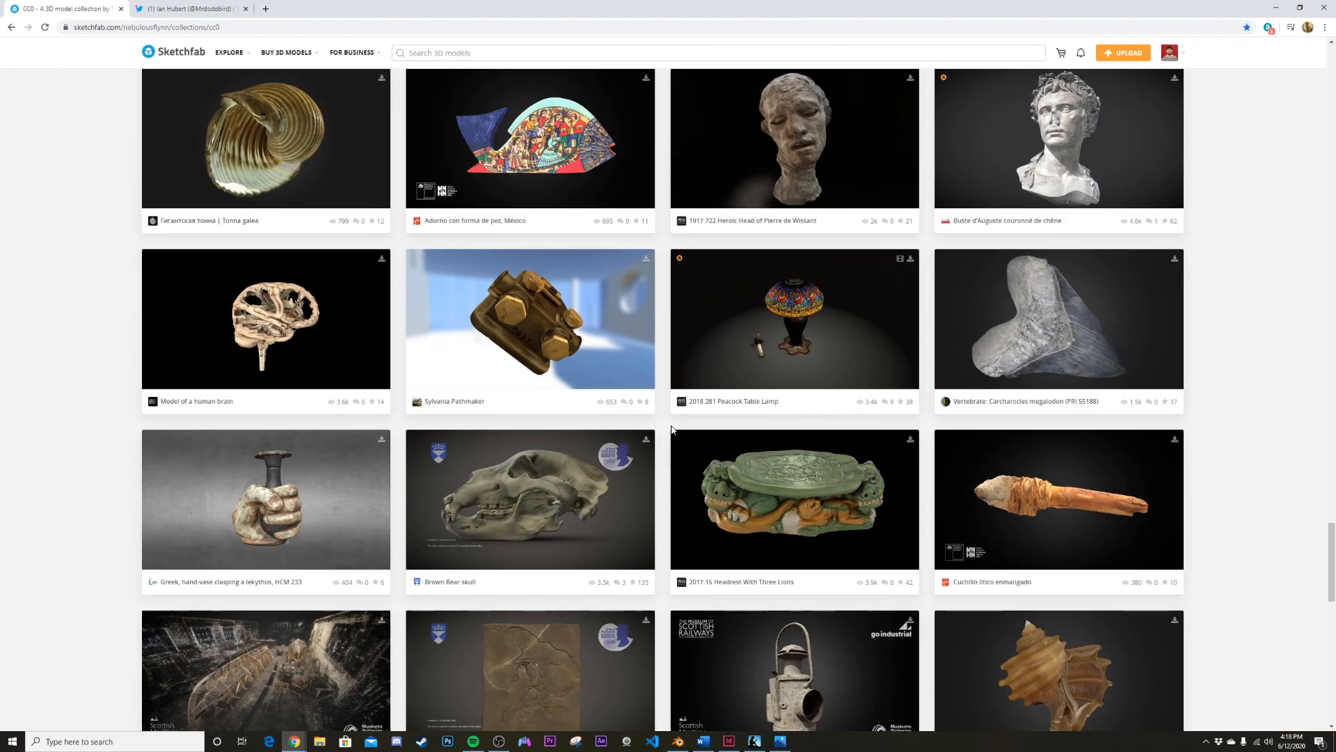
pyautogui.moveTo(513, 456)
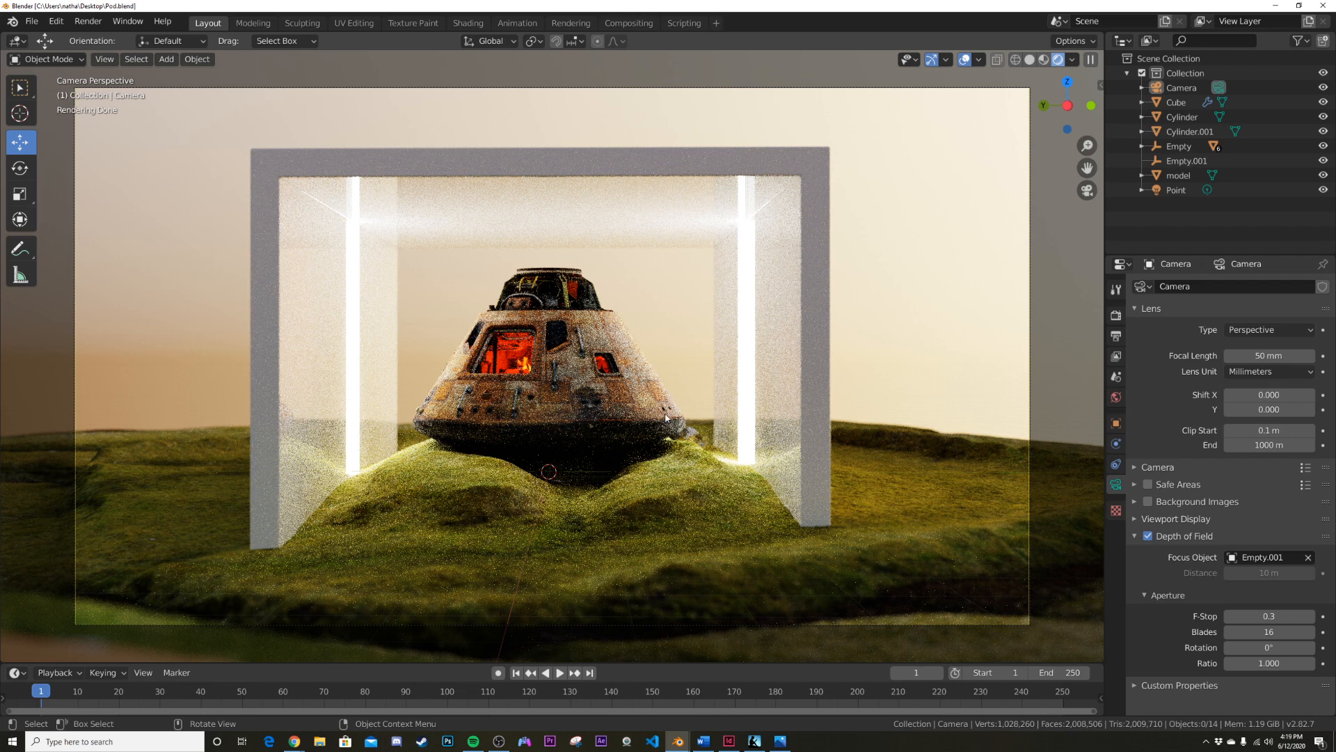
pyautogui.moveTo(572, 351)
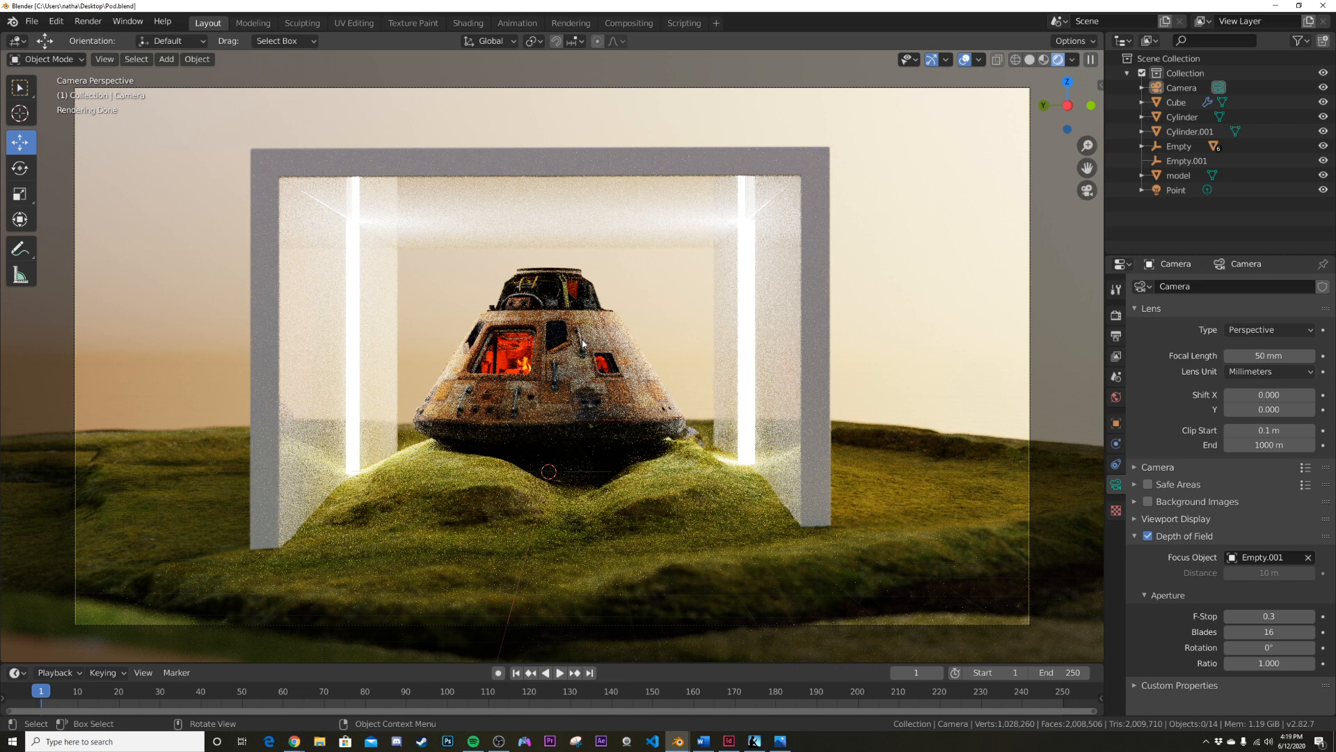
pyautogui.moveTo(426, 412)
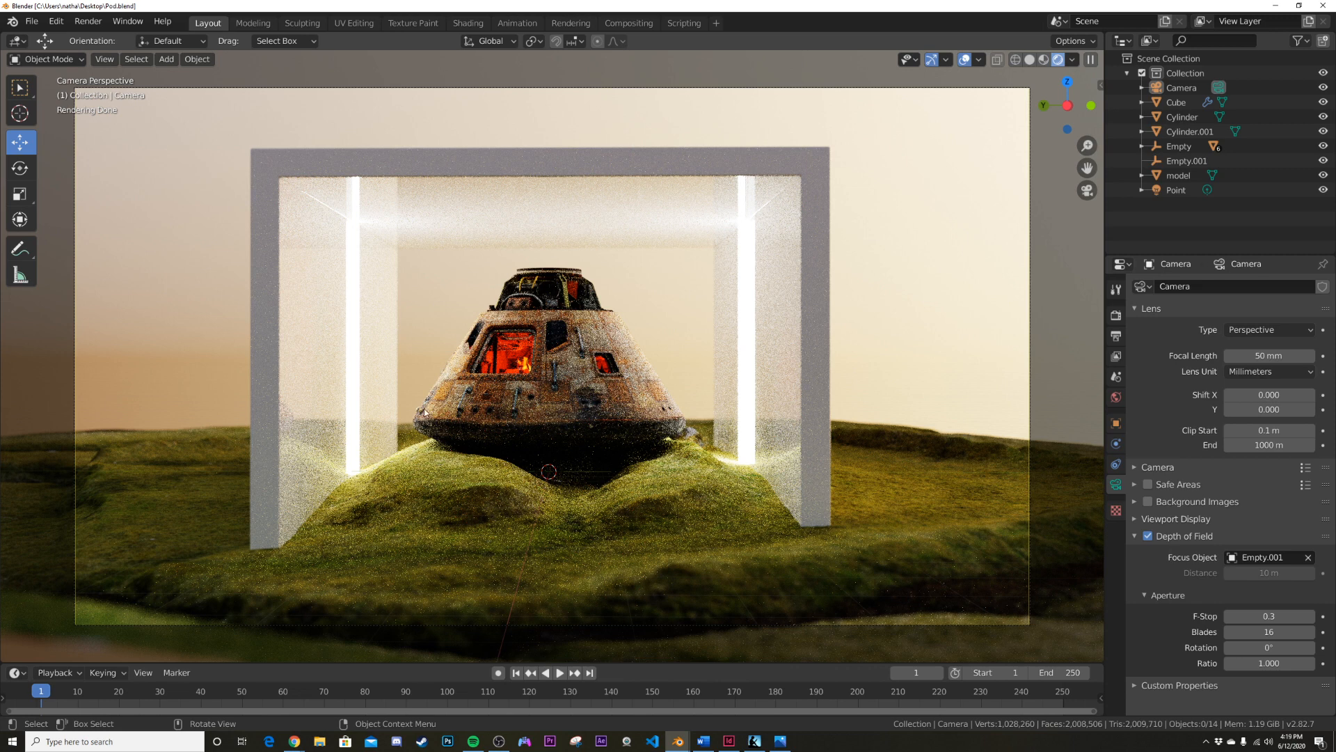
pyautogui.moveTo(545, 370)
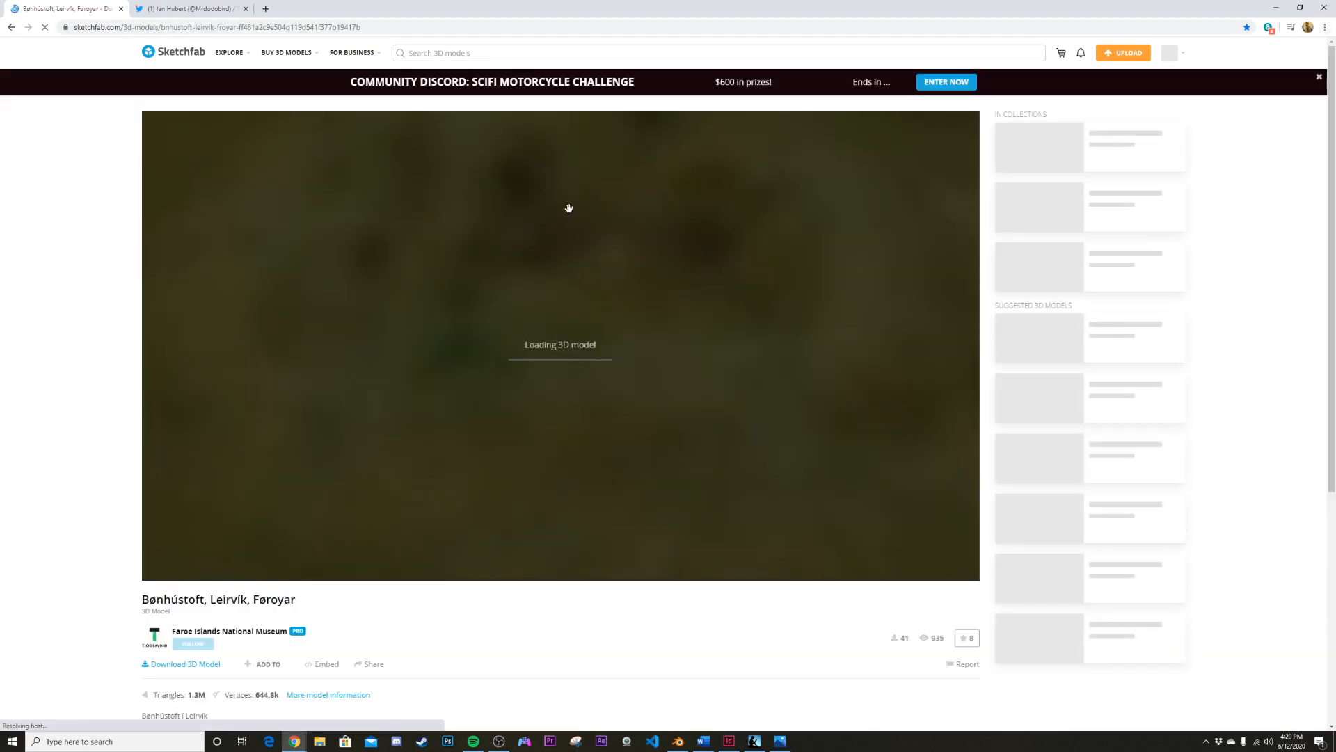
pyautogui.moveTo(712, 391)
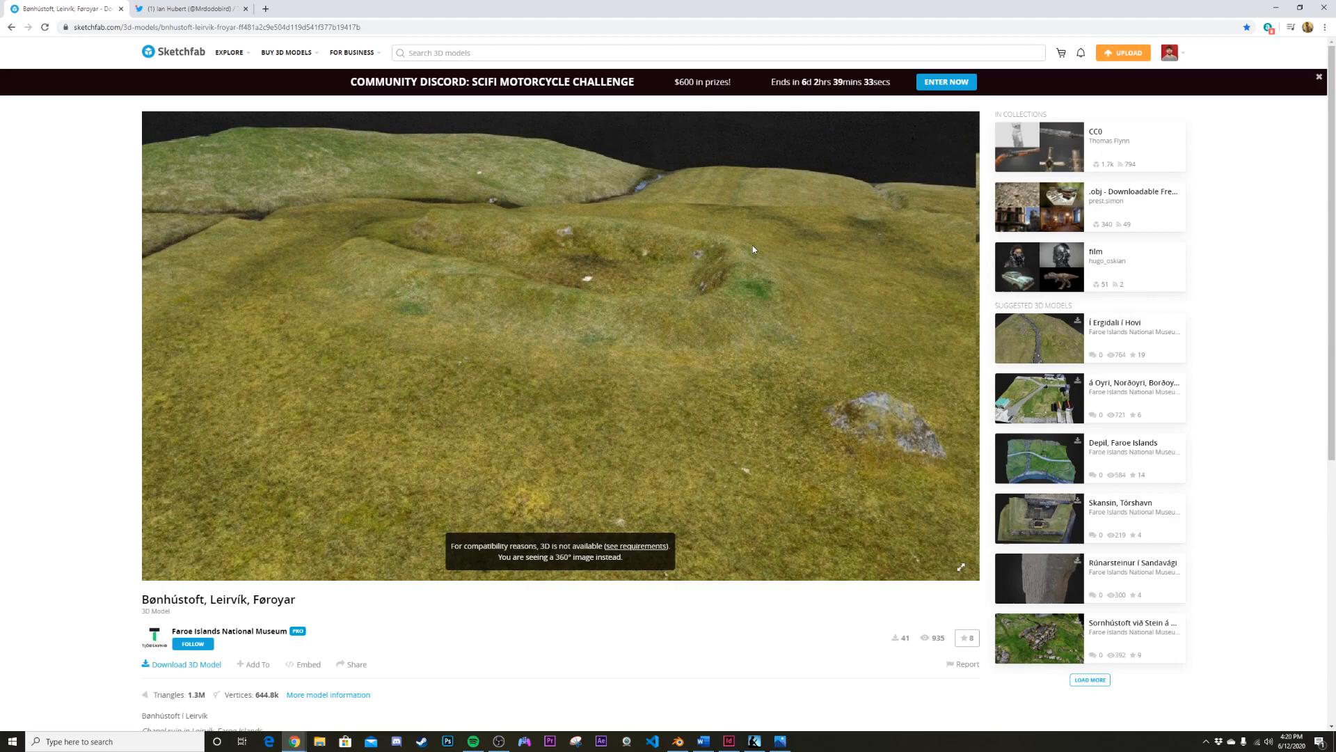
# Inspect the Bønhústoft terrain preview and download it in its original OBJ format.
pyautogui.moveTo(753, 249); pyautogui.dragTo(662, 352)
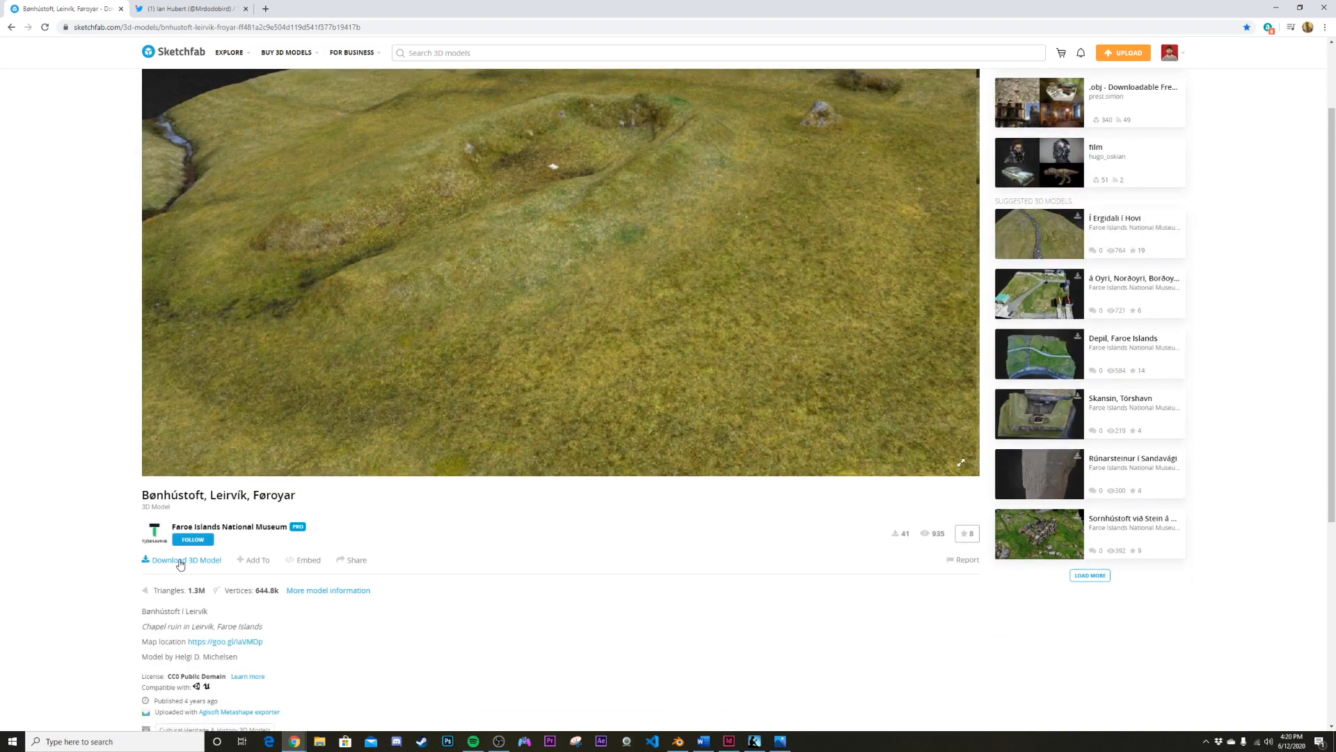
pyautogui.click(185, 559)
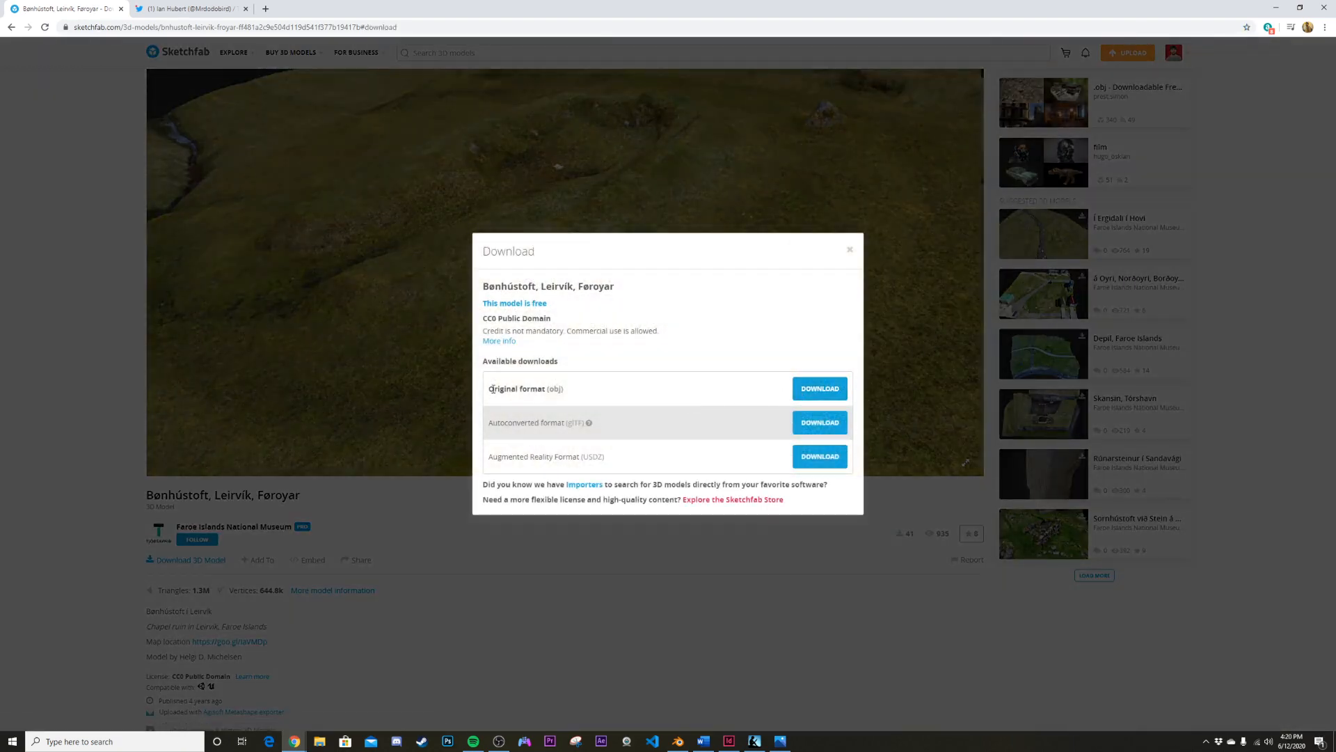
pyautogui.click(817, 388)
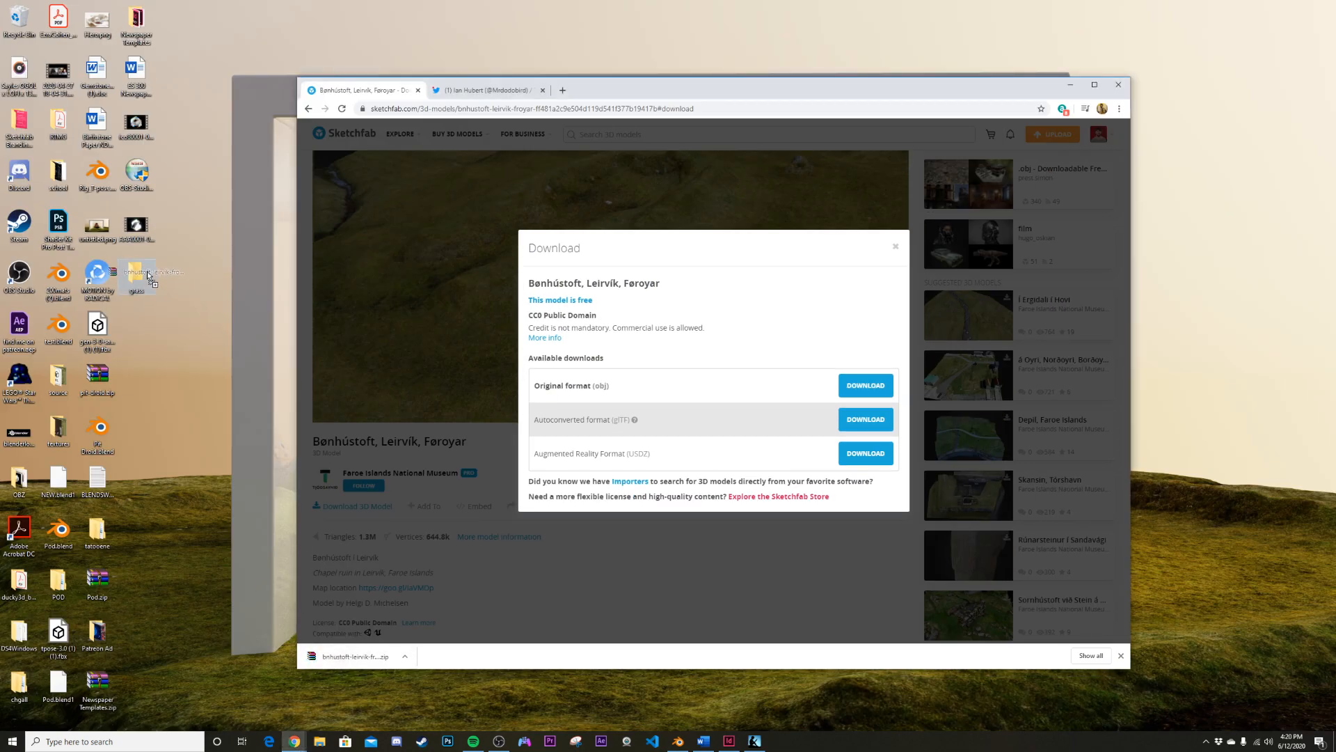
# Extract the terrain zip and its inner archive into the grass folder, then close Explorer.
pyautogui.rightClick(467, 172)
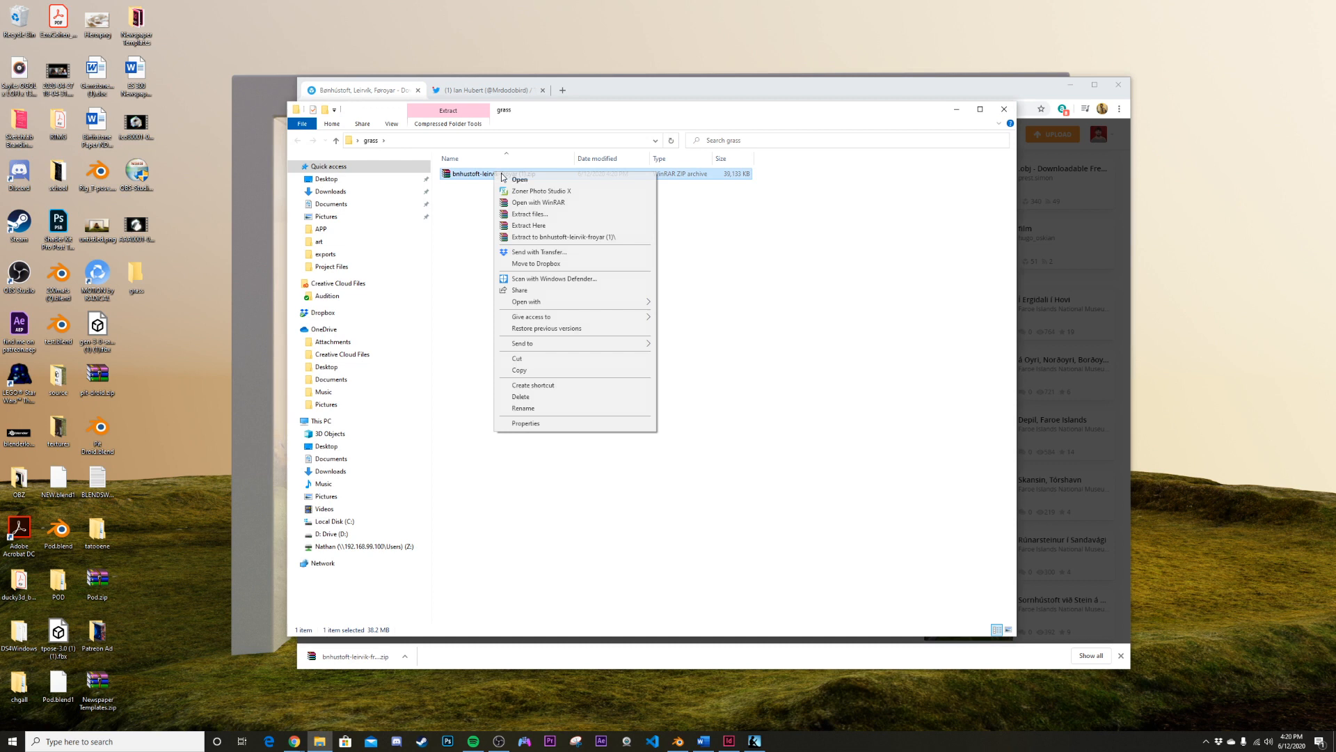
pyautogui.click(529, 225)
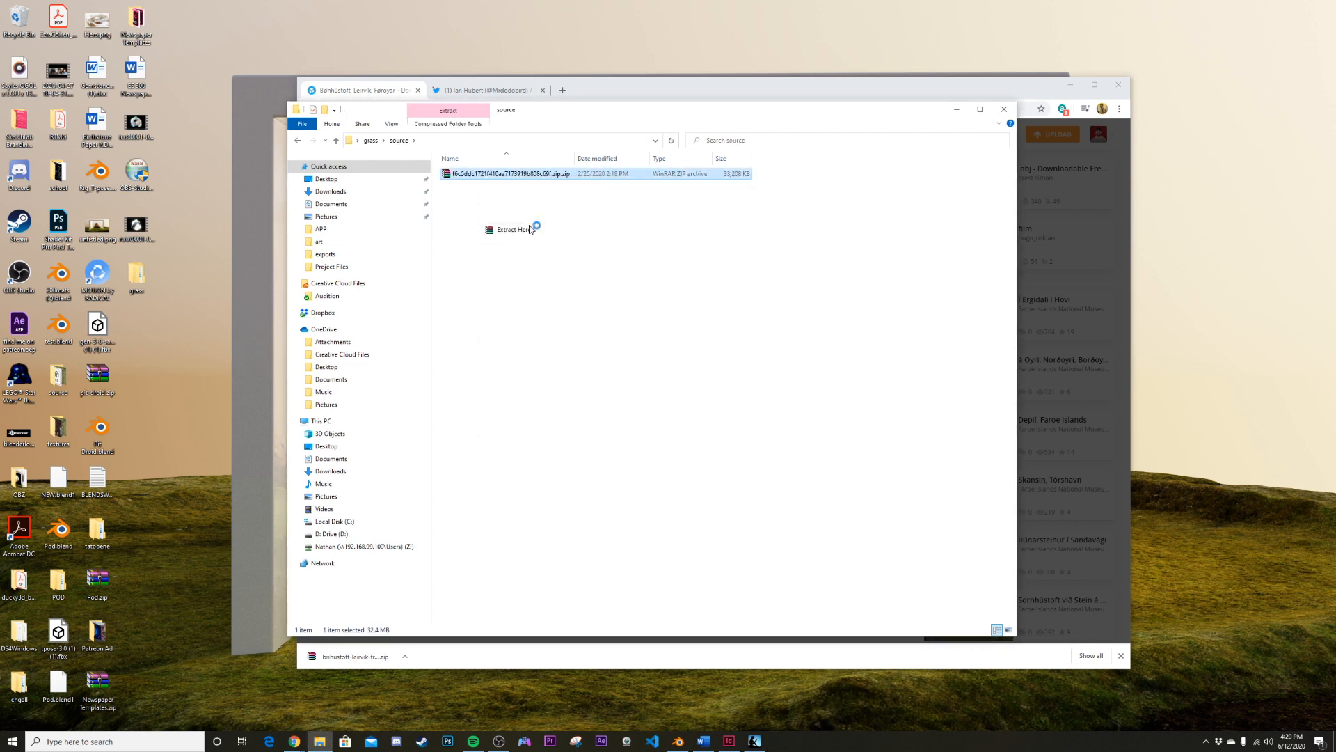
pyautogui.click(512, 229)
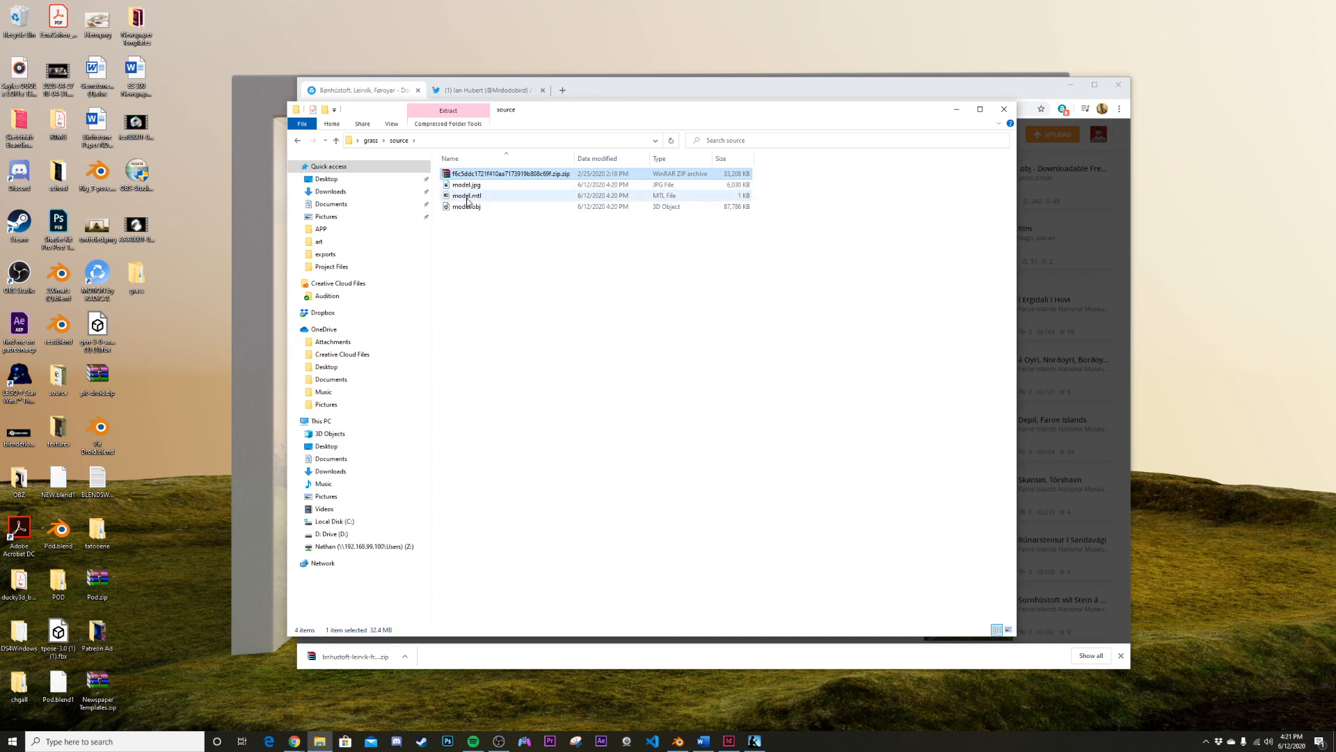
pyautogui.click(467, 206)
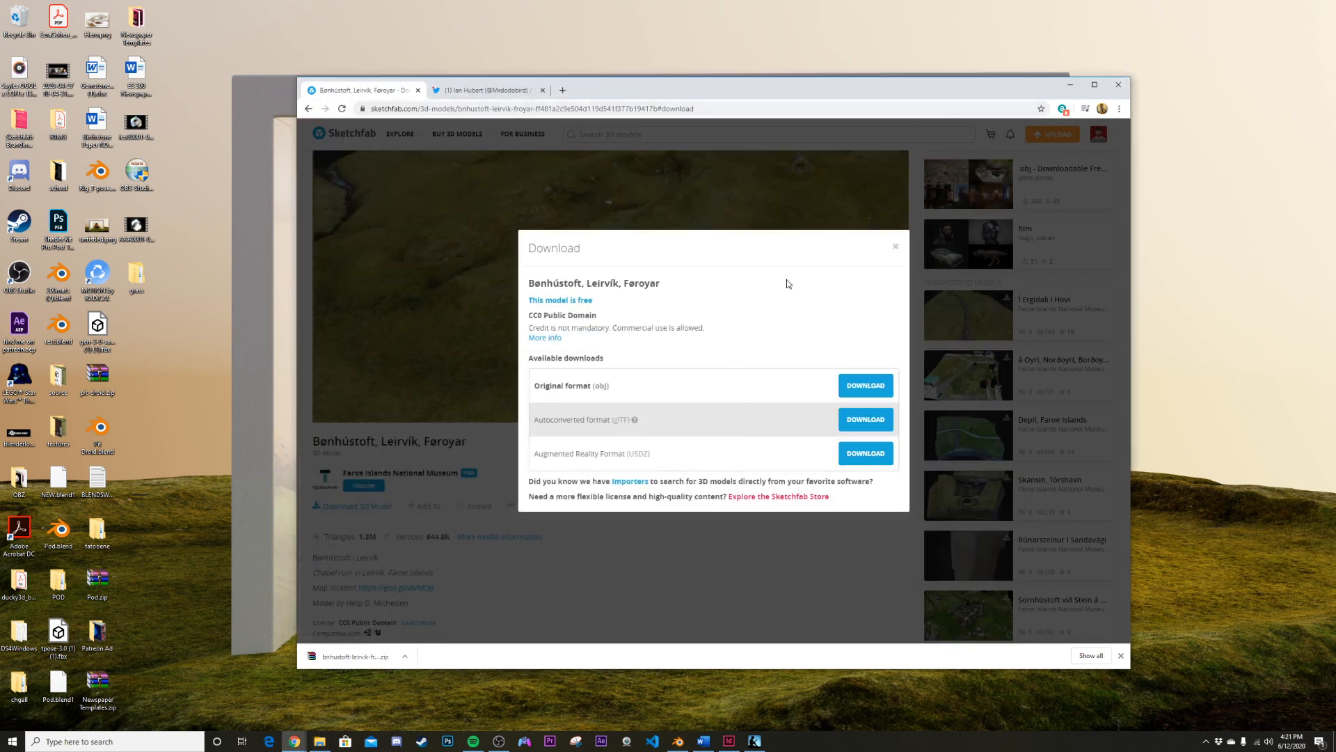
# Go to the Apollo 11 Command Module page and start its 3D model download.
pyautogui.click(1119, 109)
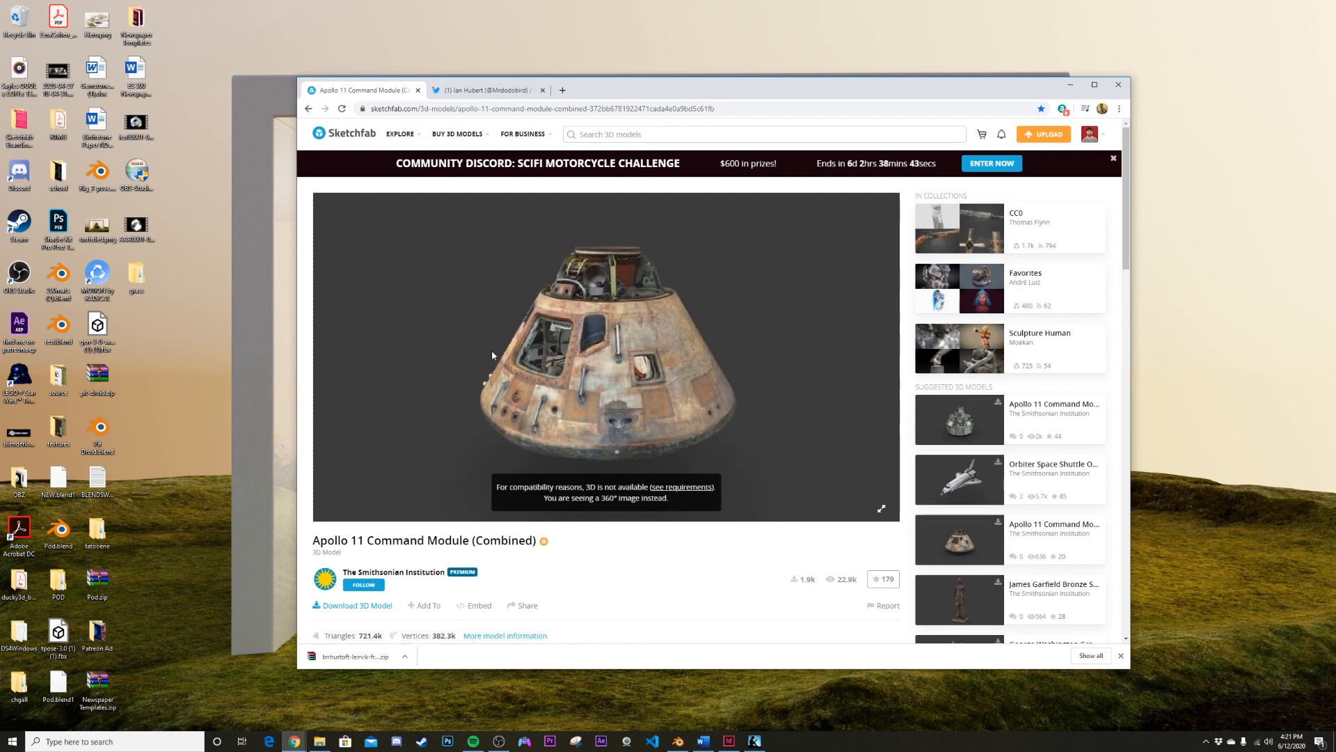
pyautogui.scroll(-3)
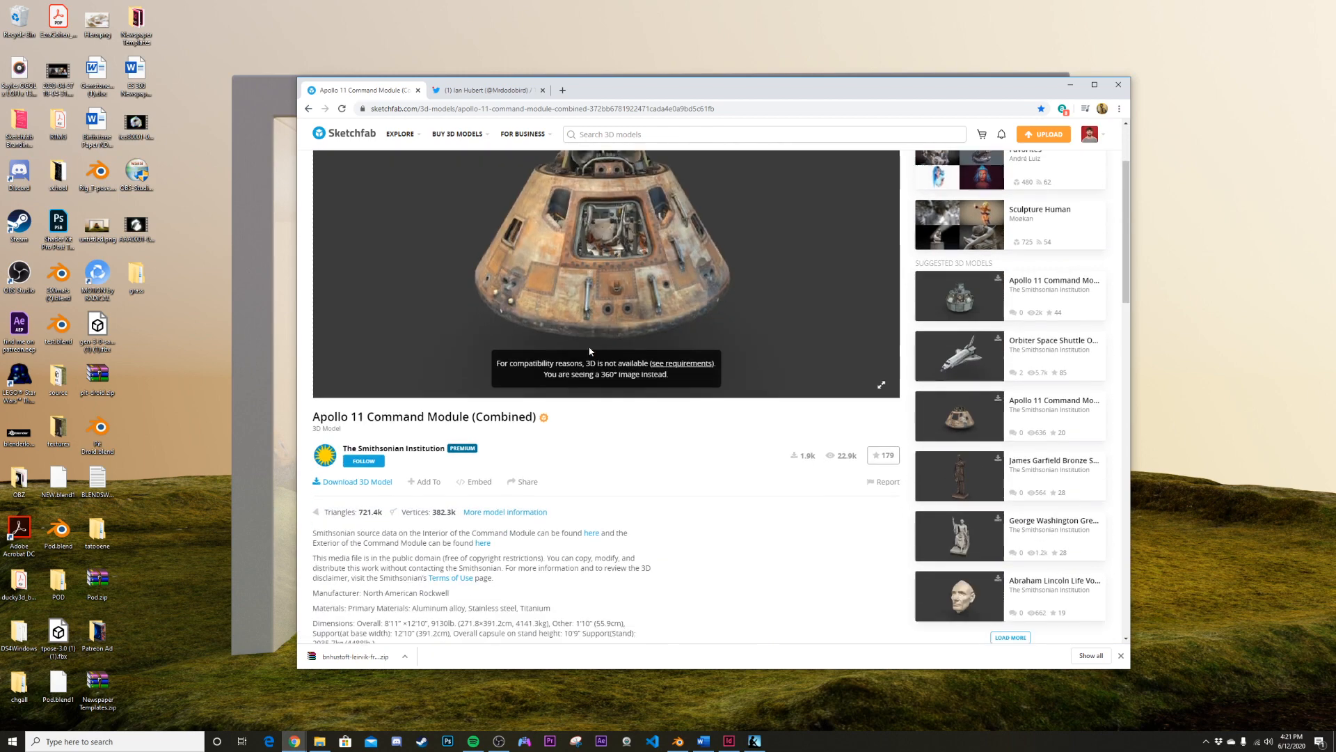
pyautogui.click(352, 481)
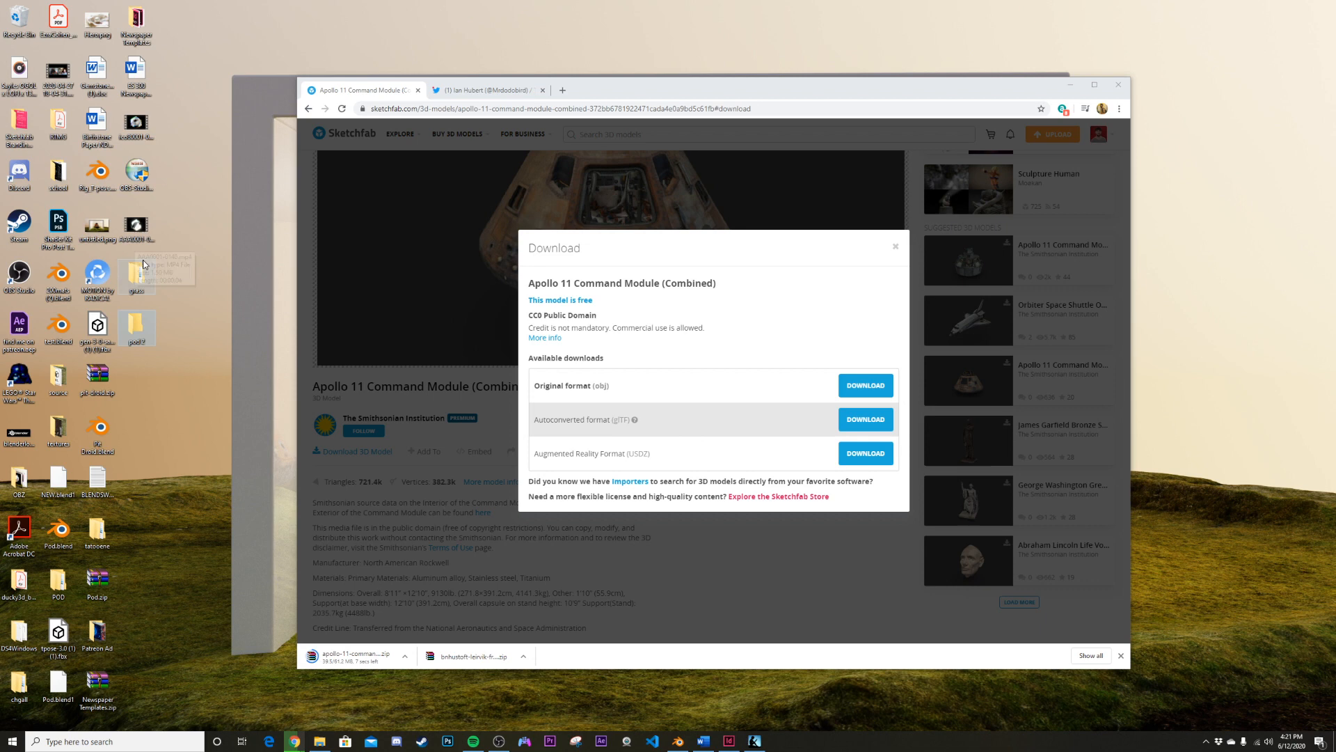
pyautogui.moveTo(122, 359)
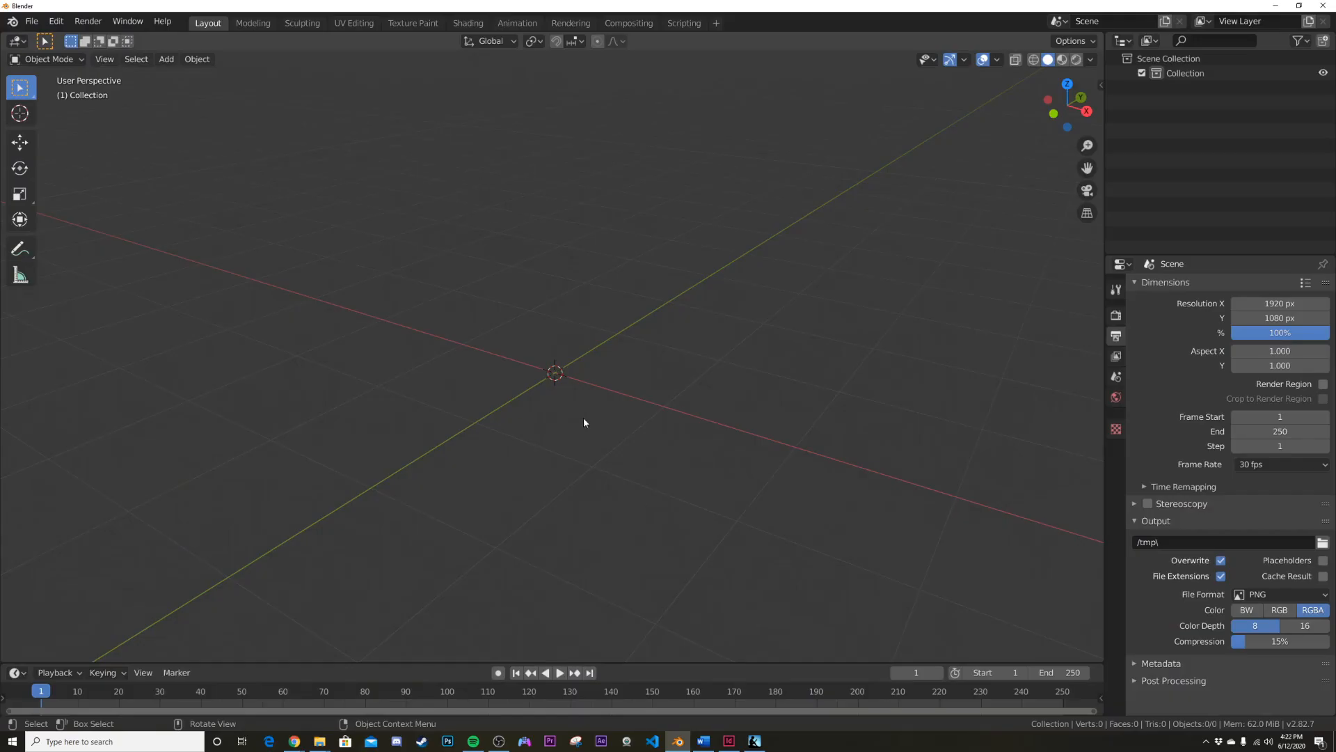
# Import the Bønhústoft terrain OBJ from the desktop folder into the empty scene.
pyautogui.click(32, 21)
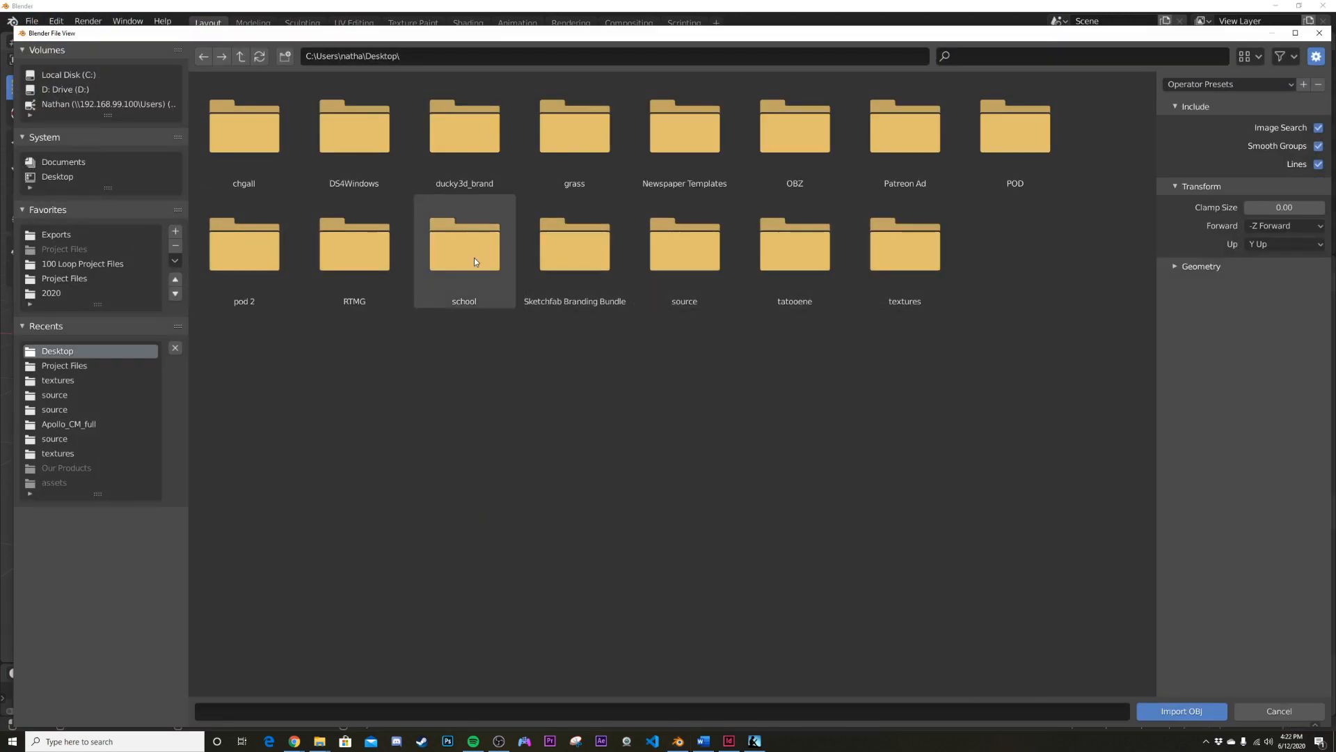
pyautogui.doubleClick(574, 125)
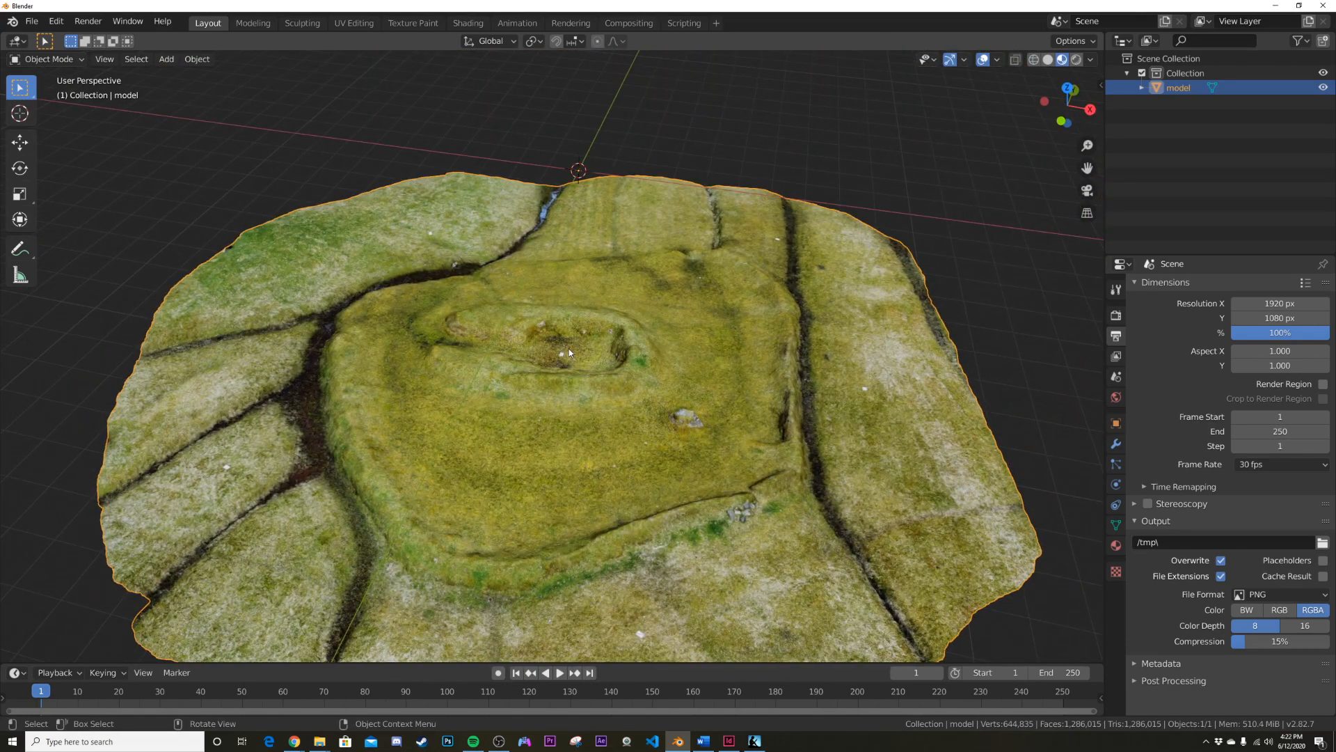
# In Shading, load model.jpeg from the textures folder into the terrain's Image Texture node.
pyautogui.click(468, 24)
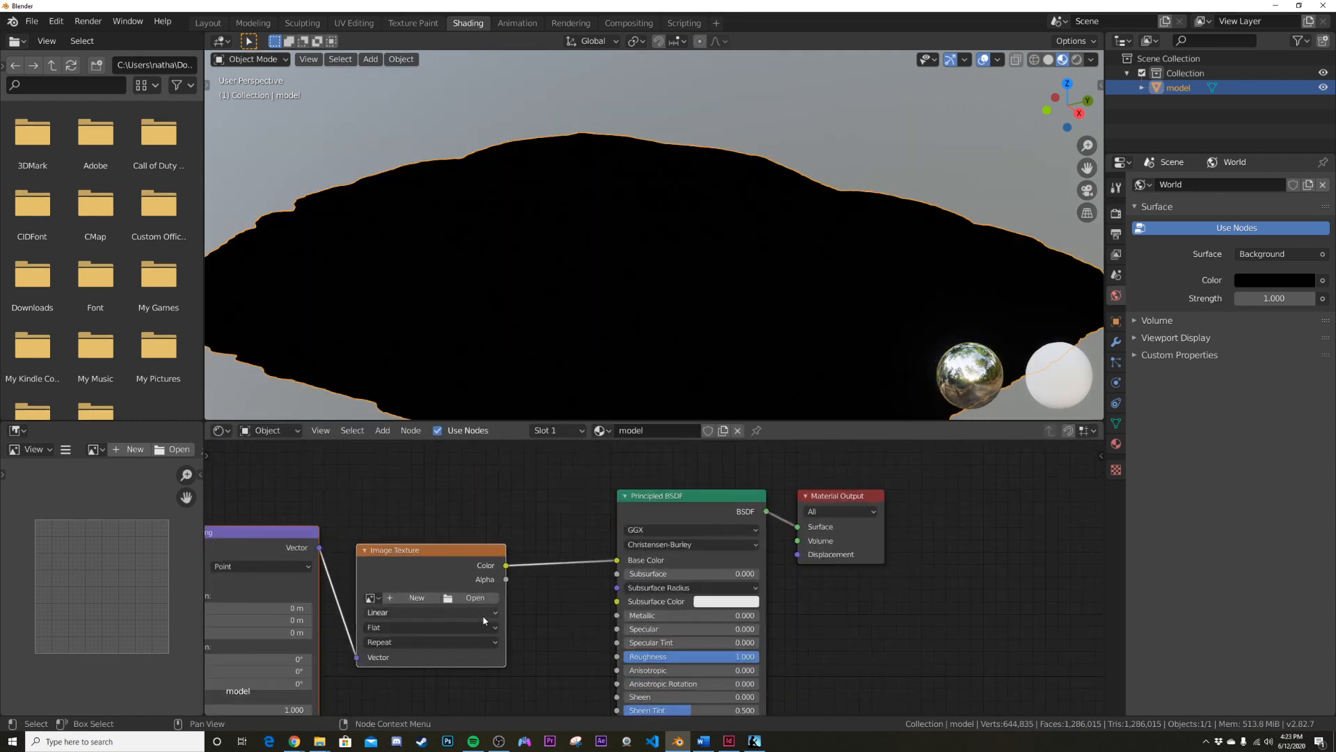
pyautogui.click(475, 600)
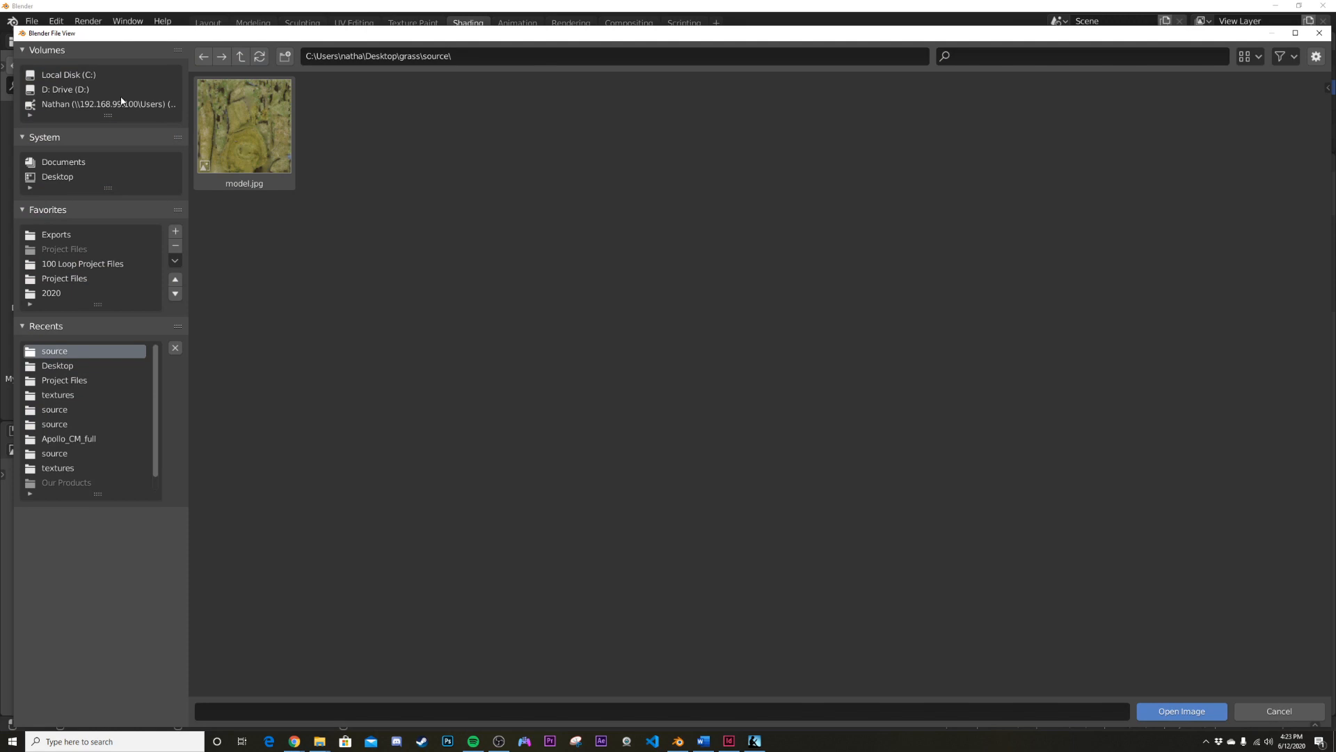
pyautogui.click(59, 394)
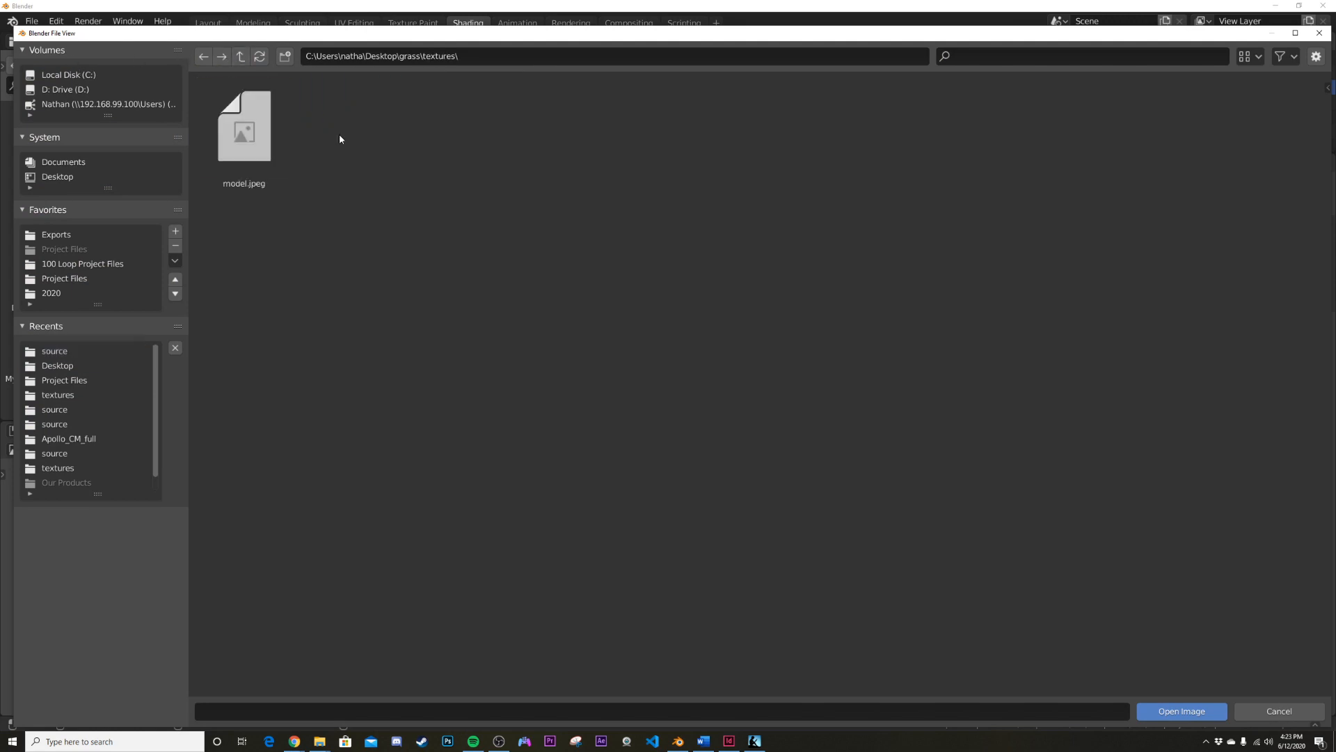
pyautogui.click(1180, 711)
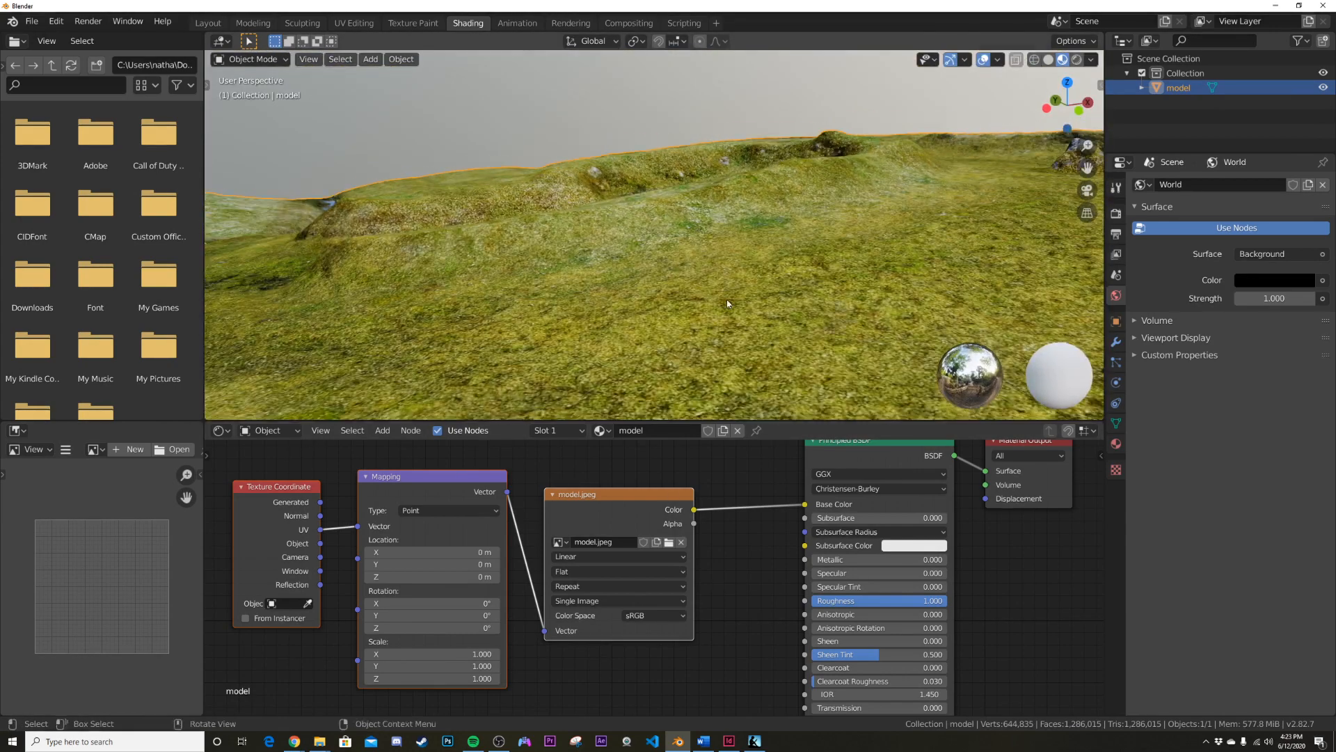
# Add a Bump node to the terrain material and return to the Layout workspace.
pyautogui.click(382, 430)
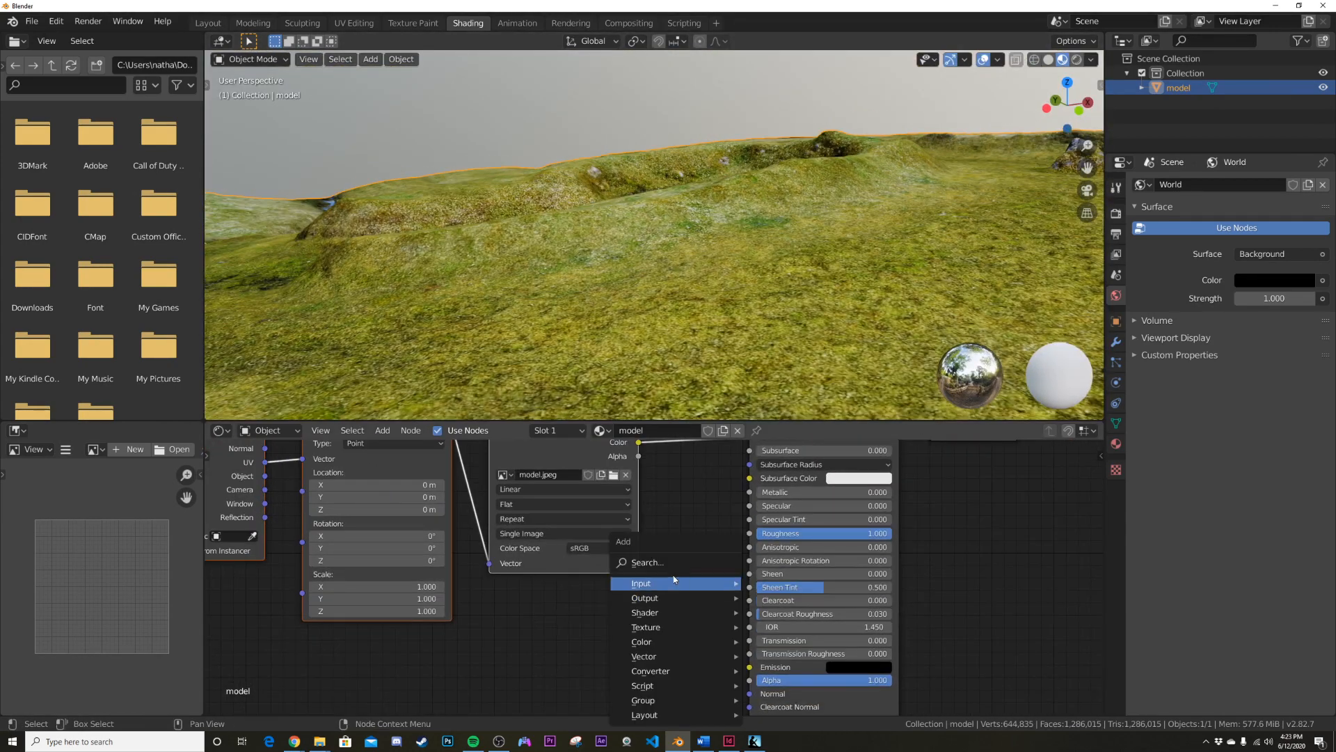
pyautogui.write('bu')
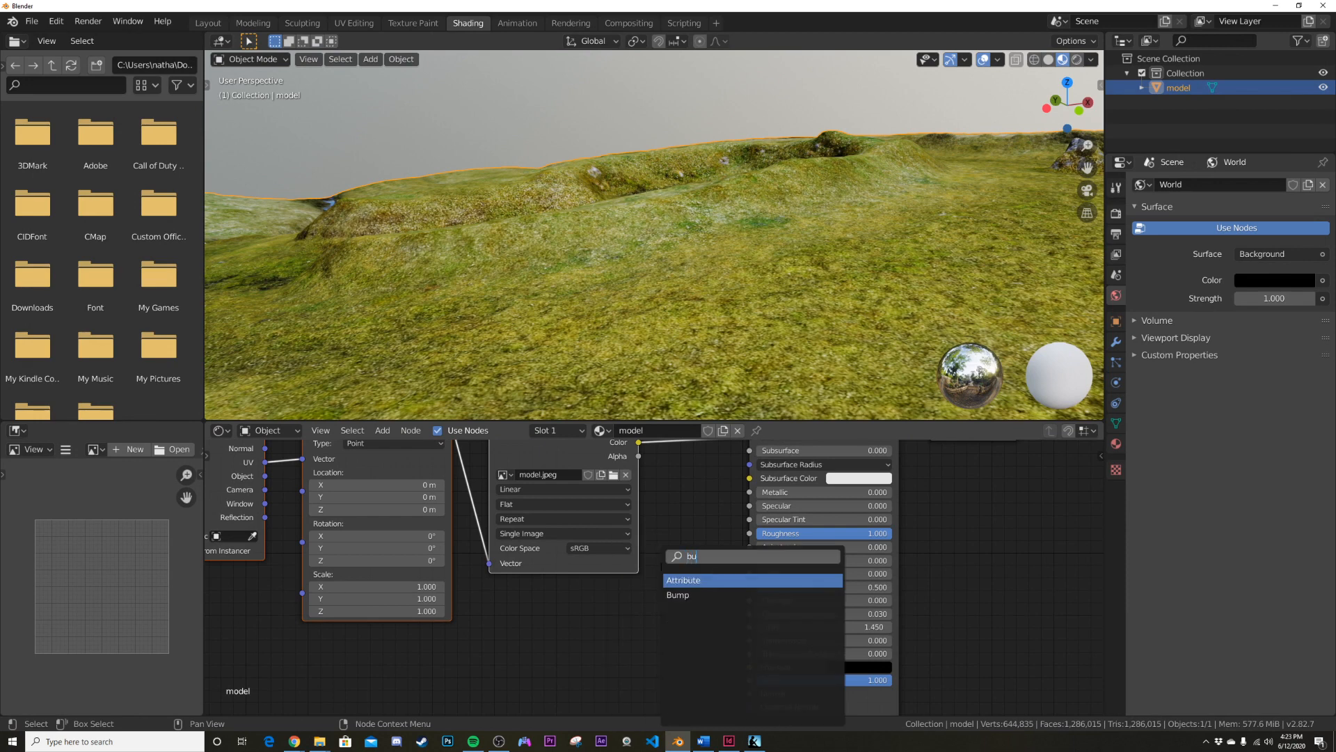
pyautogui.click(679, 594)
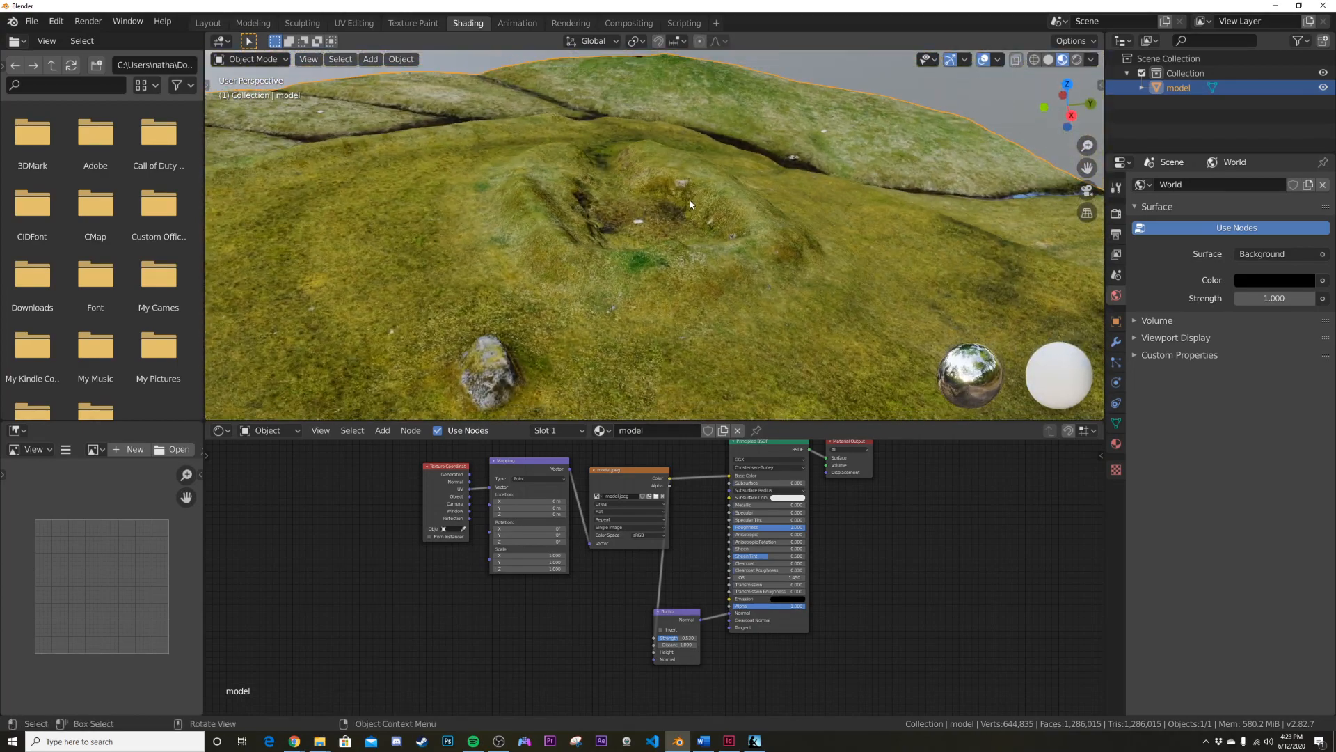
pyautogui.click(207, 23)
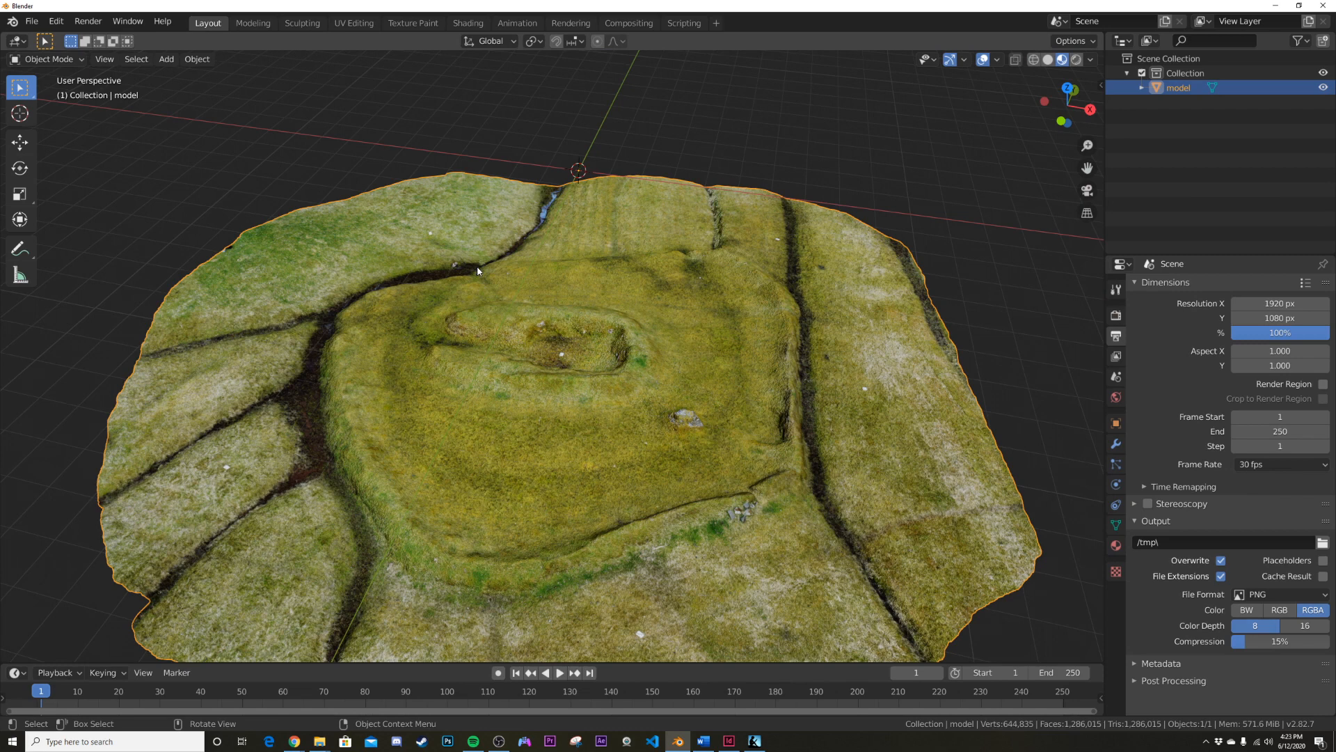
# Import the Apollo command module as a Wavefront OBJ and scale it down.
pyautogui.click(31, 21)
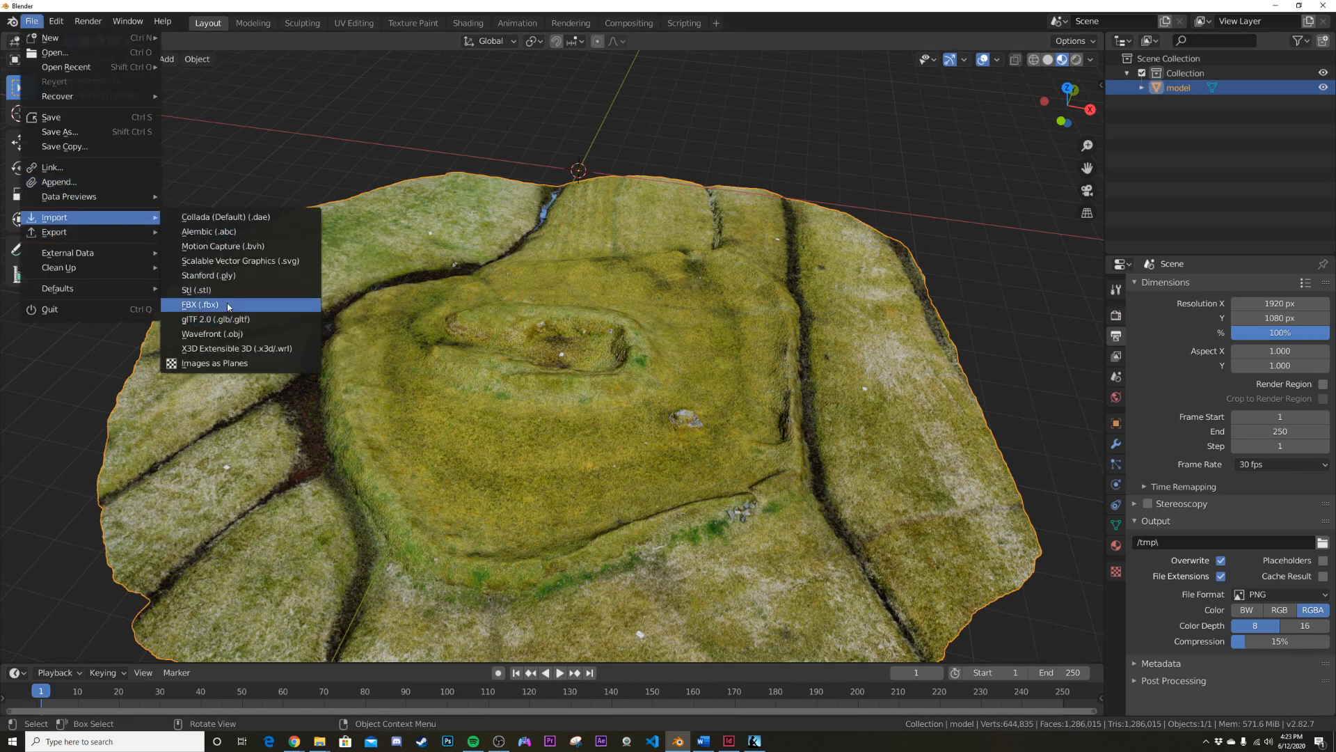
pyautogui.moveTo(211, 332)
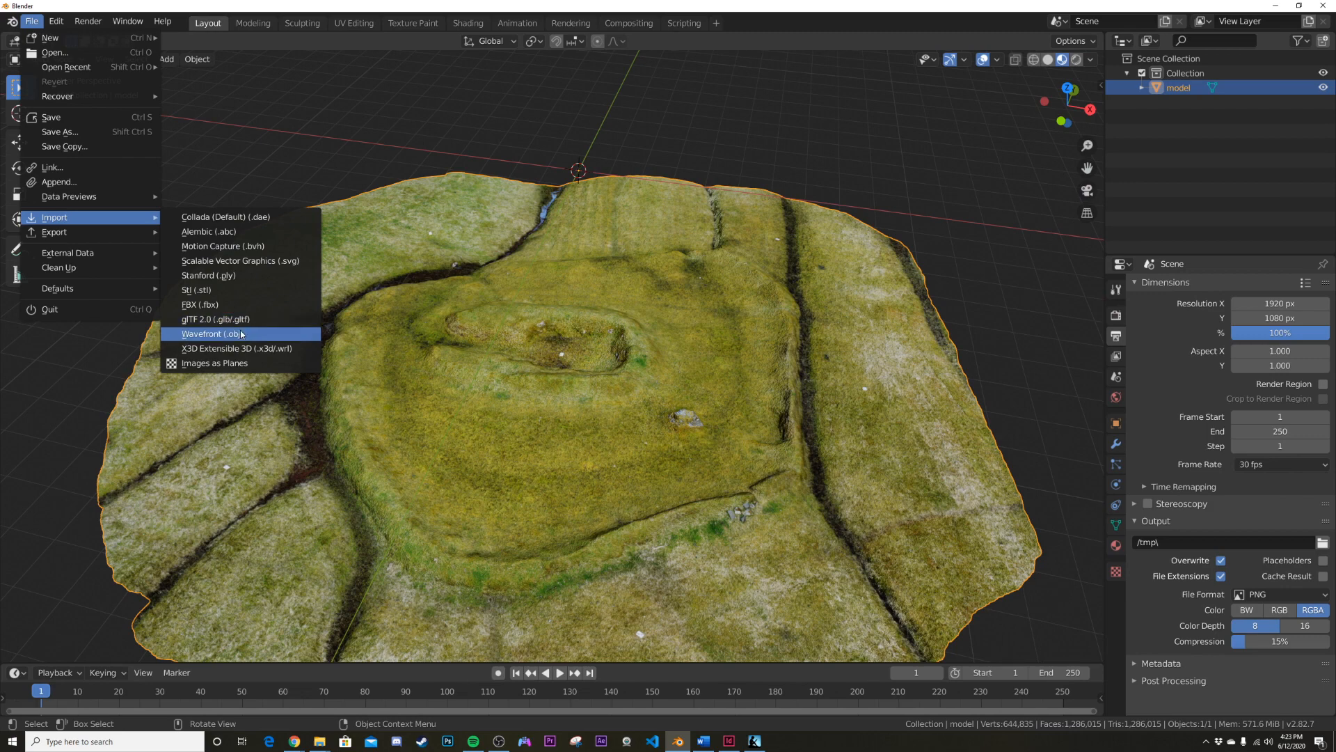
pyautogui.click(211, 333)
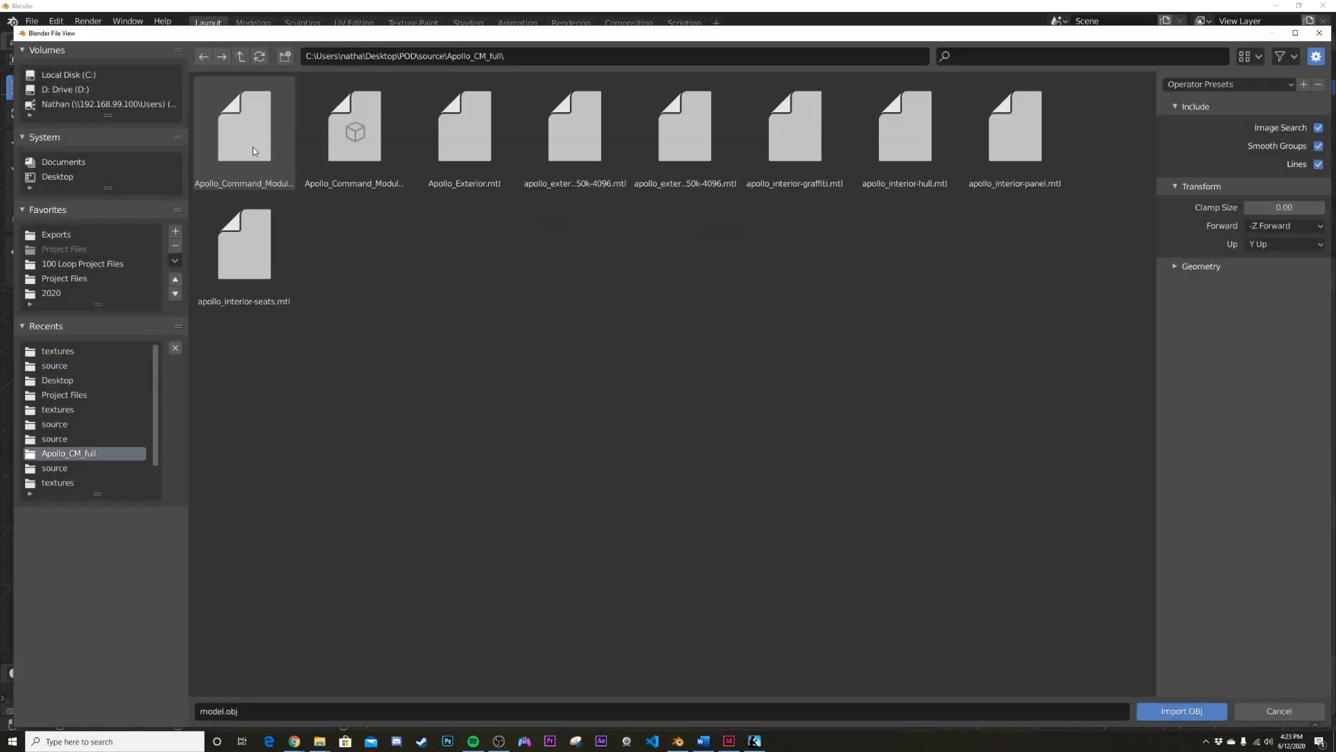
pyautogui.click(1182, 711)
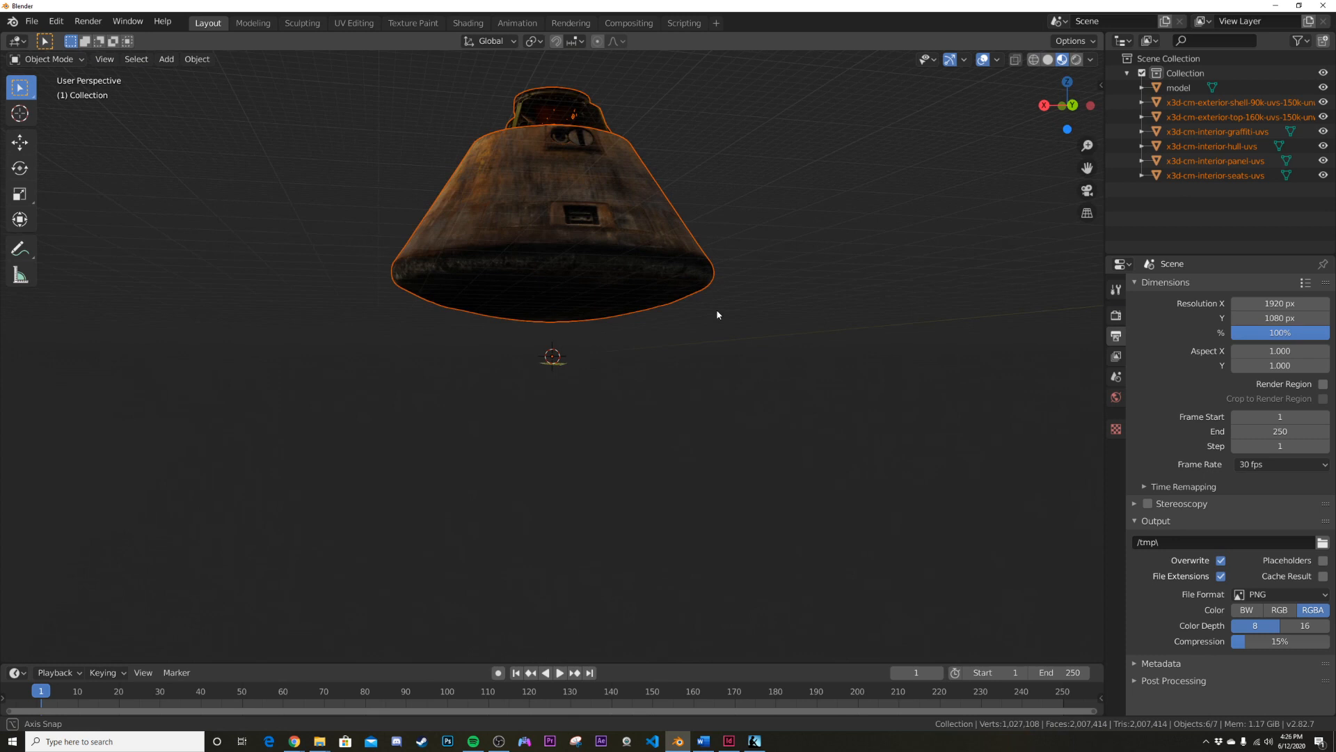
pyautogui.press('s')
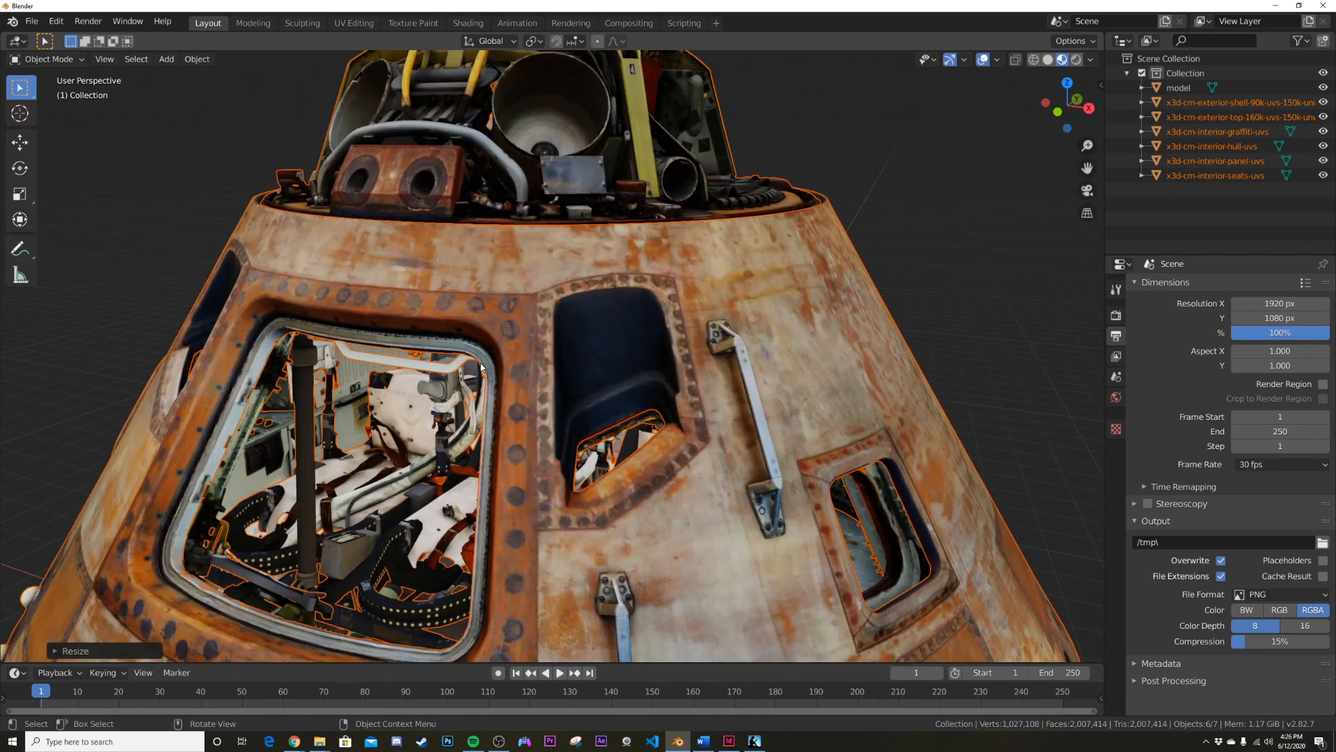
# Orbit and zoom the view to check the capsule above the terrain.
pyautogui.scroll(-3)
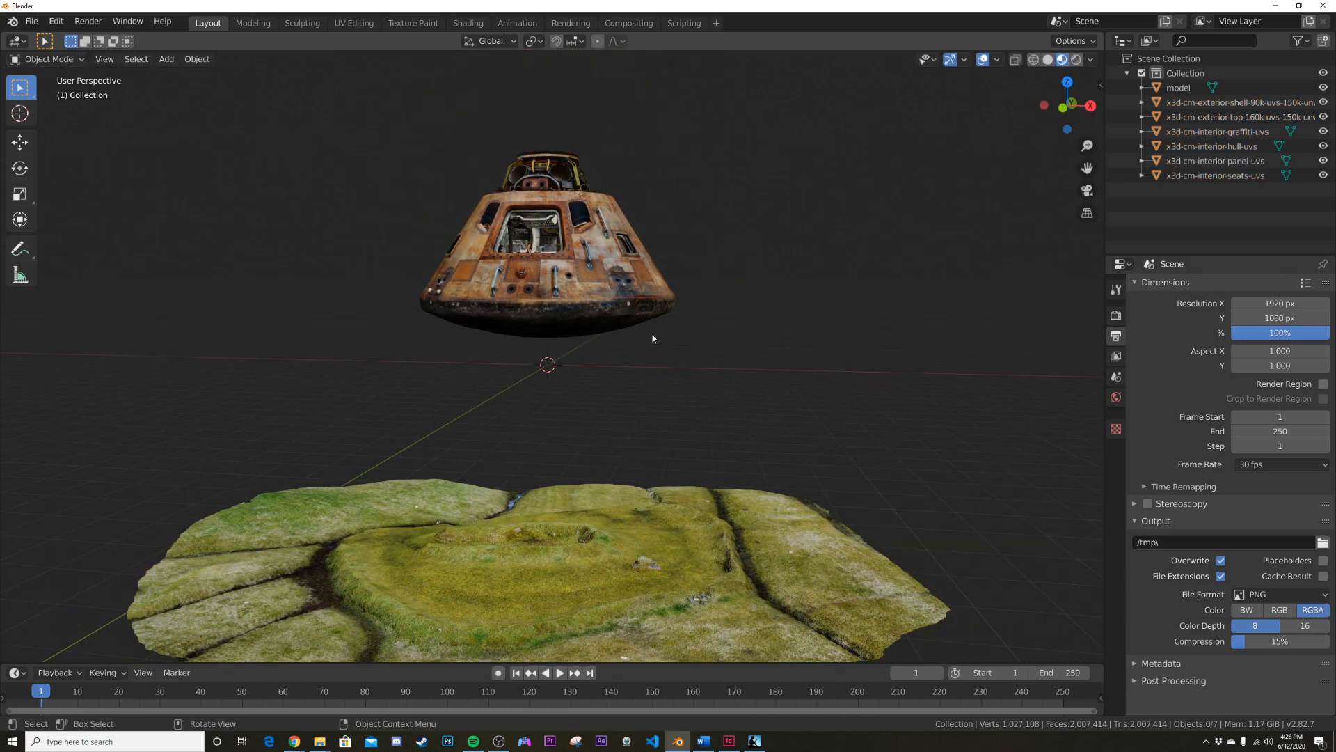
pyautogui.moveTo(651, 338); pyautogui.dragTo(648, 388)
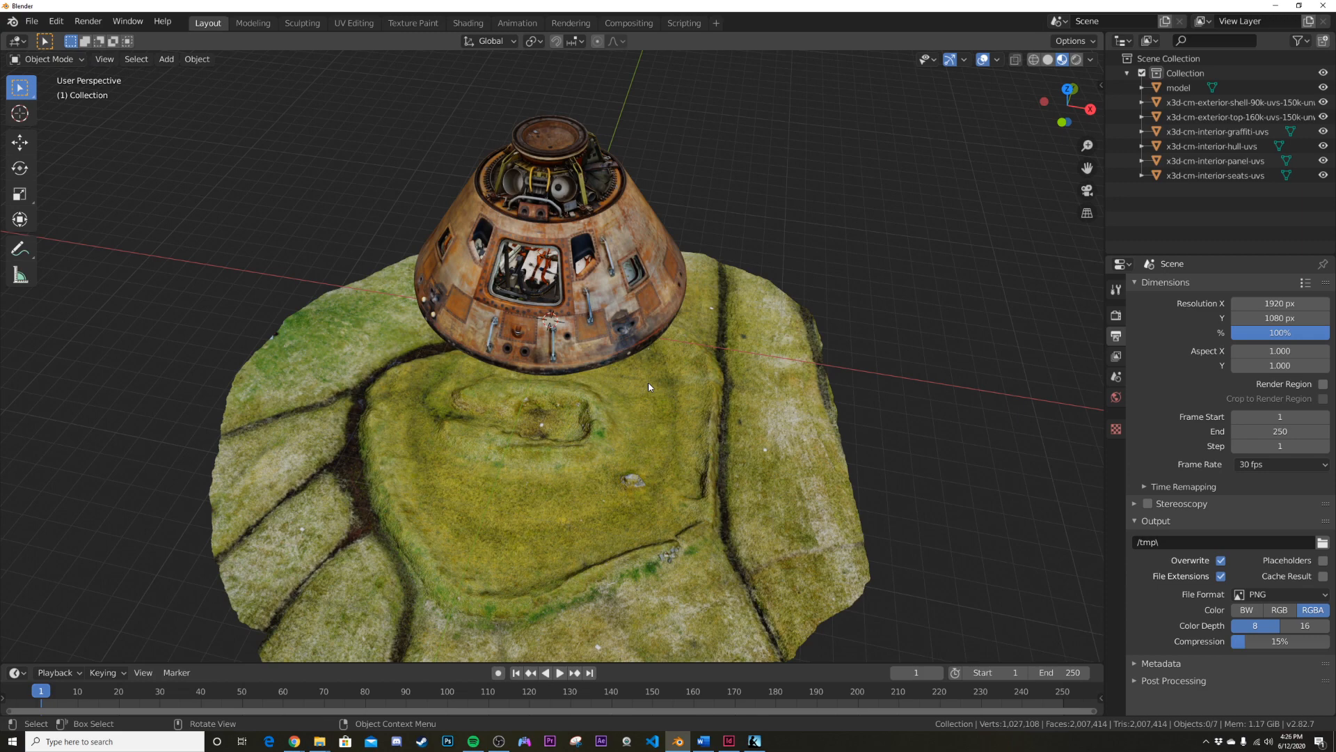
pyautogui.moveTo(634, 392)
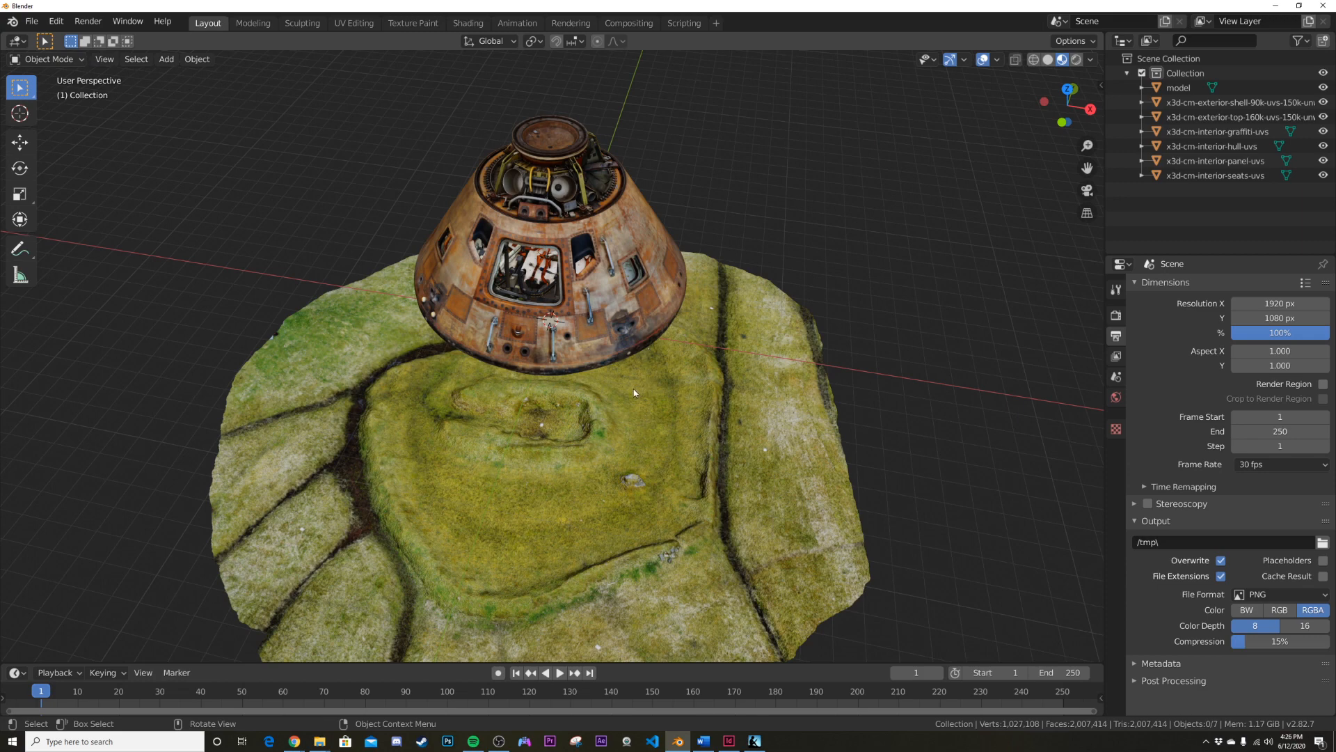
pyautogui.moveTo(635, 392); pyautogui.dragTo(634, 335)
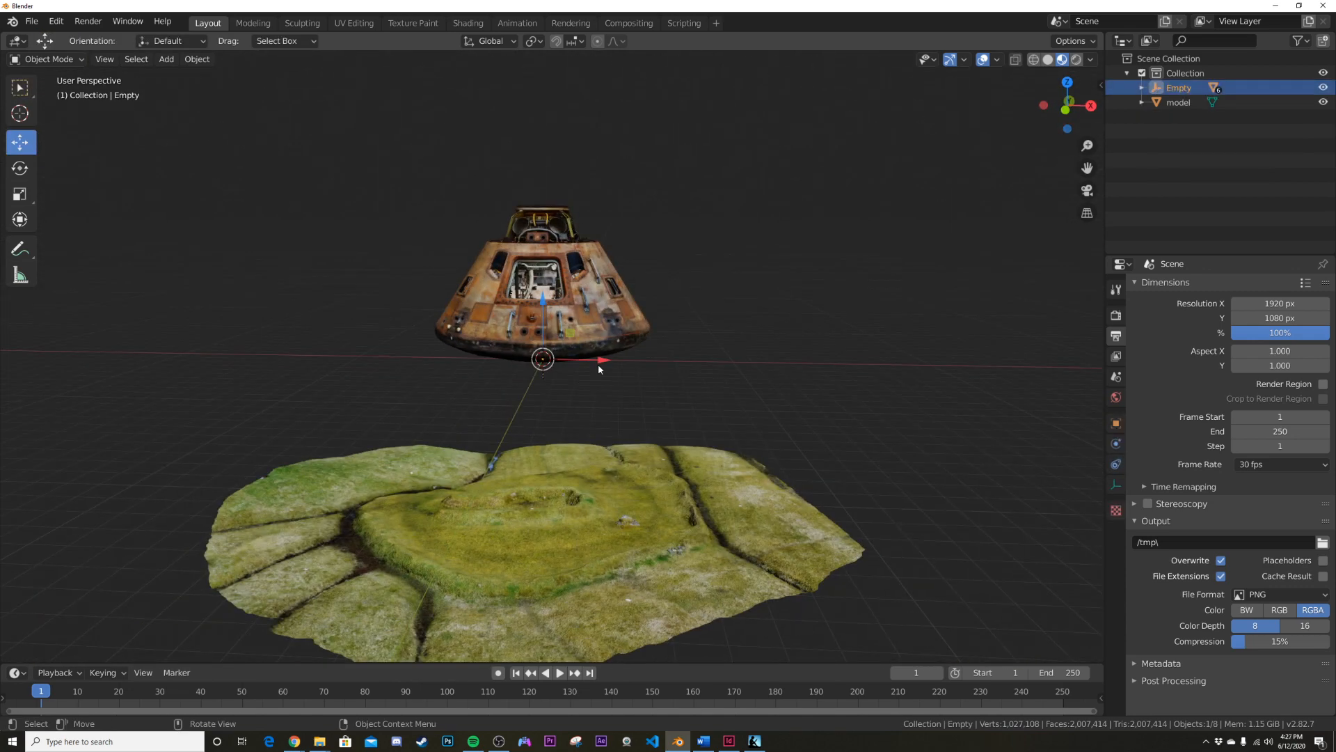
# Raise the terrain geometry in Edit Mode so the capsule rests on the grassy ground.
pyautogui.click(166, 58)
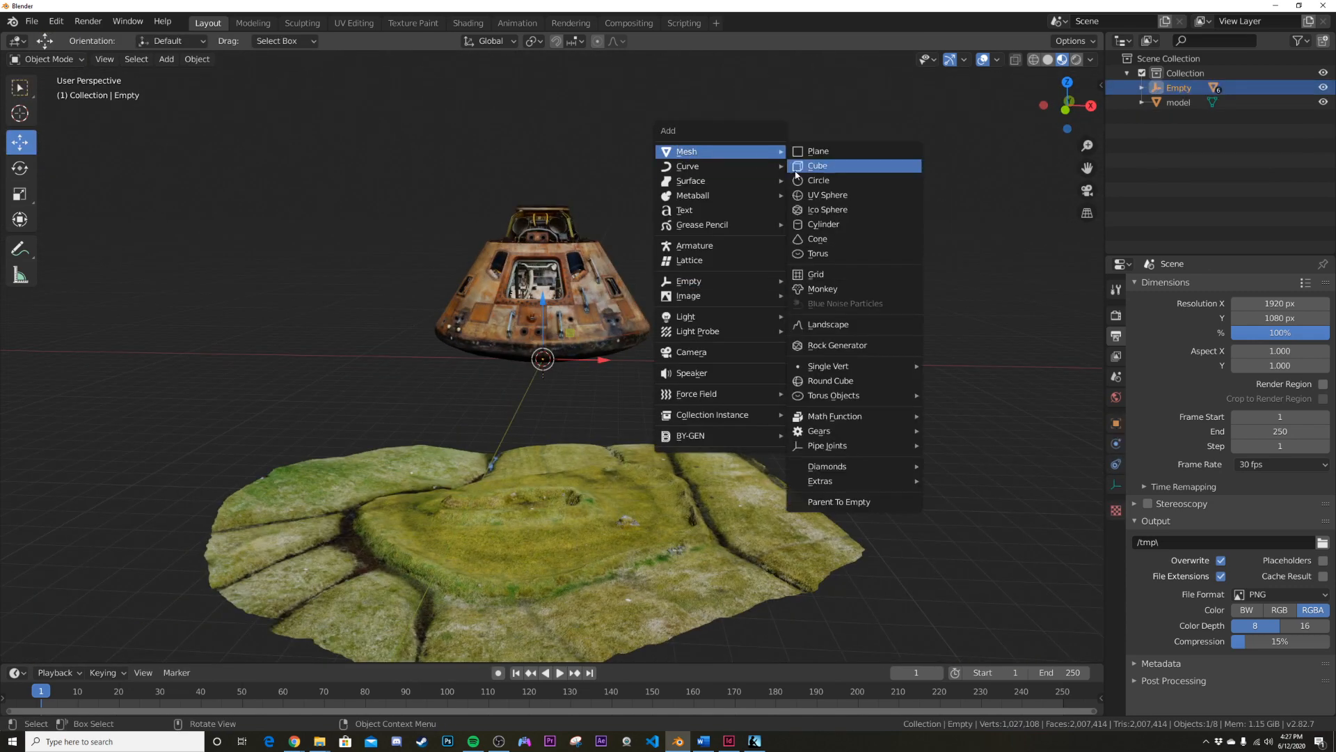
pyautogui.click(817, 166)
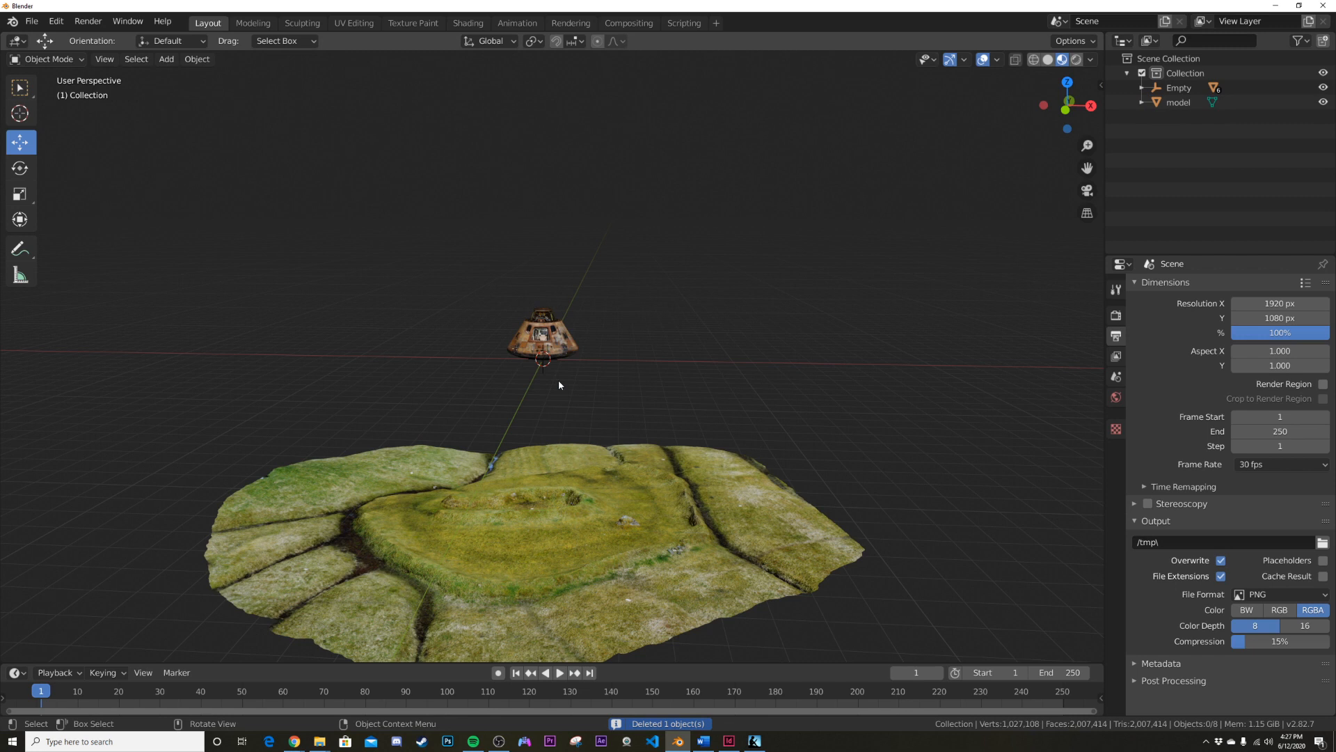
pyautogui.click(542, 337)
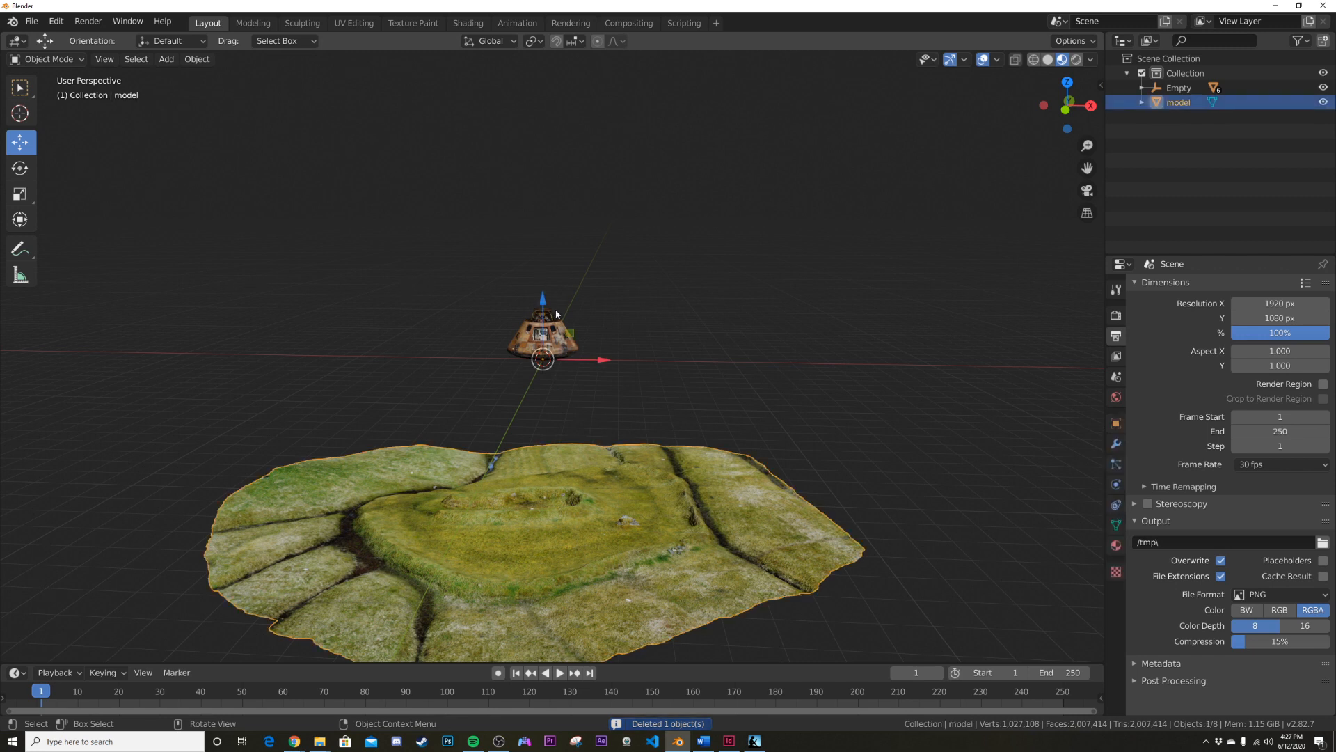
pyautogui.press('Tab')
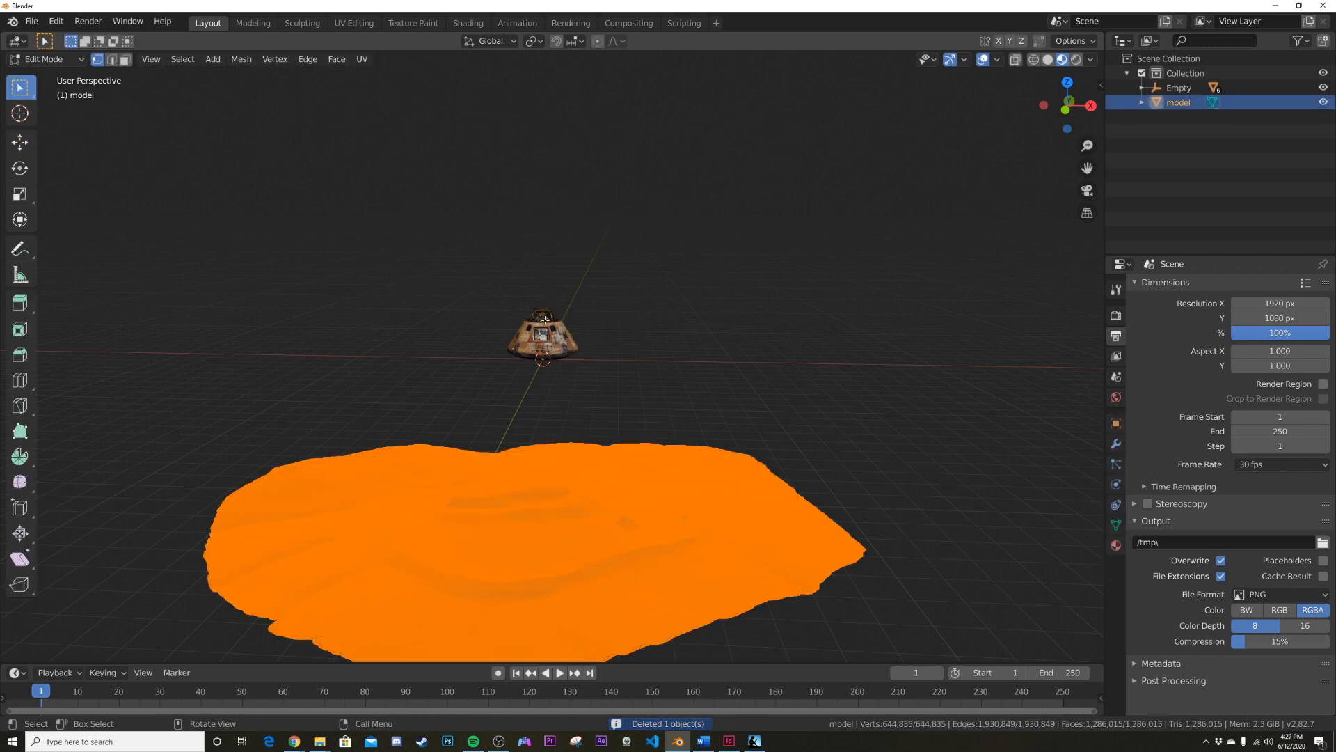
pyautogui.click(20, 142)
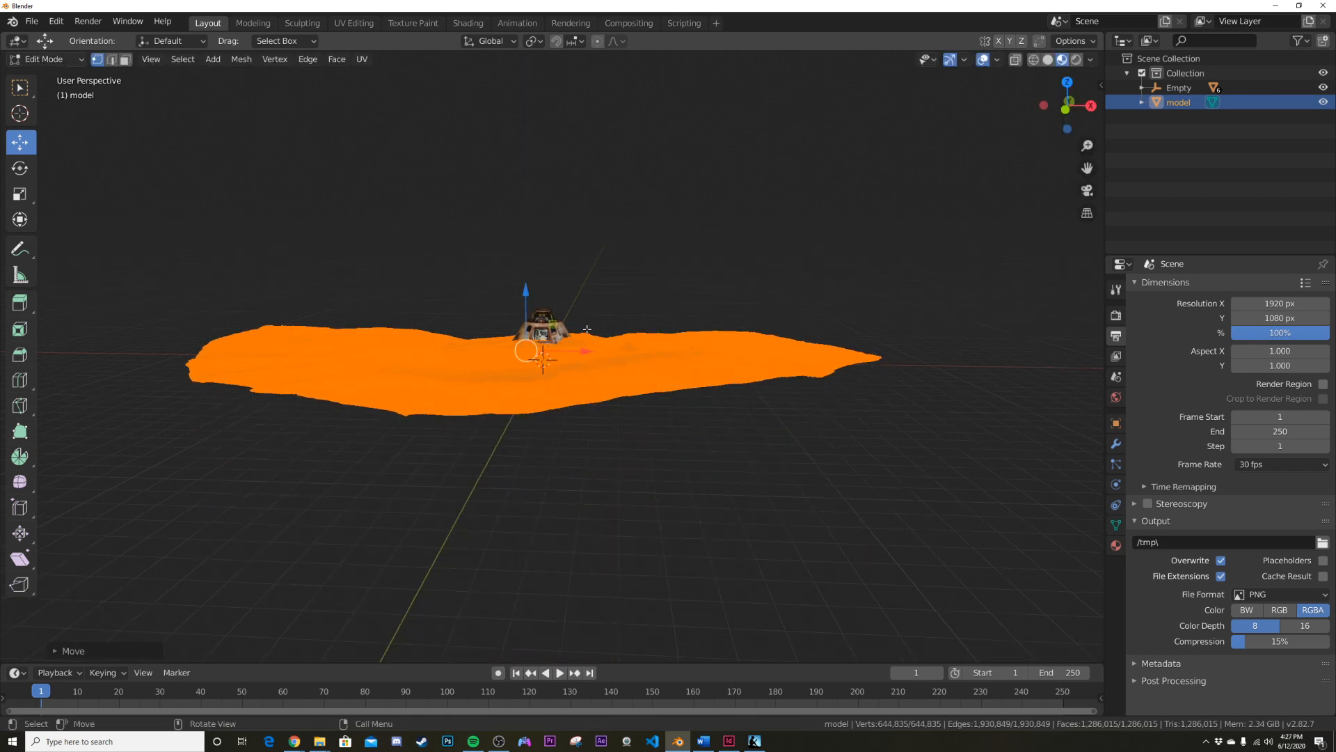
pyautogui.press('Tab')
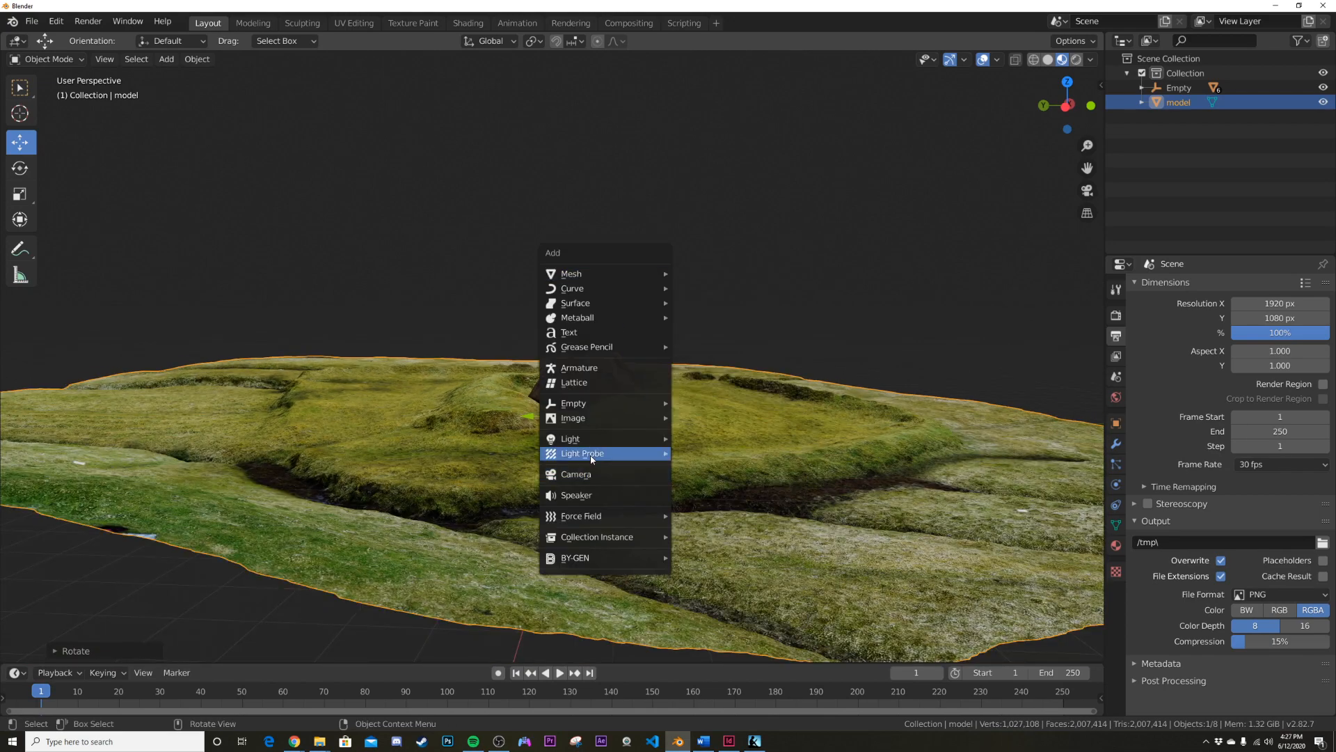
# Add a camera framing the capsule and lower the Empty's Z location onto the hill.
pyautogui.click(576, 473)
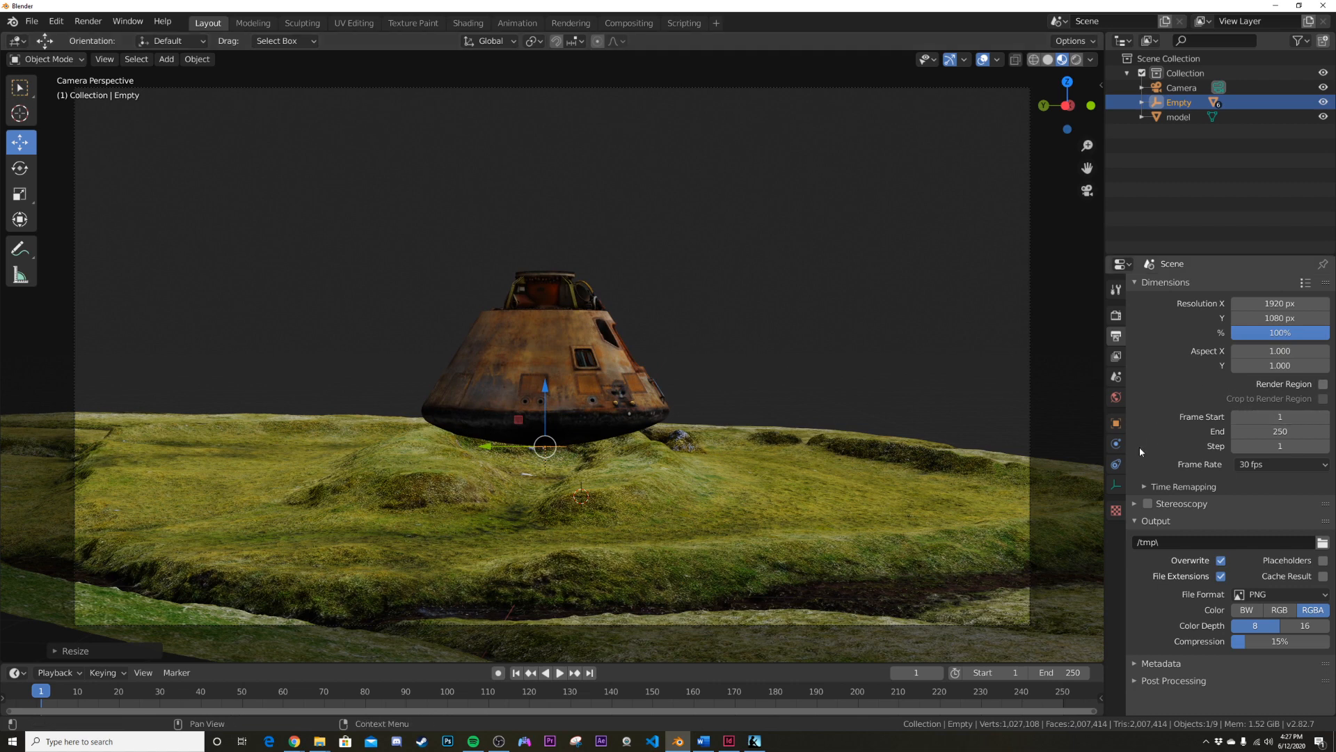
pyautogui.click(1116, 423)
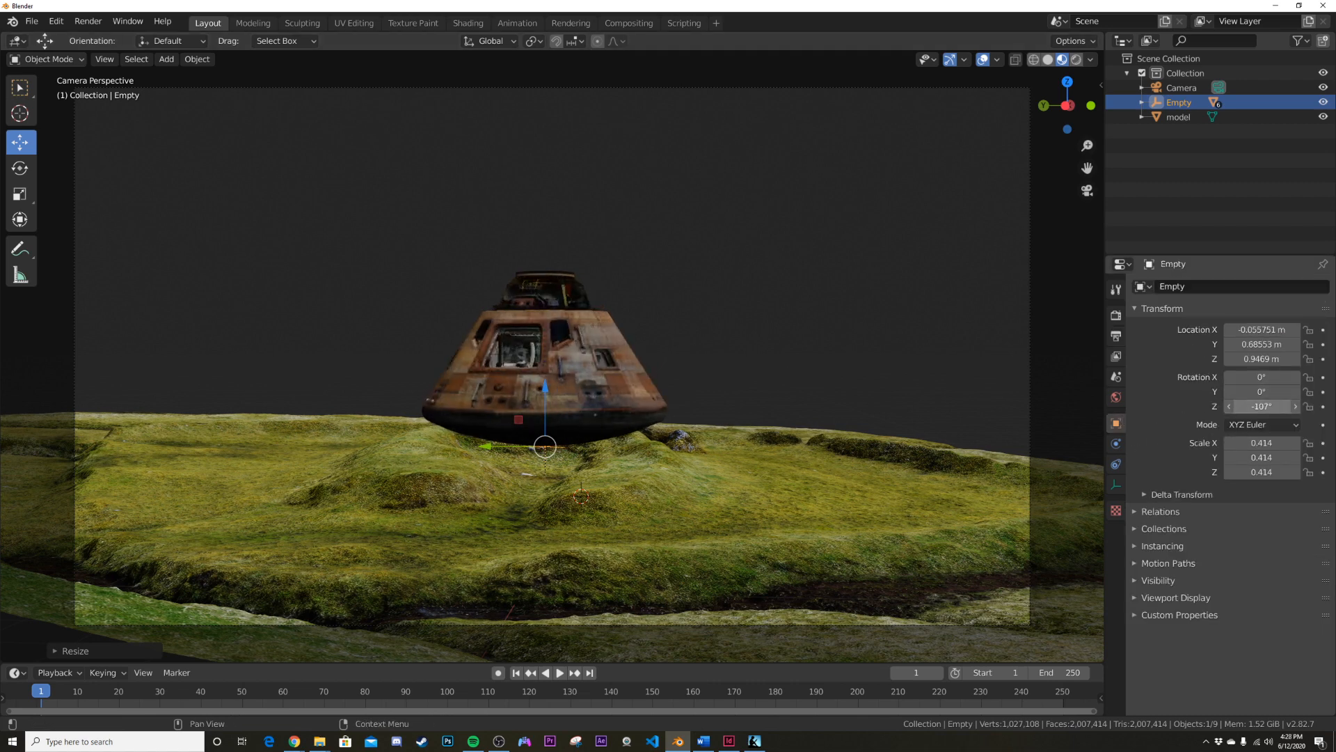
pyautogui.moveTo(1261, 406); pyautogui.dragTo(1236, 407)
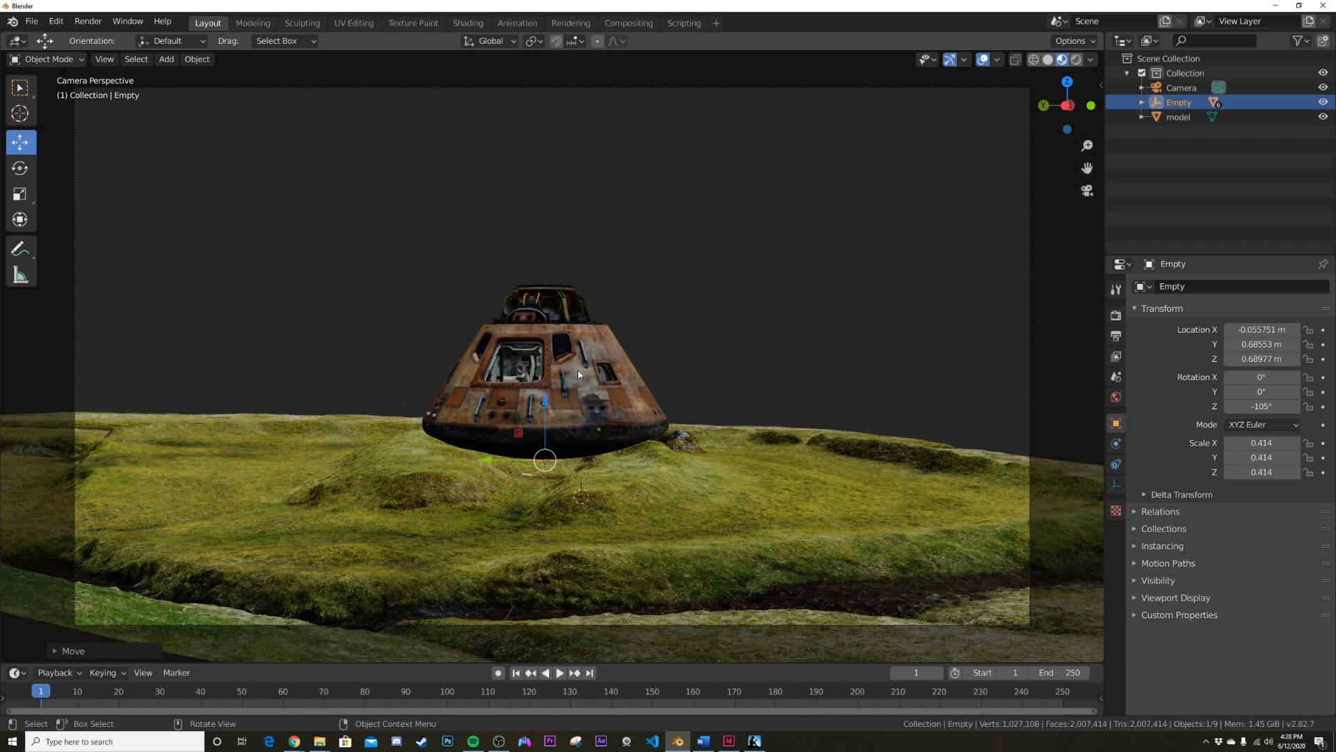
pyautogui.click(1117, 315)
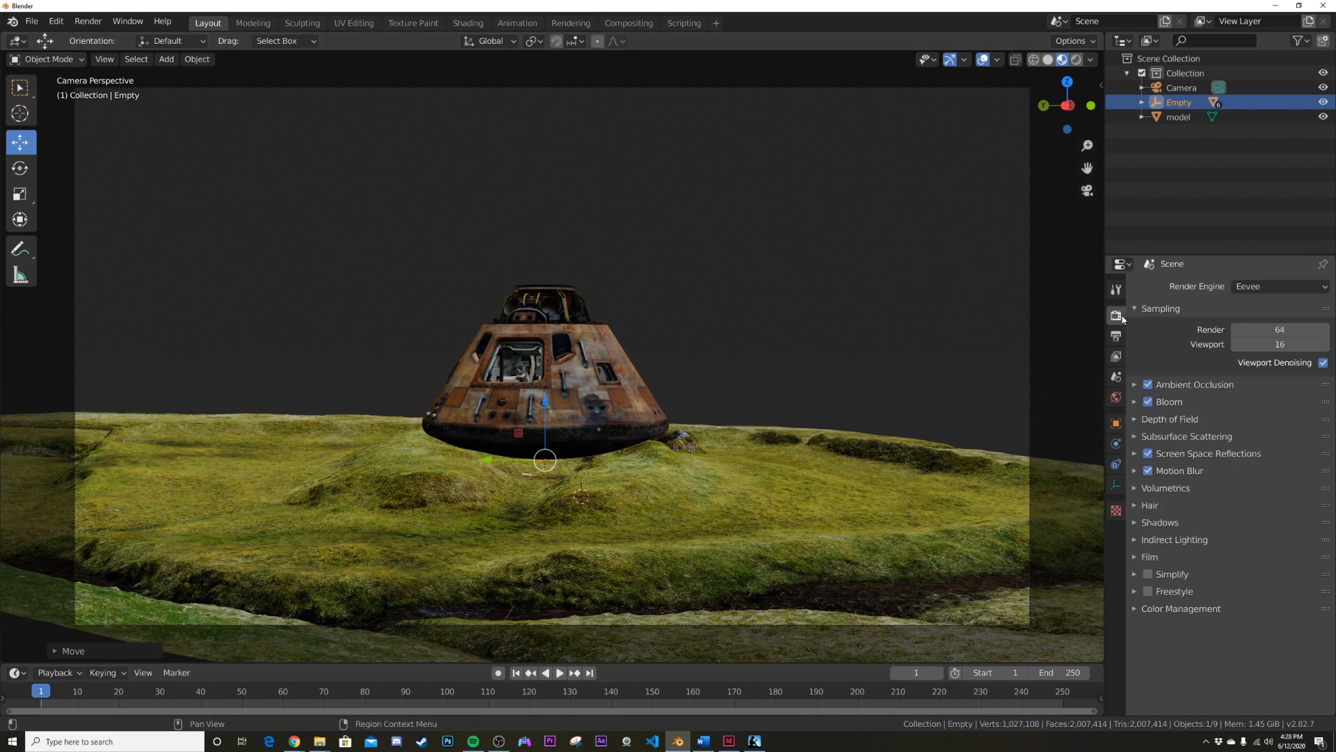
# Switch rendering to Cycles and give the world a Sky Texture with strength 45.
pyautogui.click(1278, 285)
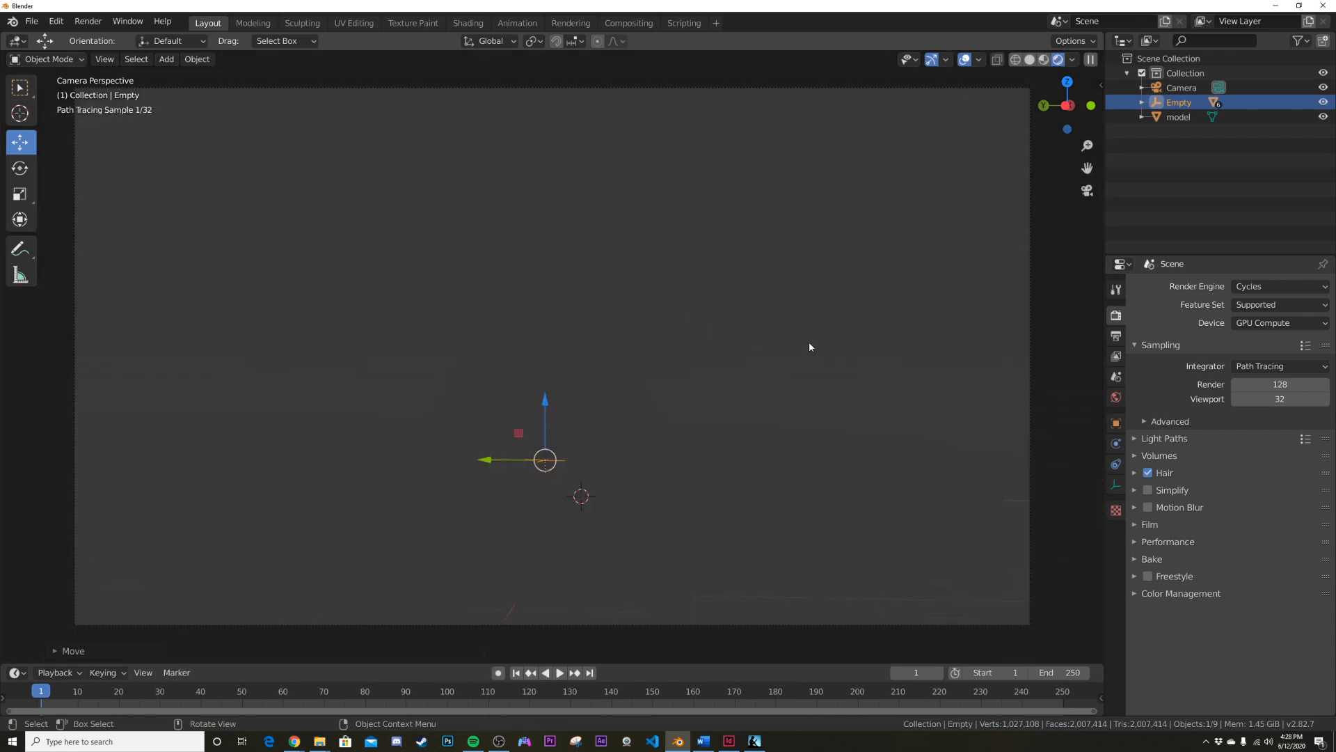
pyautogui.click(1115, 397)
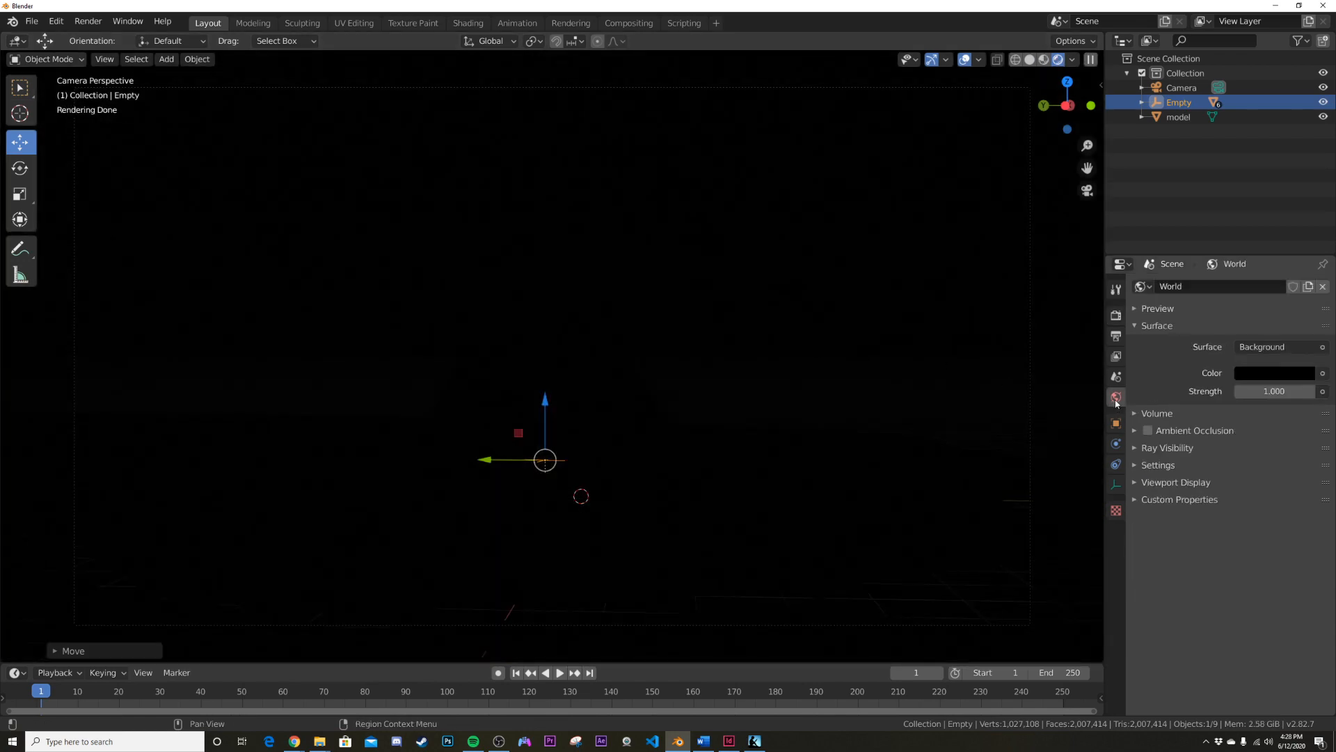
pyautogui.click(1323, 373)
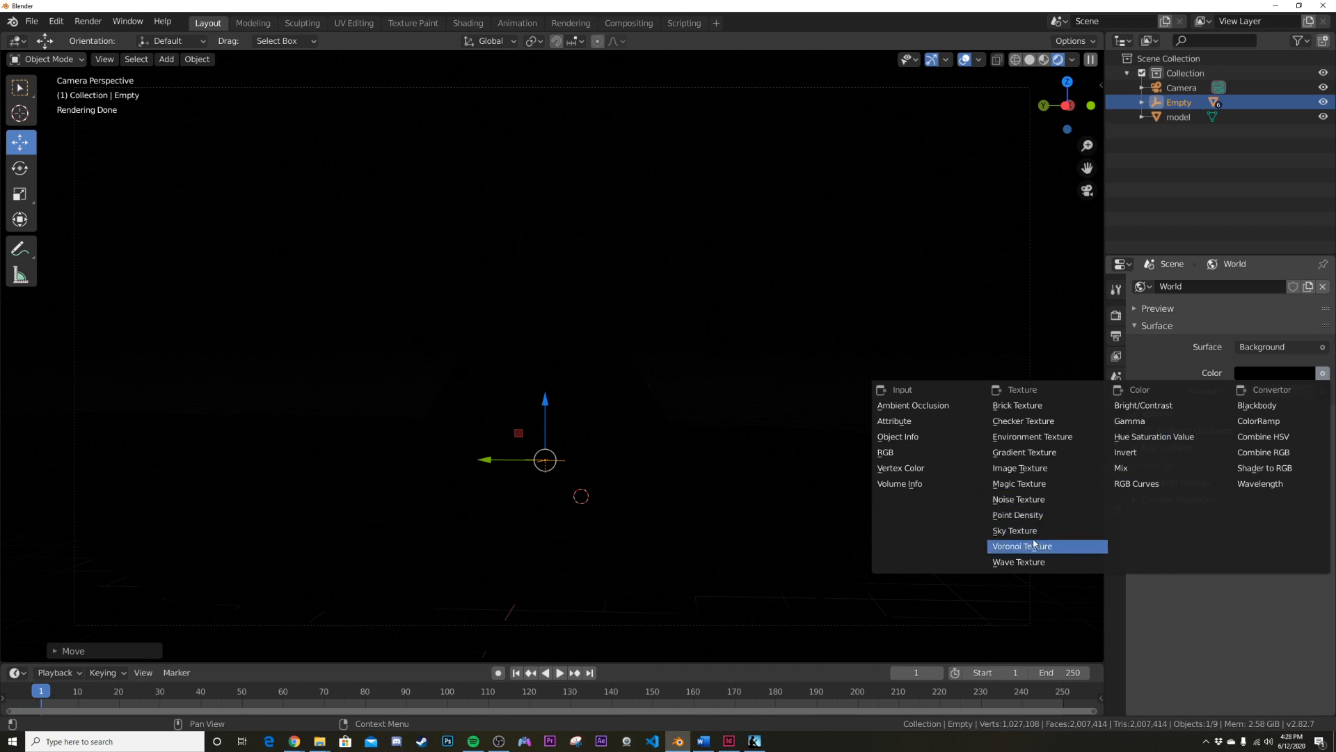
pyautogui.click(1015, 531)
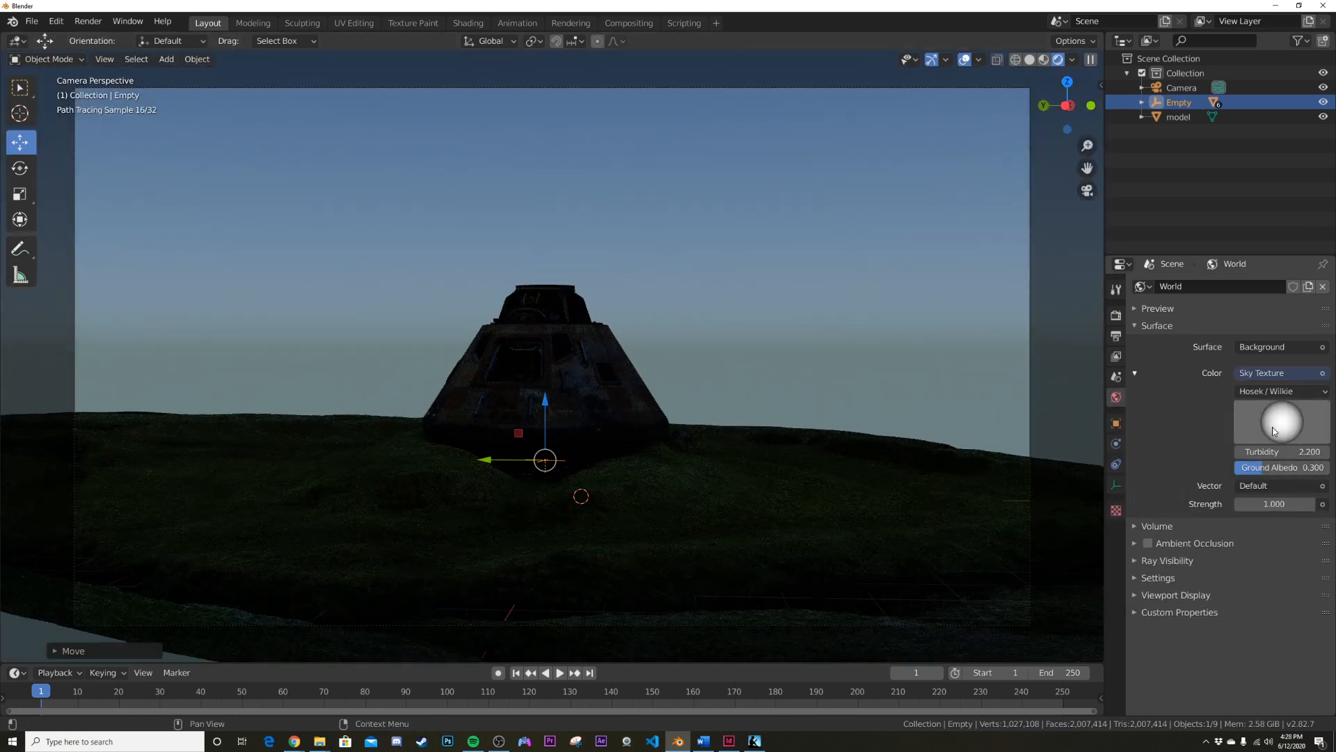
pyautogui.write('45')
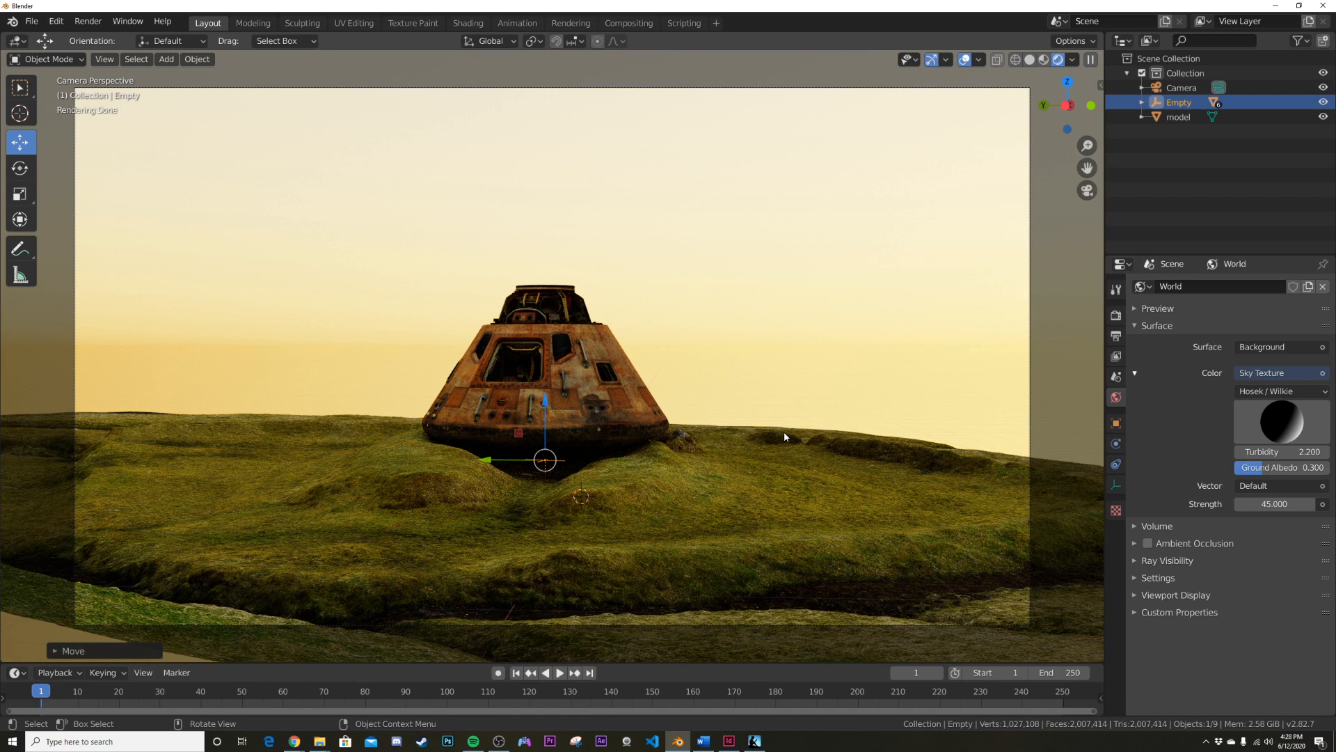
pyautogui.moveTo(462, 245)
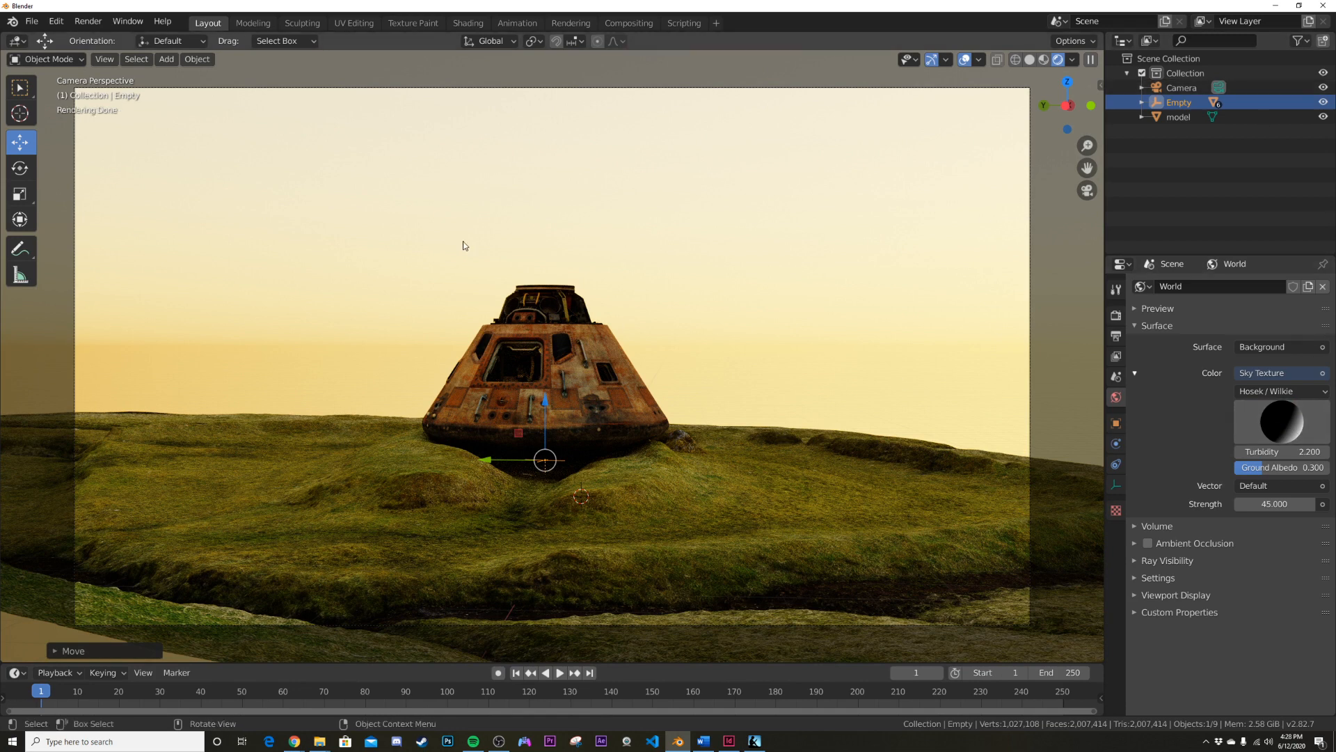
pyautogui.moveTo(1067, 342)
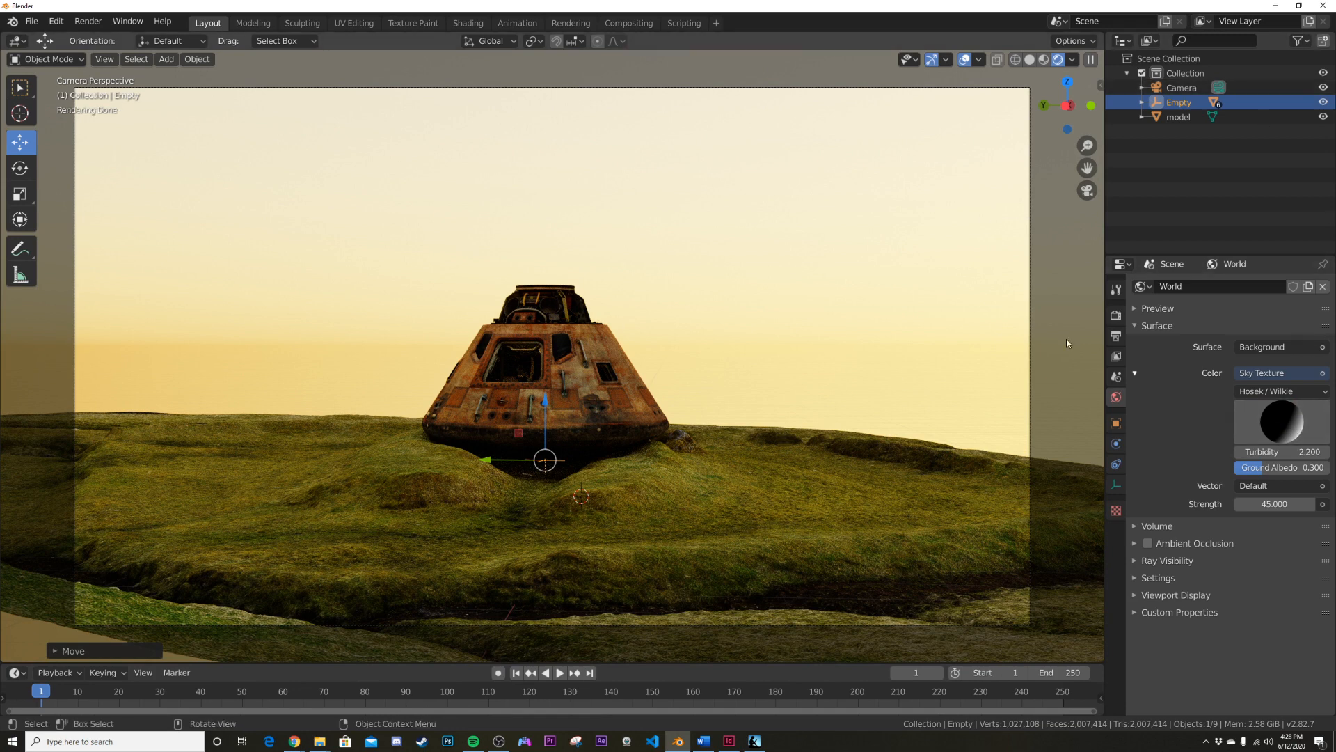
pyautogui.moveTo(944, 308)
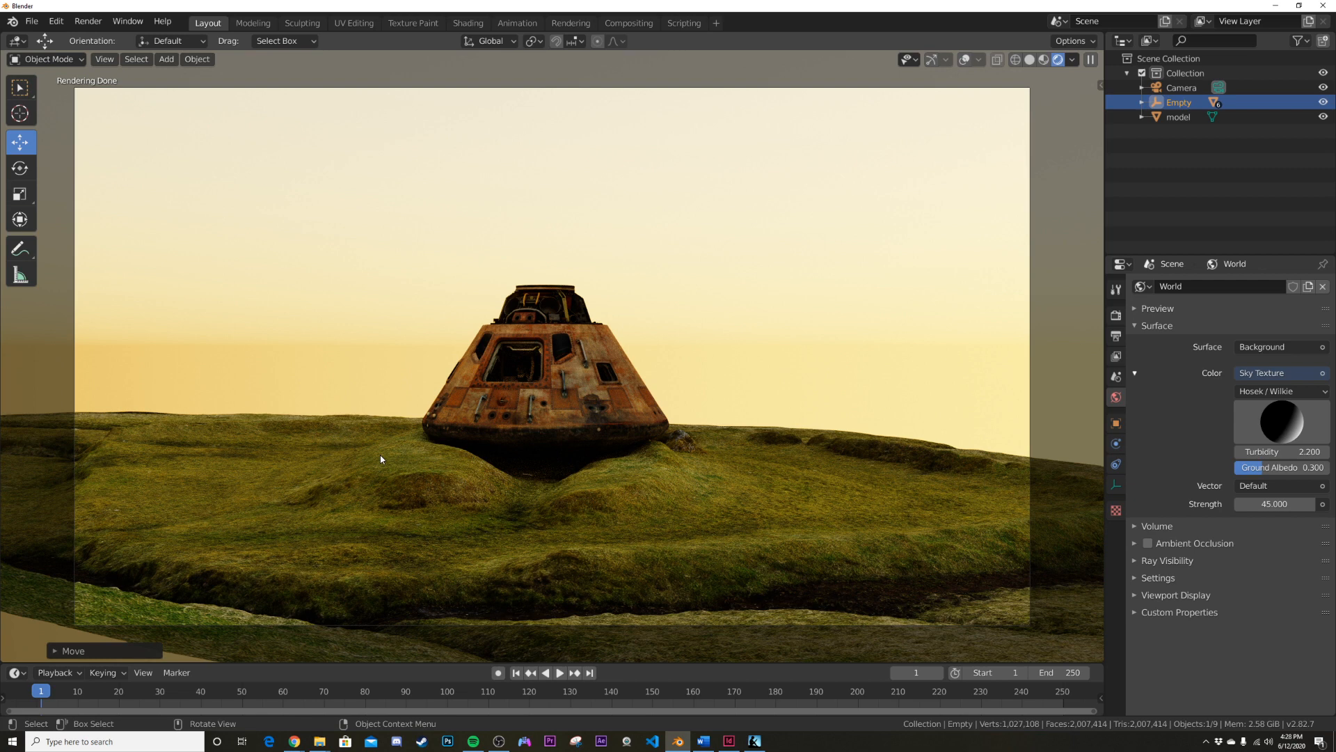
pyautogui.moveTo(250, 488)
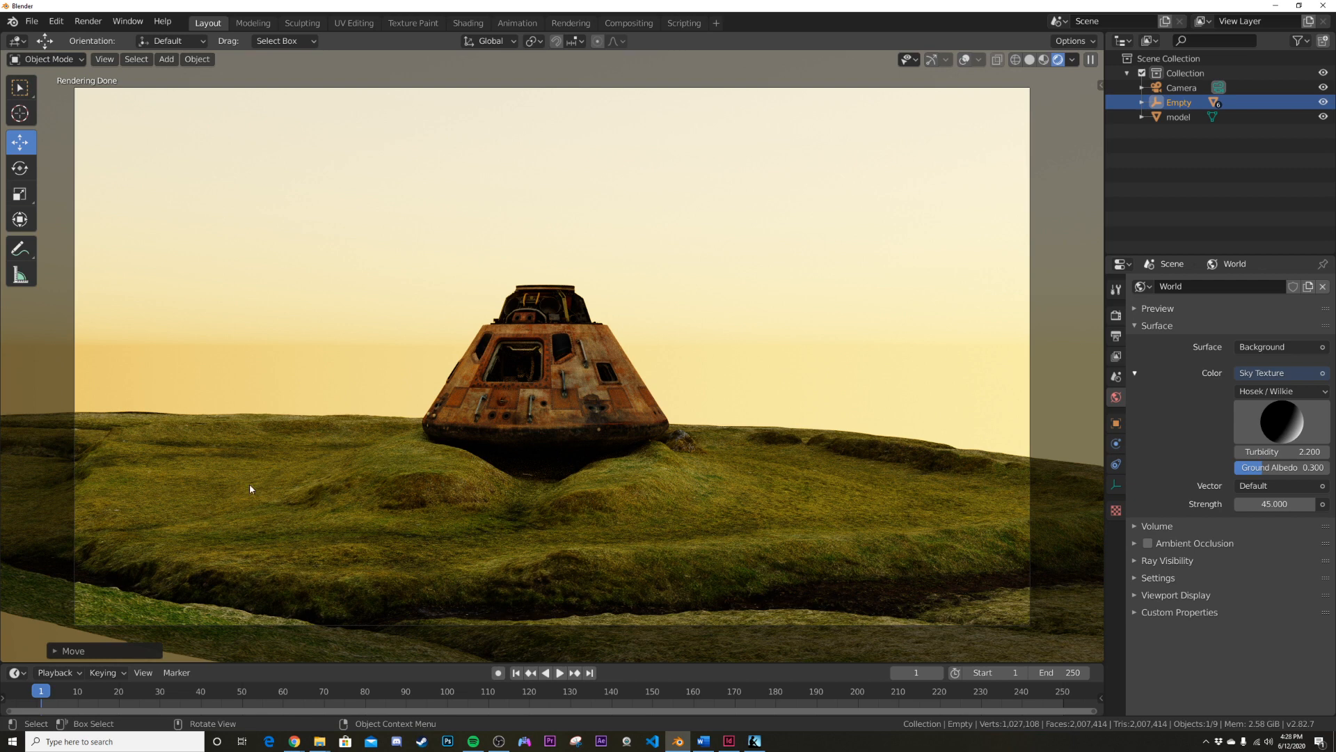
pyautogui.moveTo(254, 486)
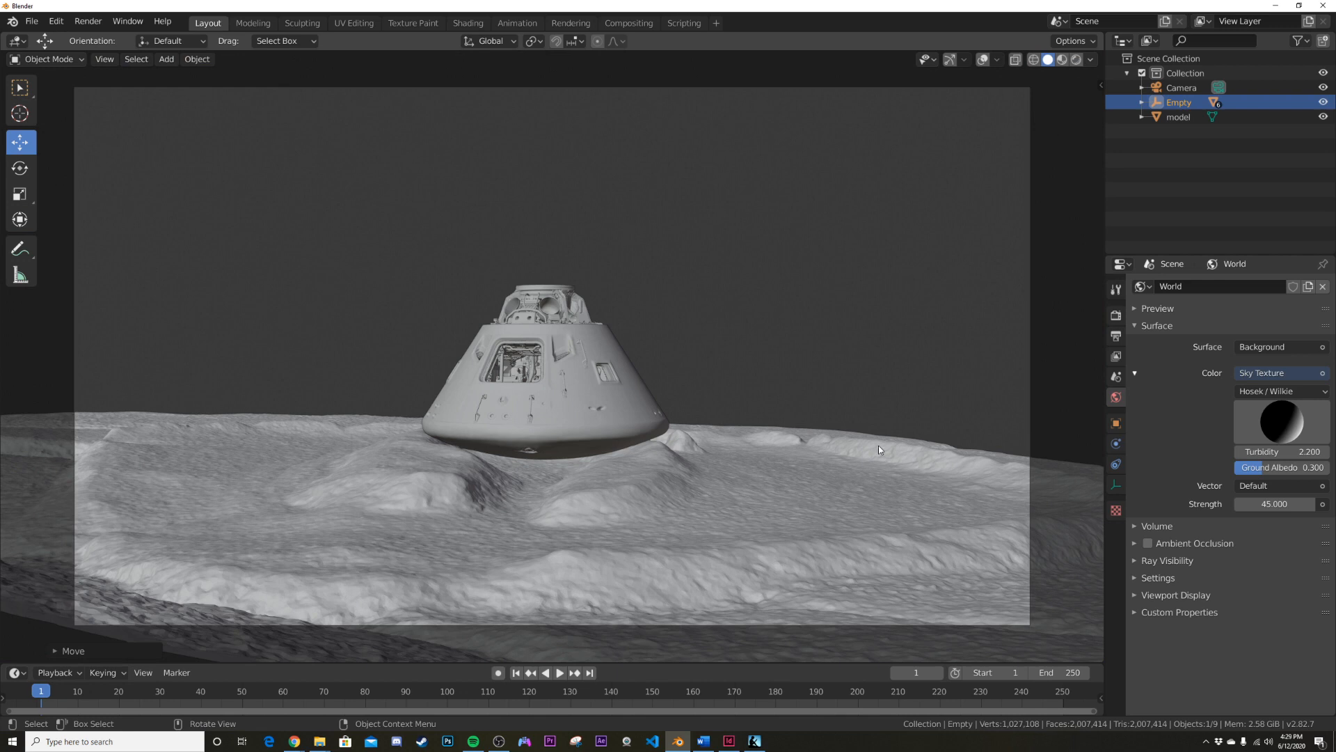
pyautogui.moveTo(700, 330)
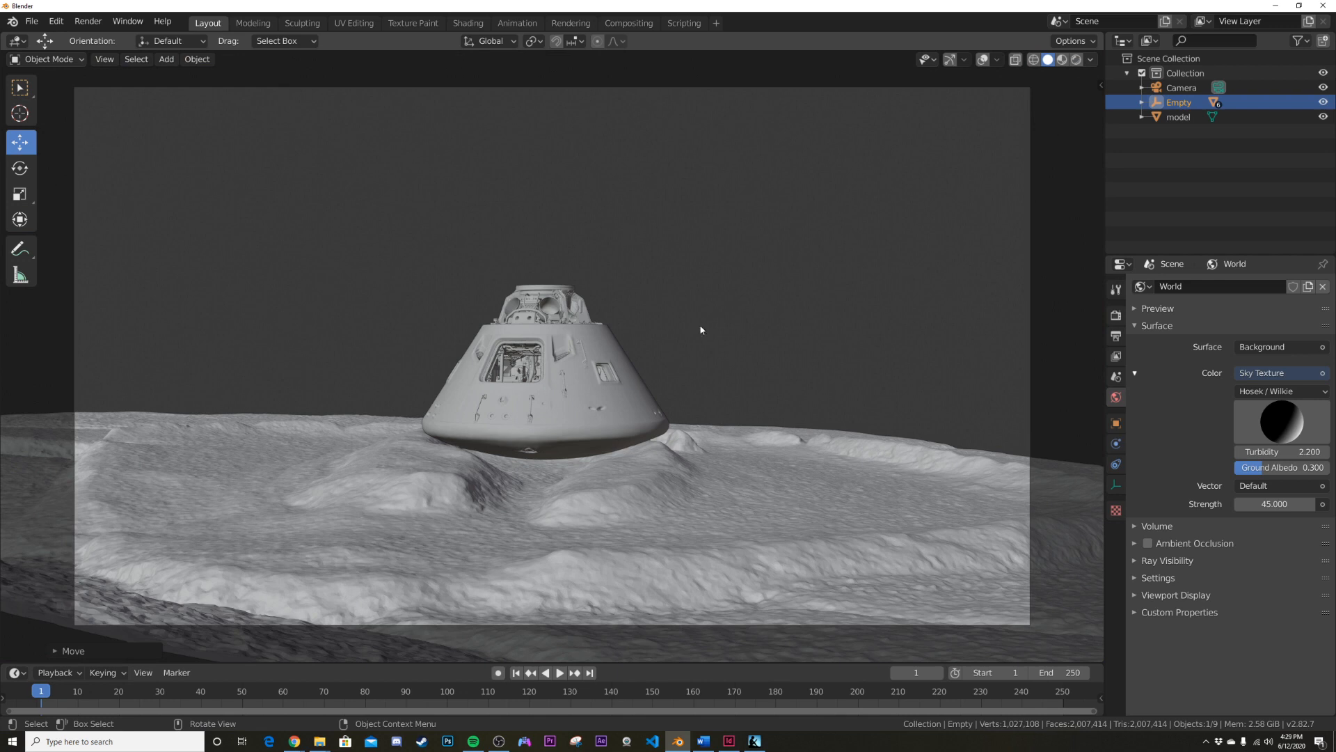
# Add a cube around the capsule, remove its front and back faces, and prepare its modifiers.
pyautogui.click(166, 58)
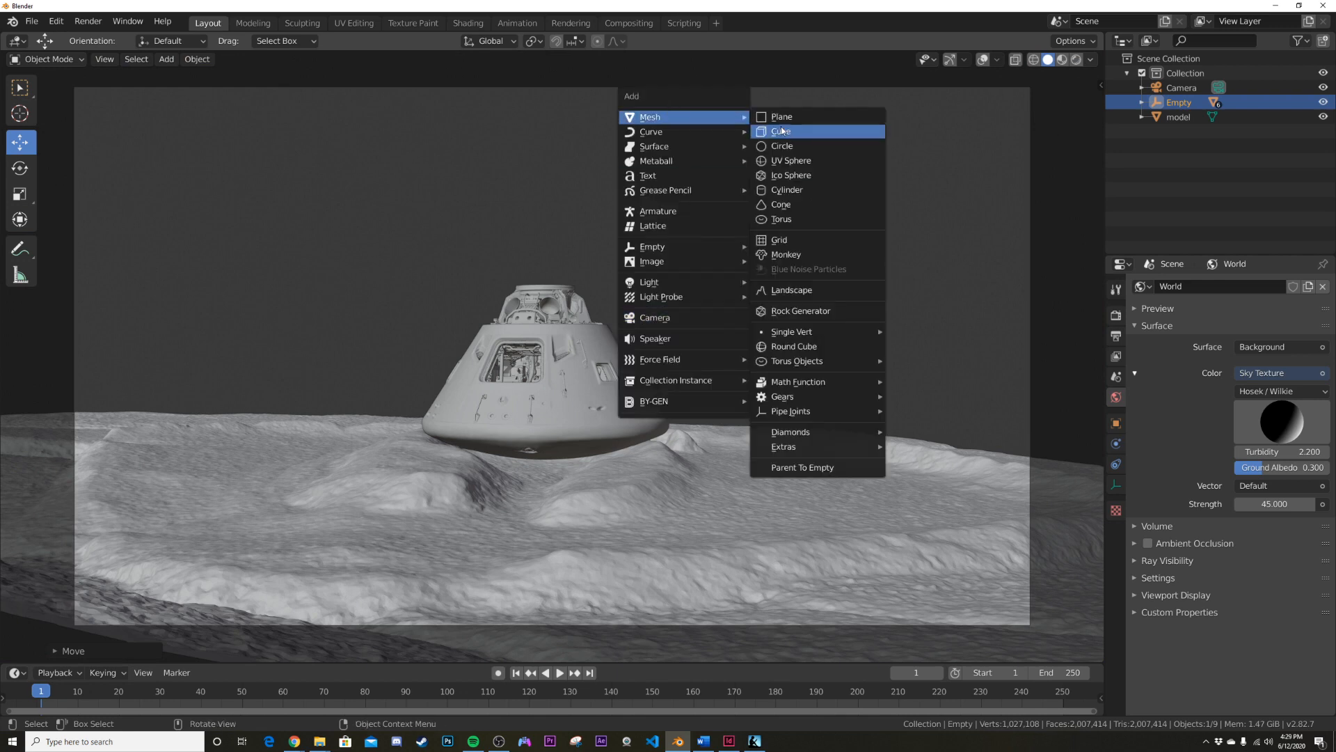
pyautogui.click(779, 131)
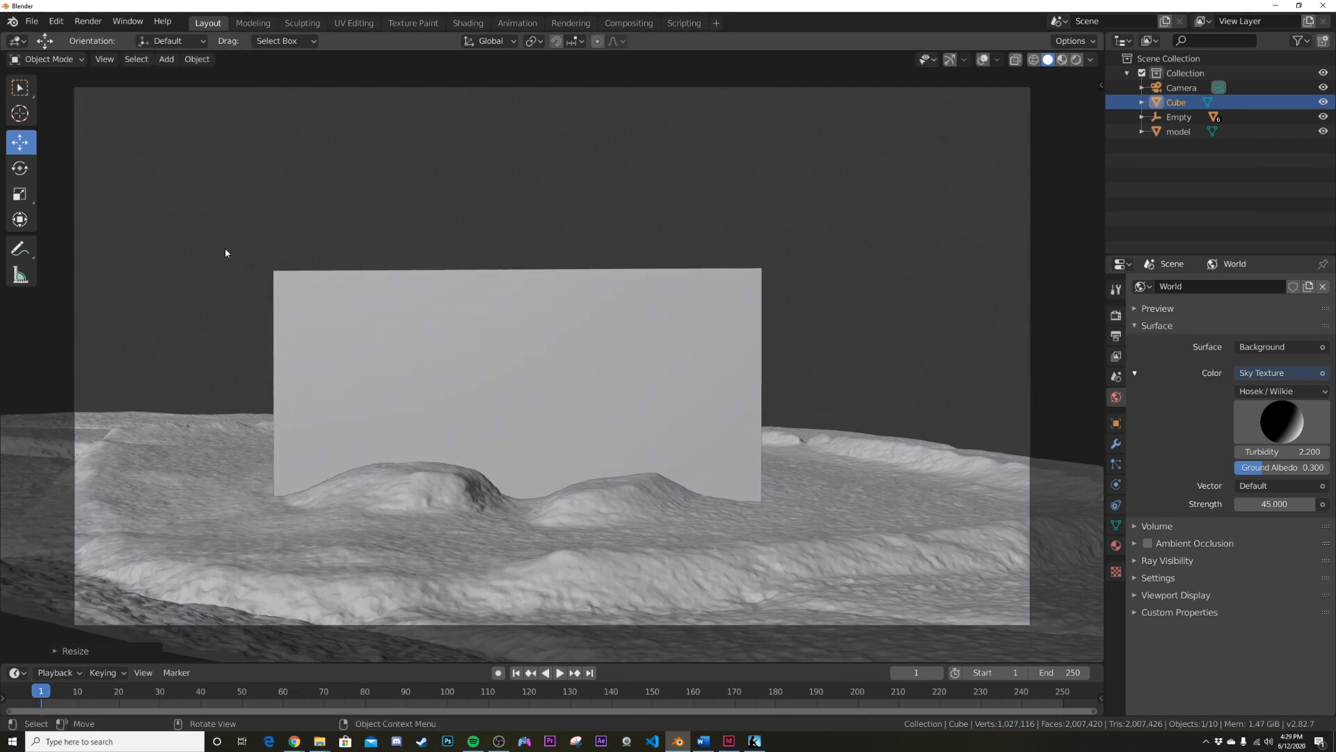
pyautogui.press('Tab')
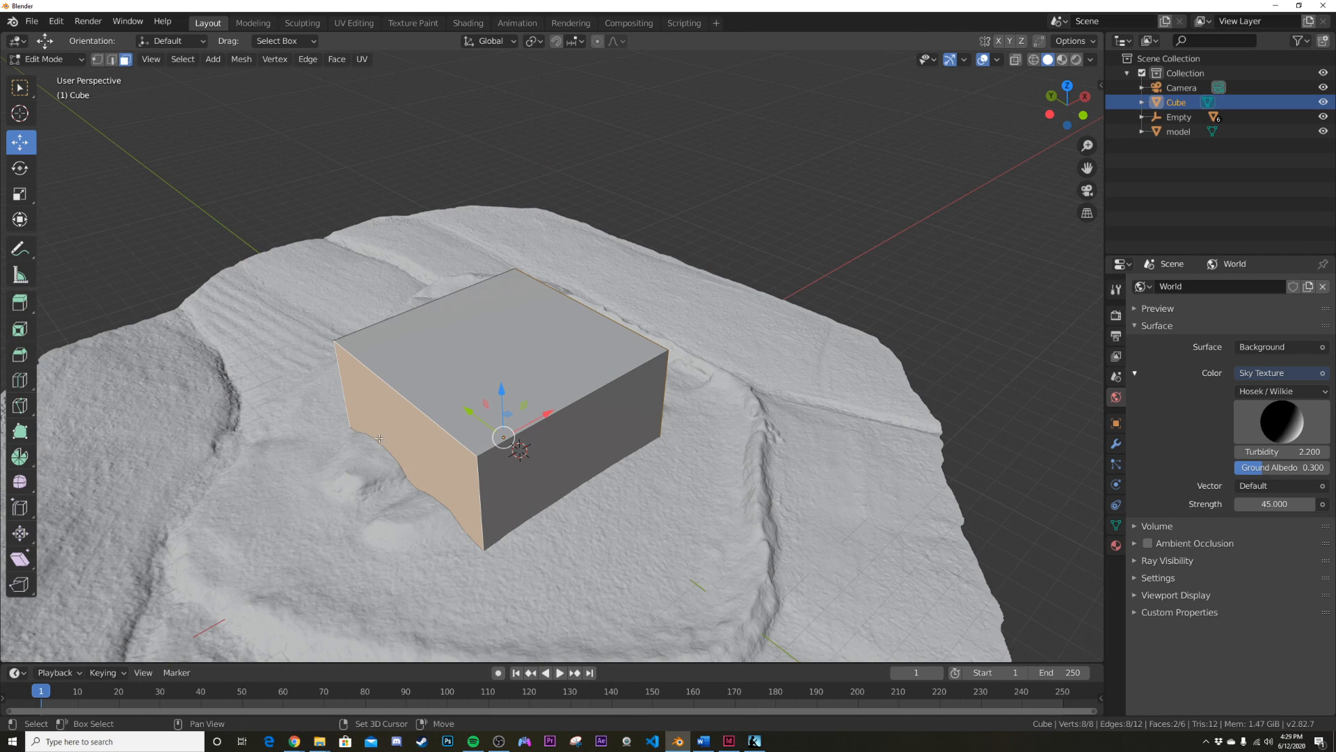
pyautogui.press('Tab')
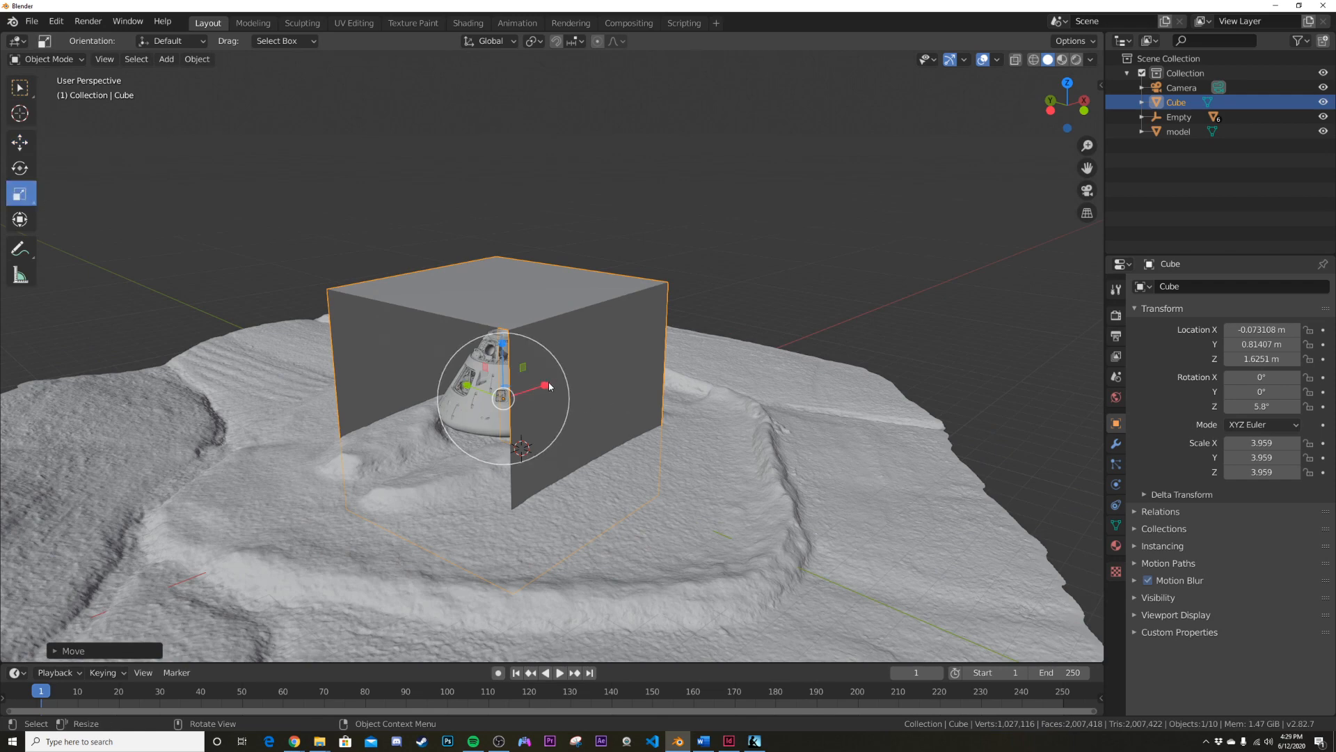
pyautogui.press('KP_0')
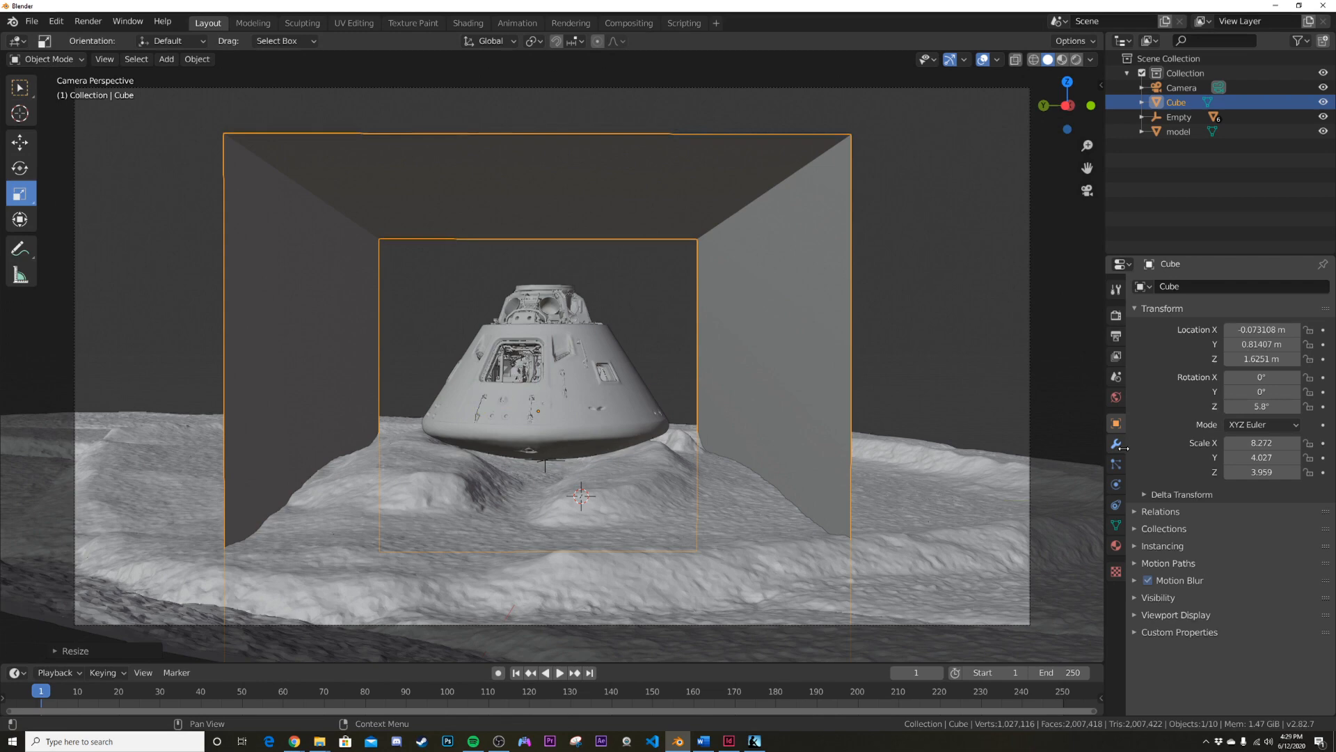
pyautogui.click(1185, 285)
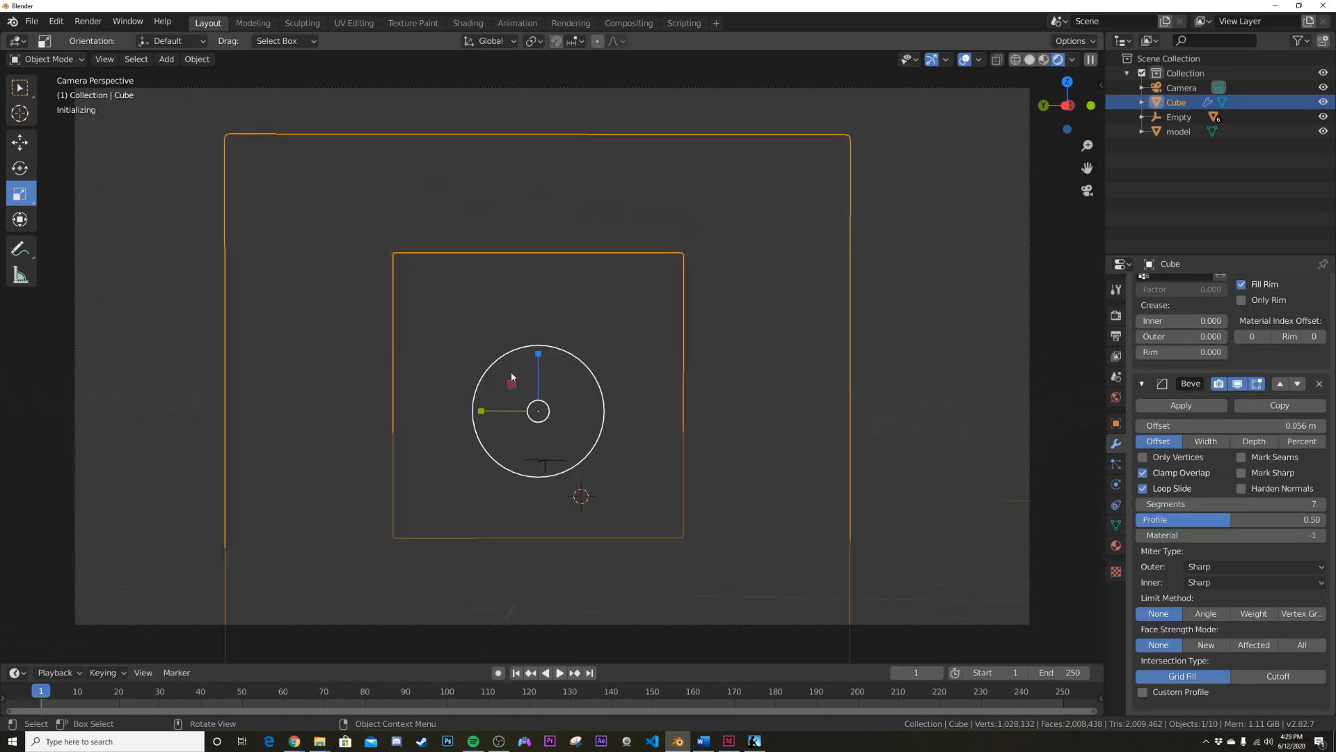
# Preview the bevelled box in rendered shading, then bring up the add-object list.
pyautogui.click(1058, 58)
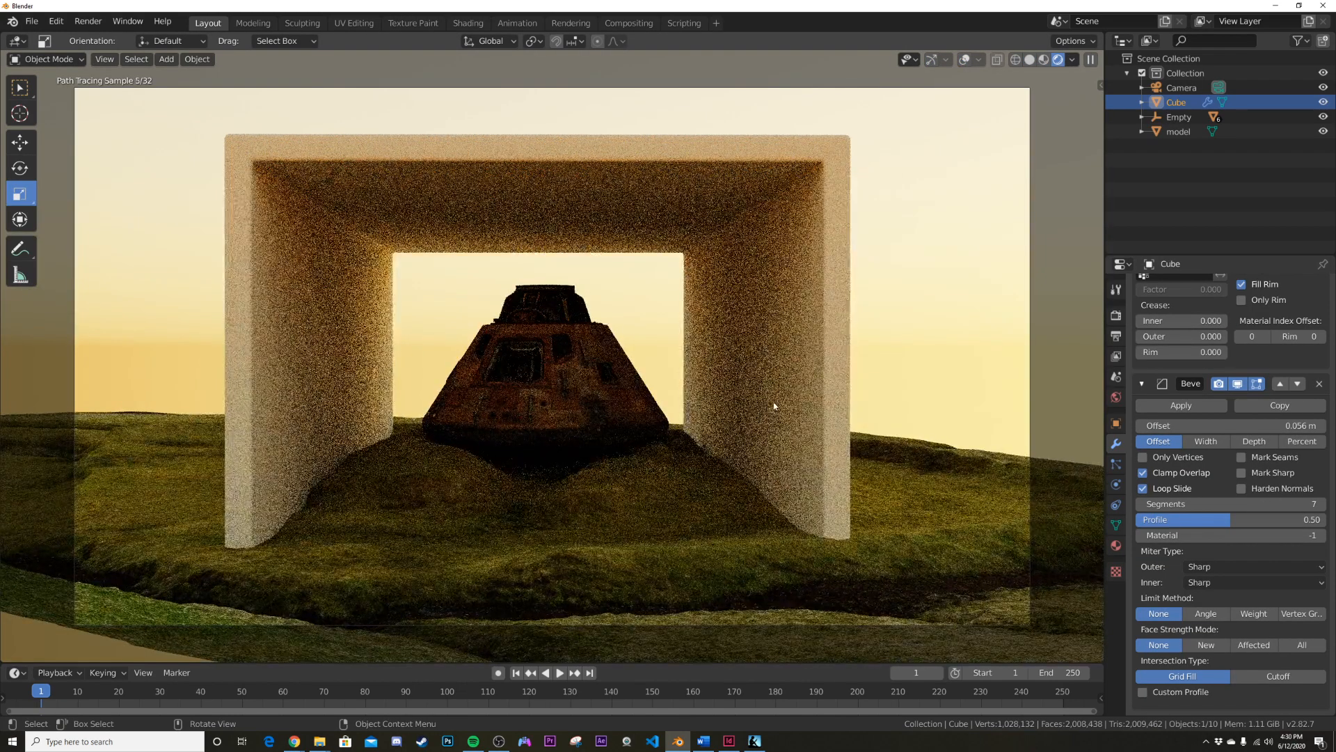
pyautogui.press('z')
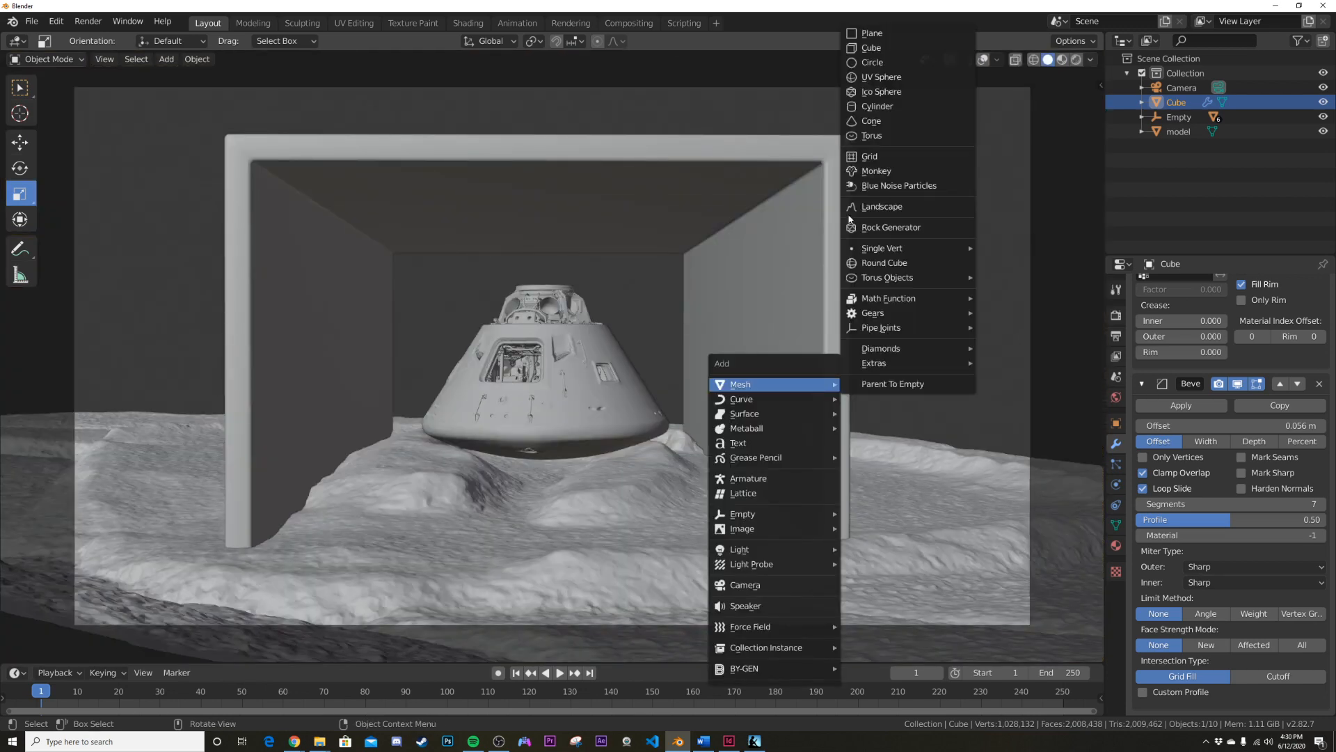
pyautogui.moveTo(878, 76)
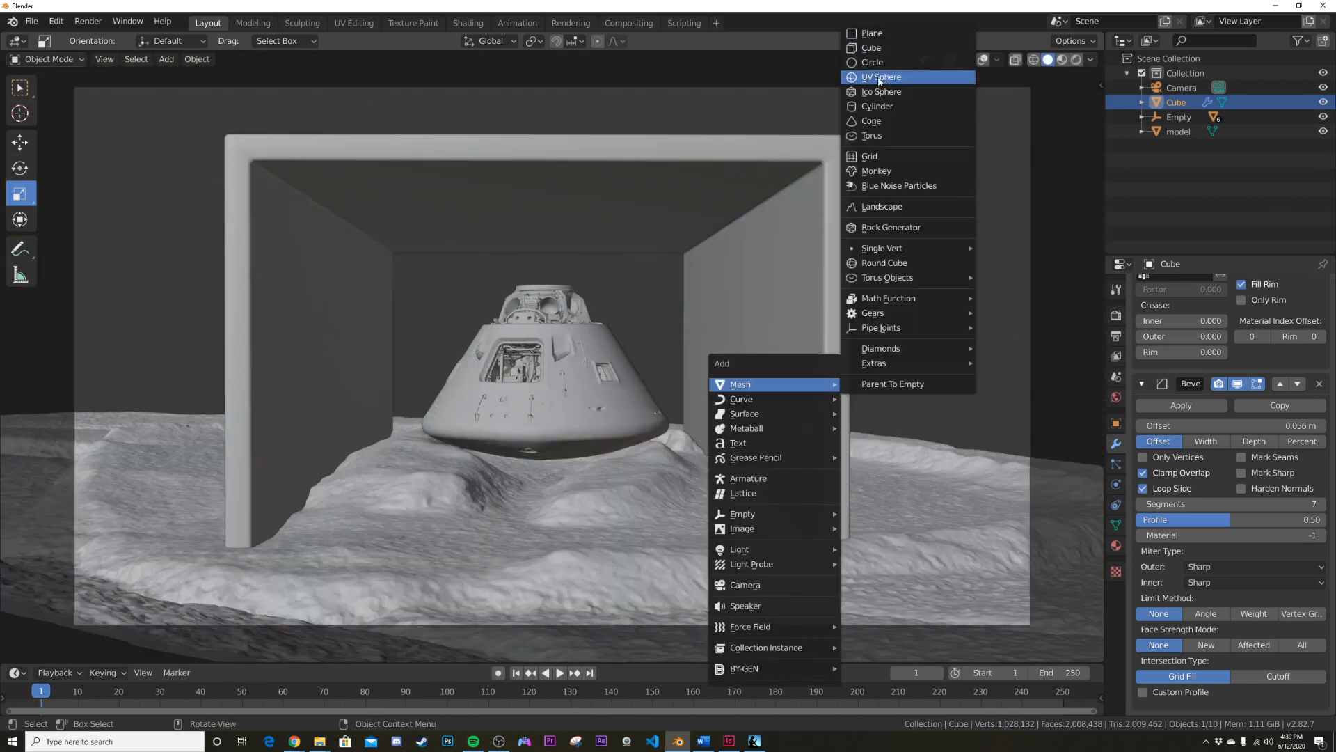
# Add a thin cylinder with an Emission material of strength 100 and duplicate it to the other side.
pyautogui.click(877, 105)
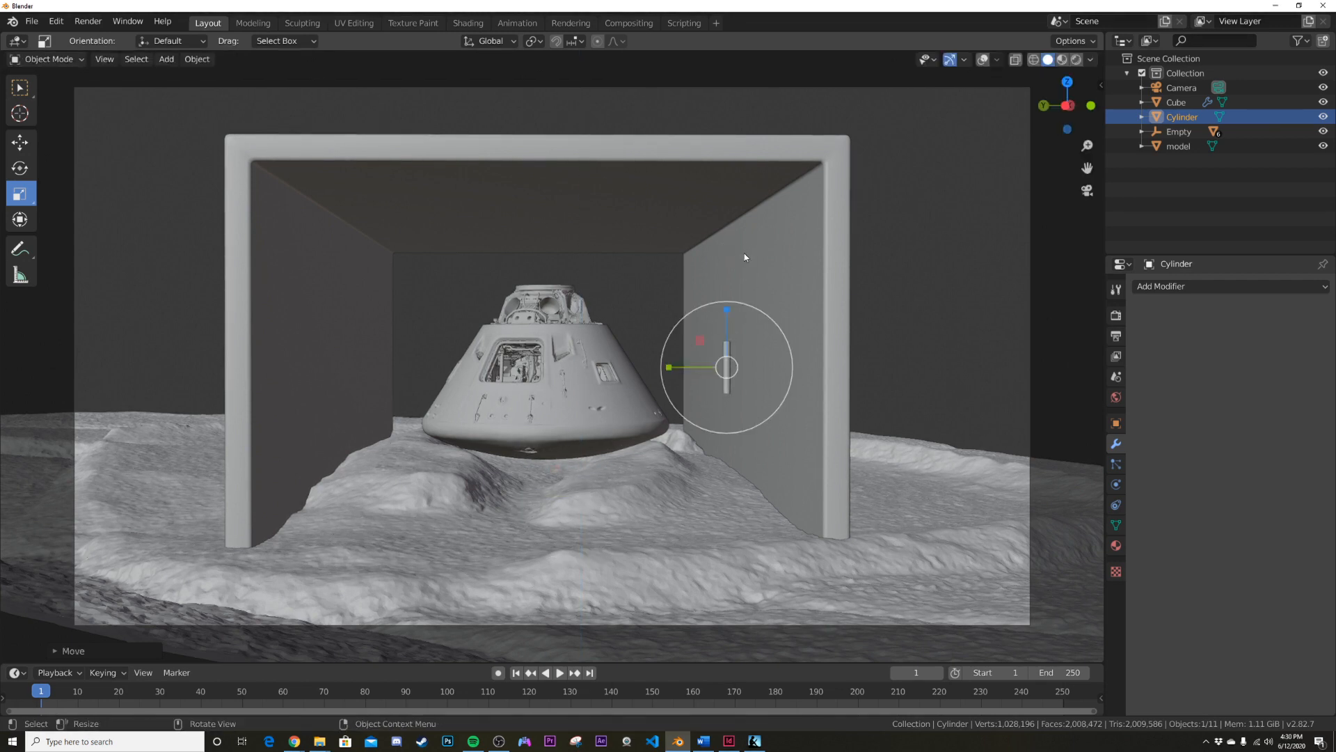
pyautogui.press('s')
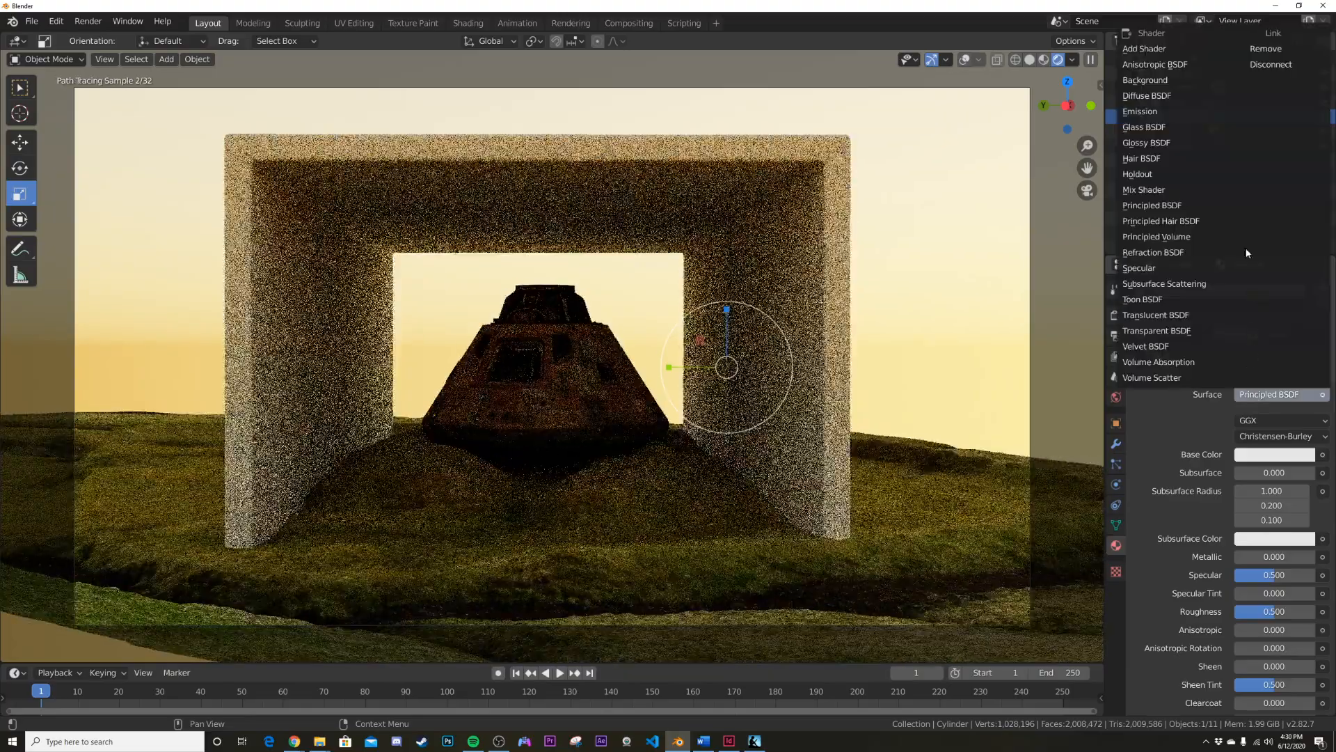
pyautogui.click(1140, 112)
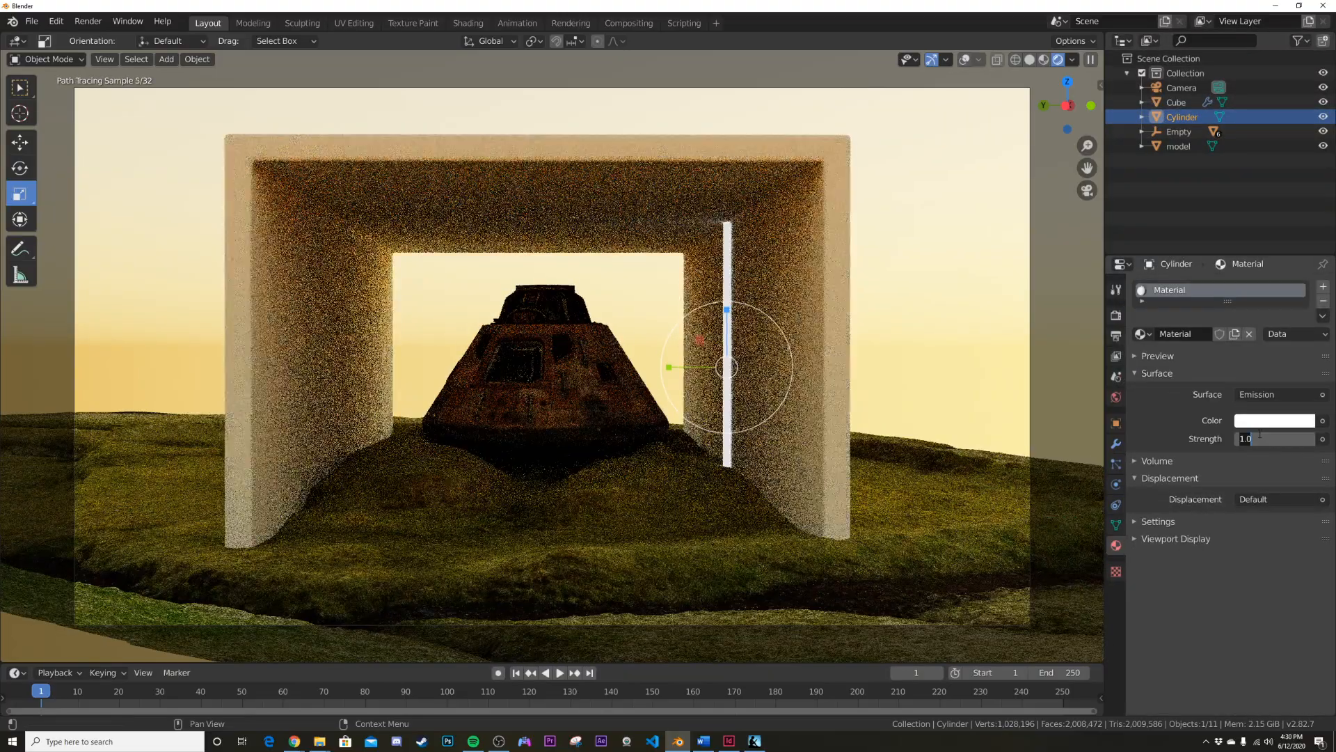
pyautogui.write('100.000')
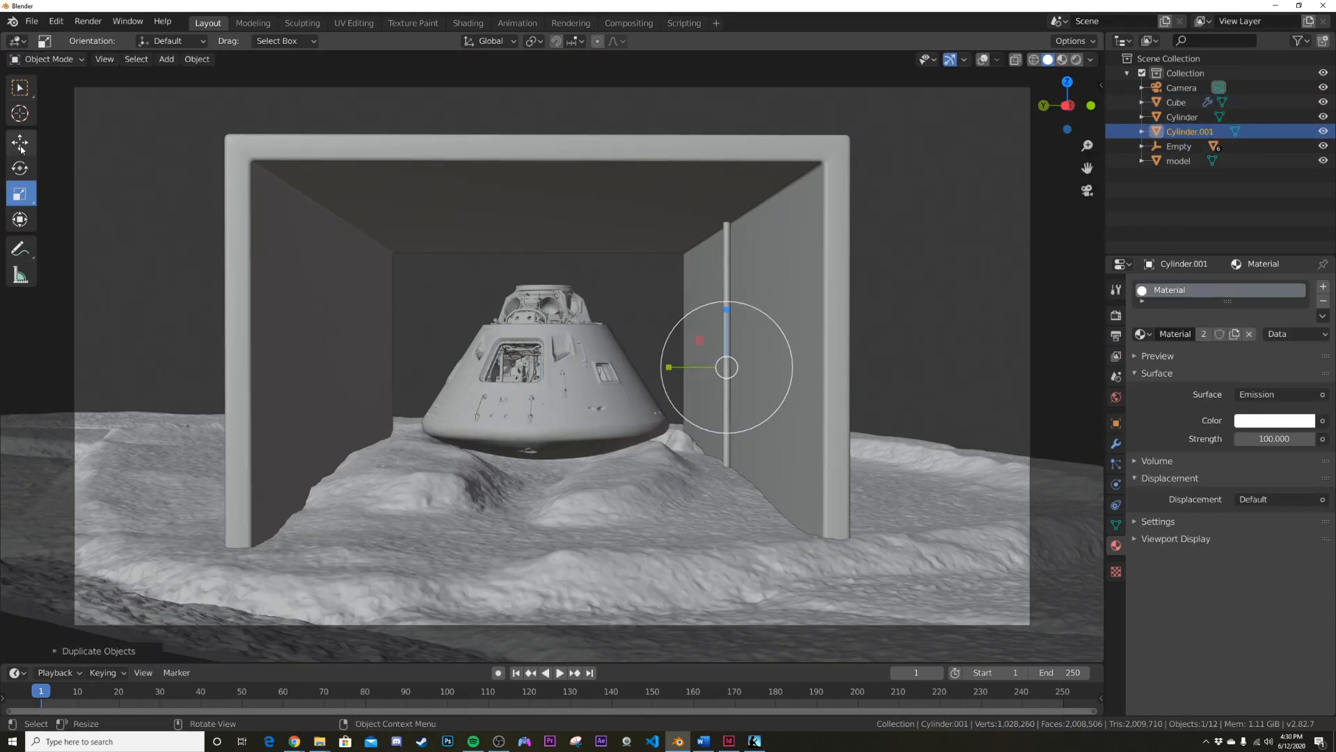
pyautogui.press('g')
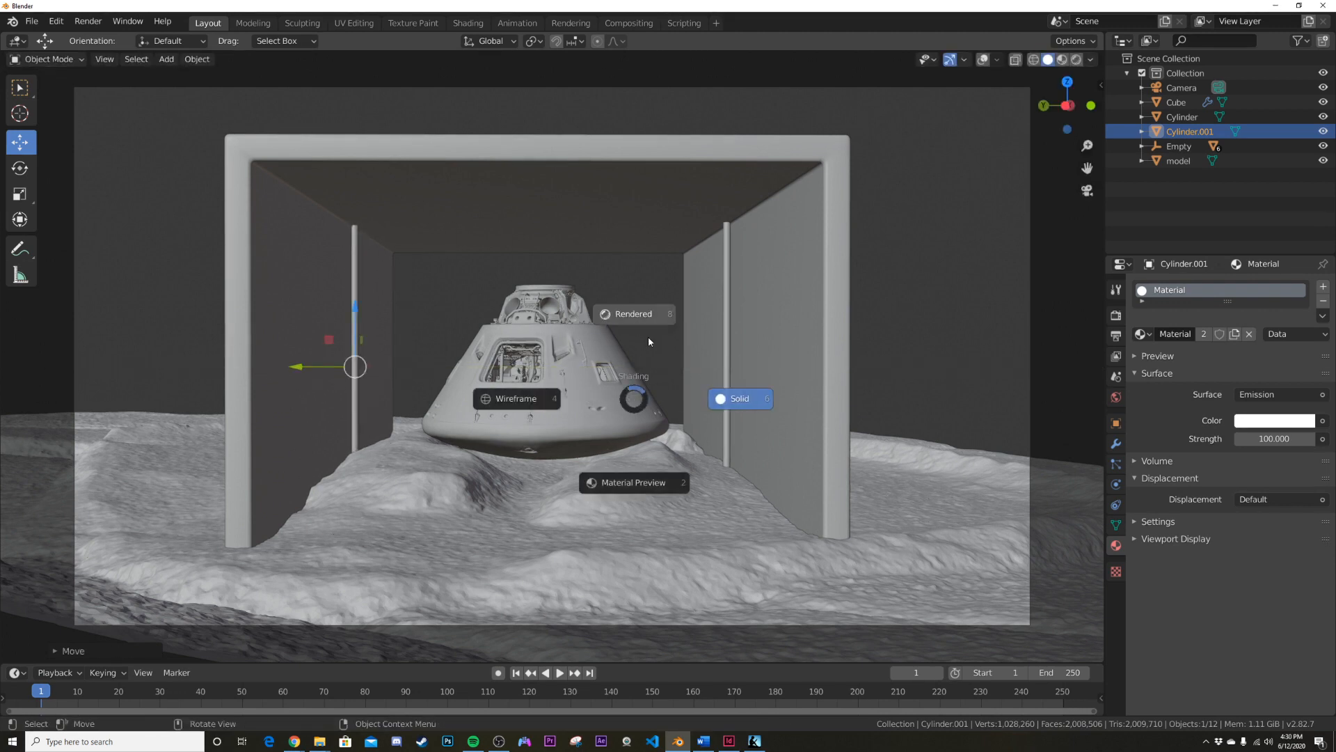
pyautogui.click(633, 313)
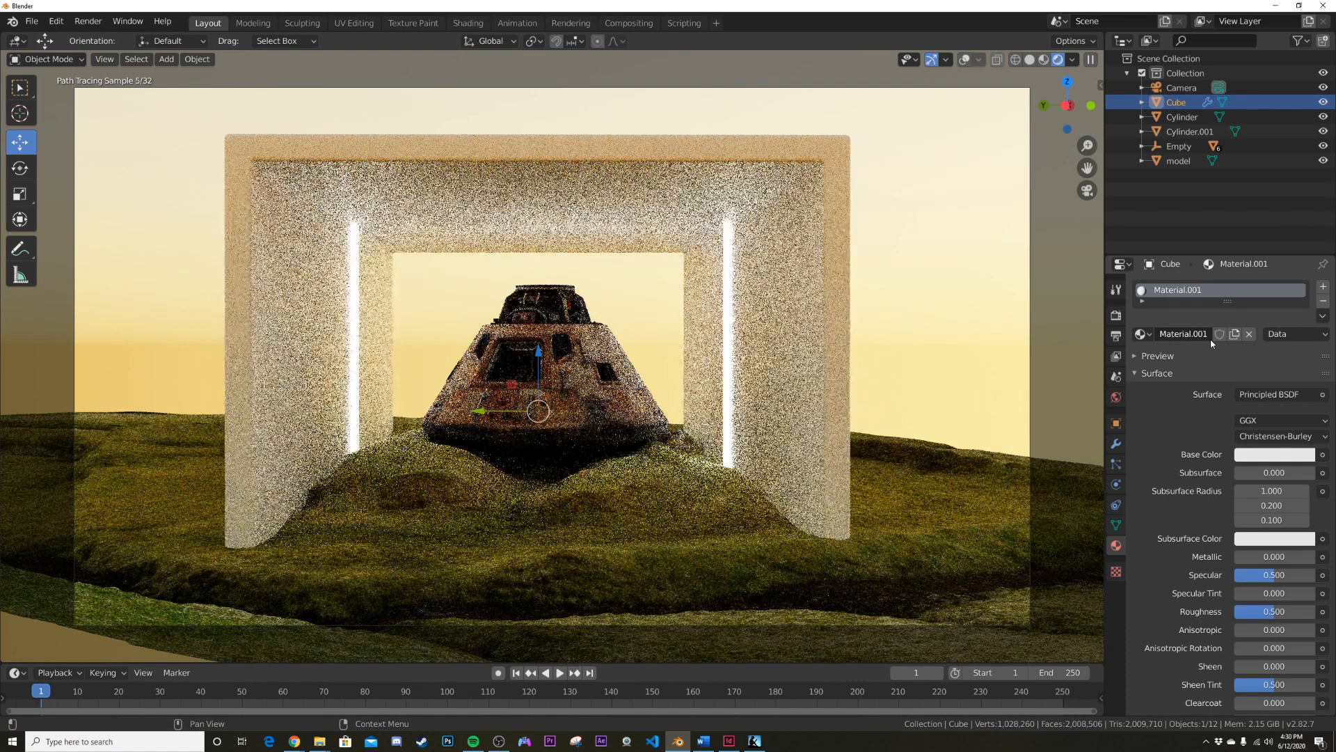
# Set the box material's roughness to 0 so its white walls look glossy.
pyautogui.click(1273, 453)
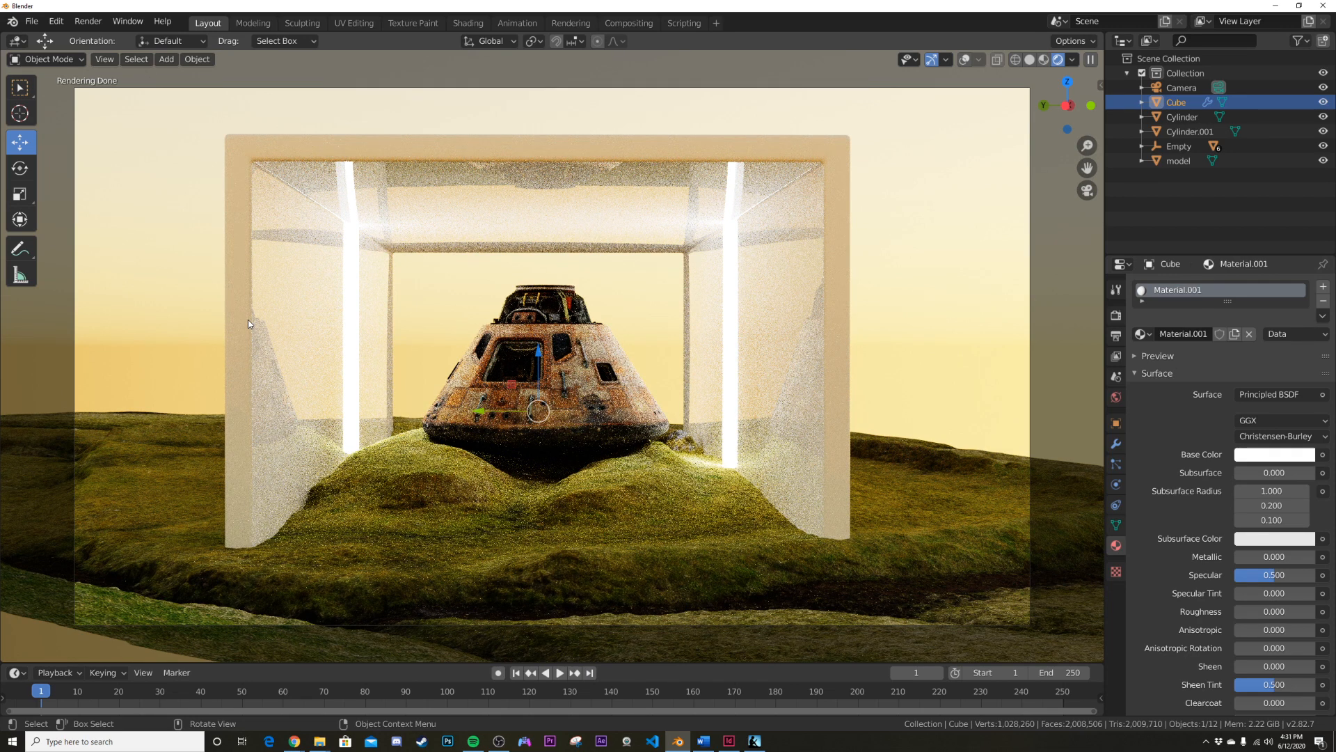
pyautogui.moveTo(988, 423)
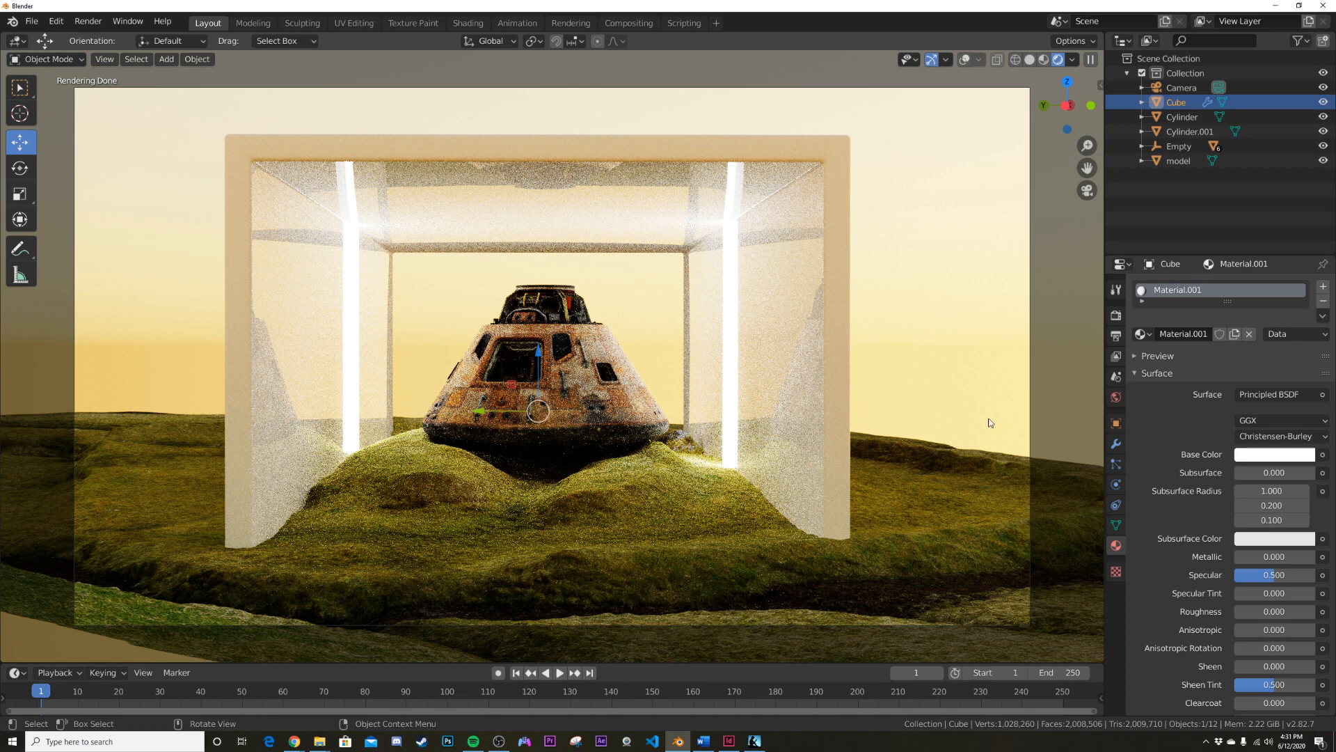
pyautogui.moveTo(835, 383)
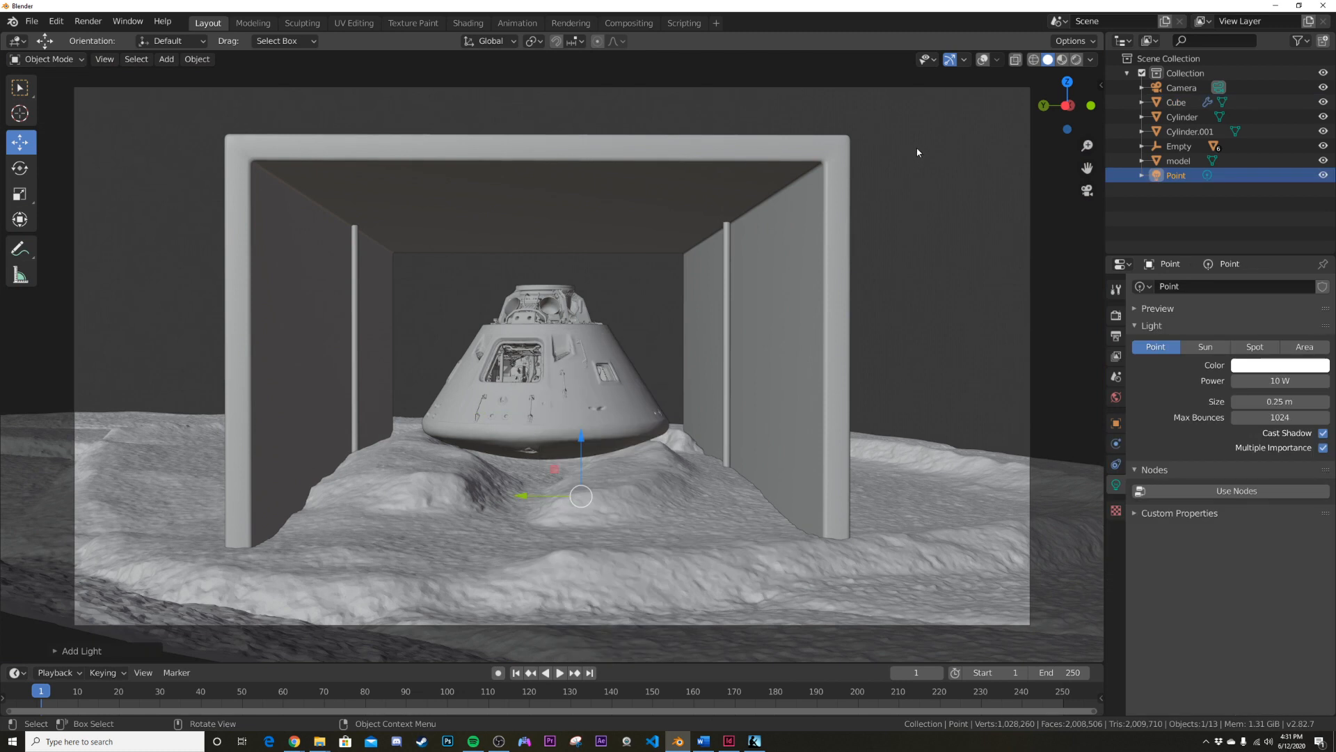
# Select the point light in the Outliner, raise it above the capsule and show its light settings.
pyautogui.press('g')
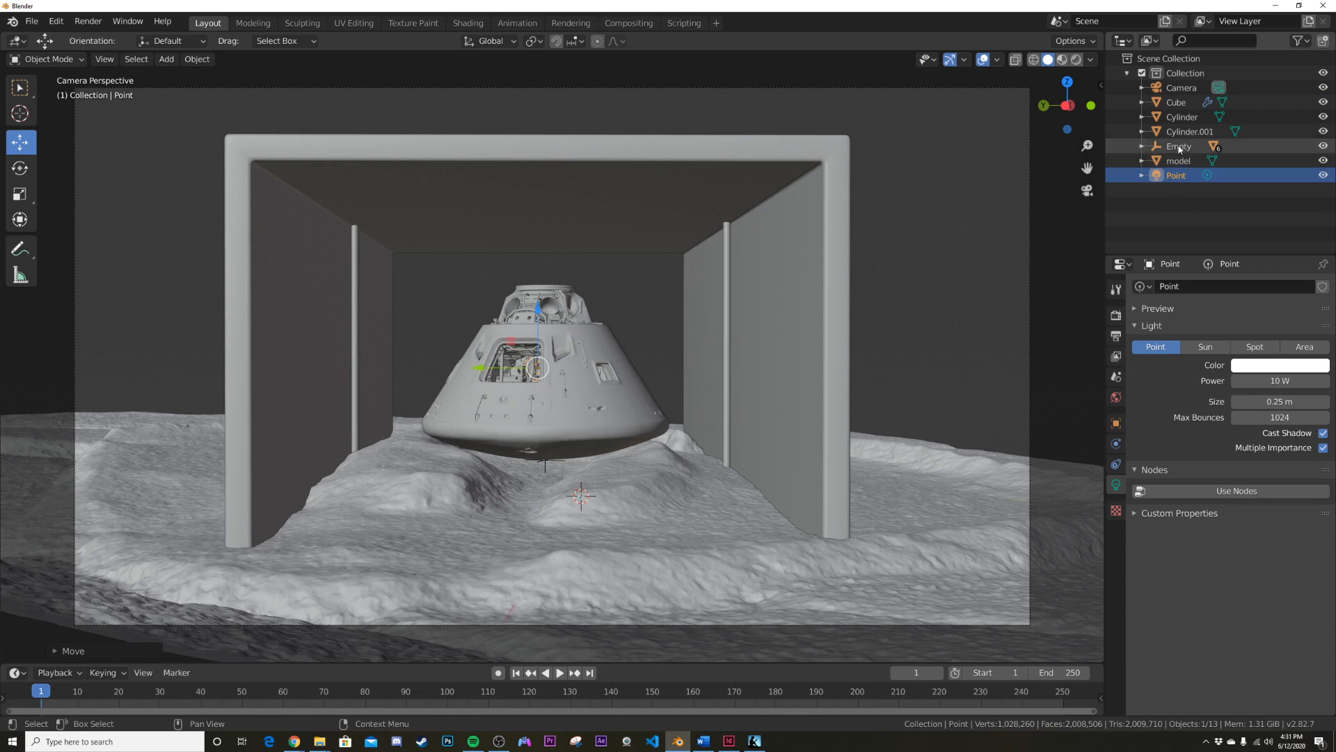
pyautogui.click(1177, 146)
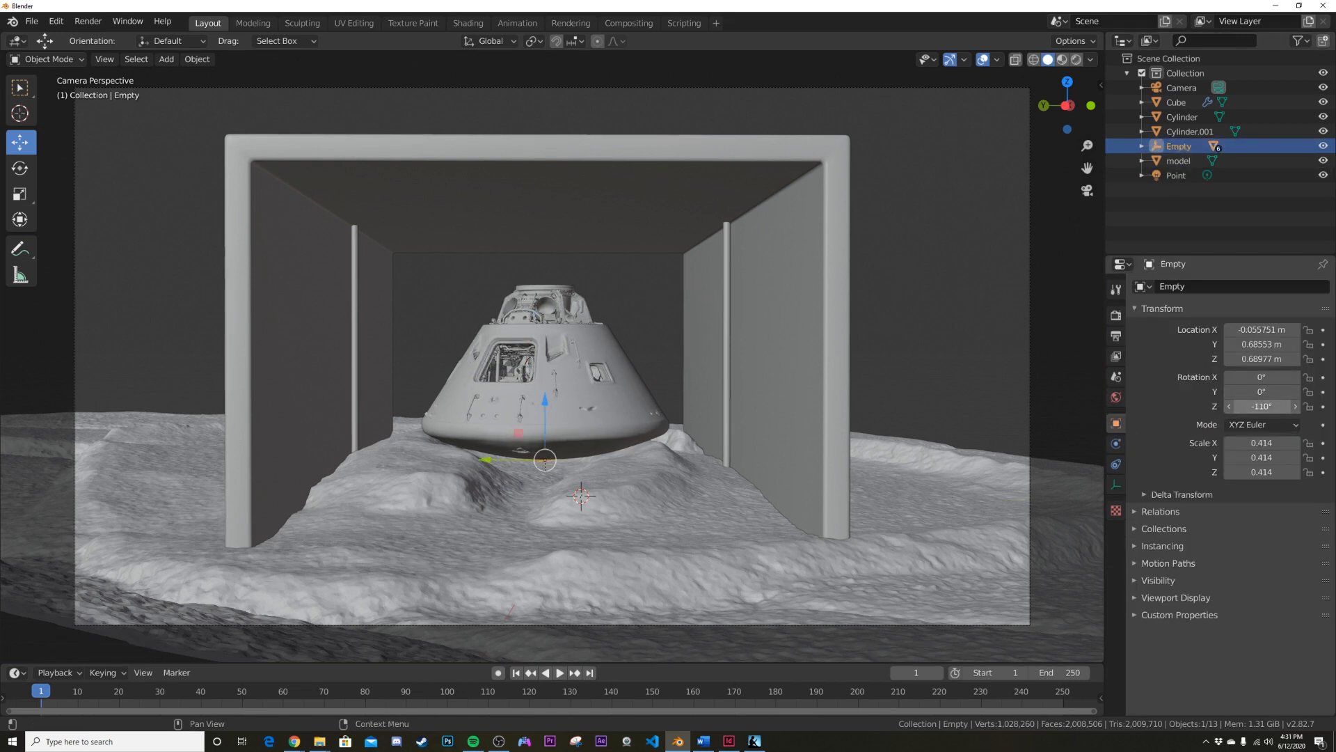
pyautogui.click(1177, 175)
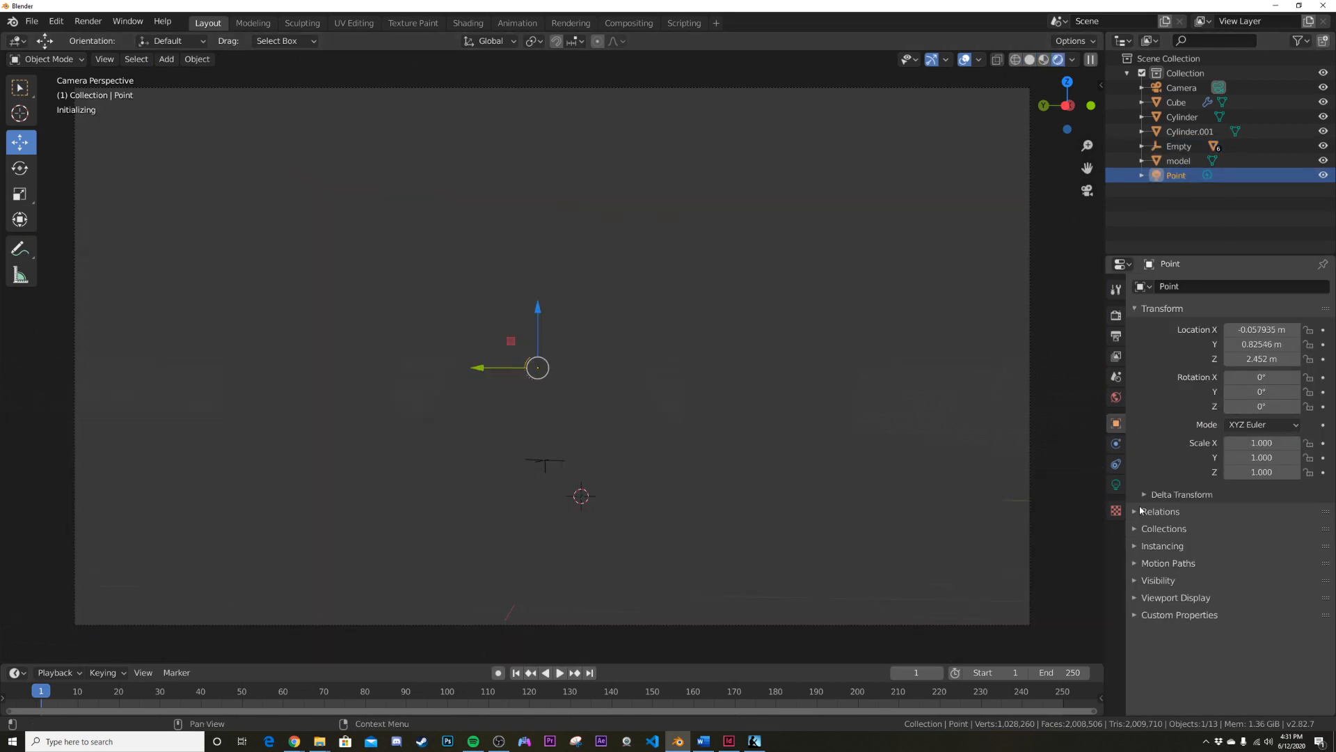
pyautogui.click(1115, 484)
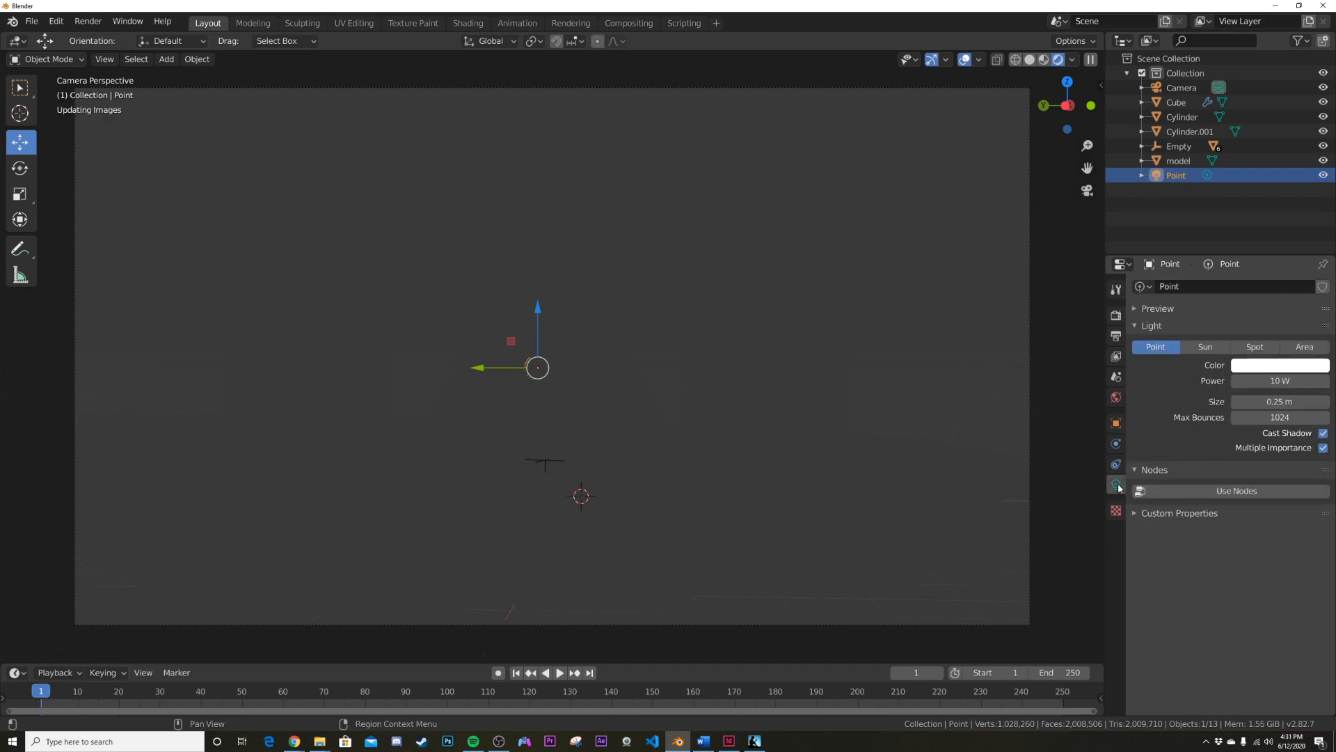